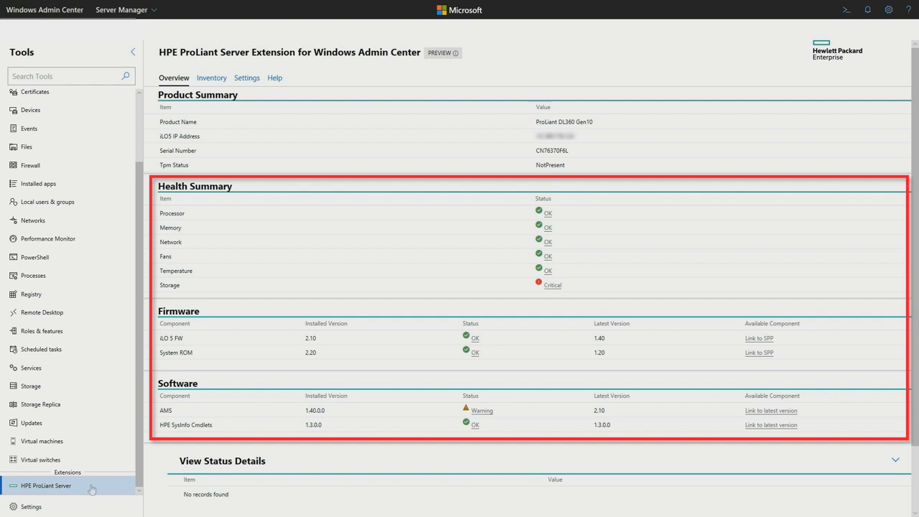
Step: View the HPE server's hardware inventory, then list Cluster Manager's cluster connections
{"action": "left_click", "coordinate": [211, 77]}
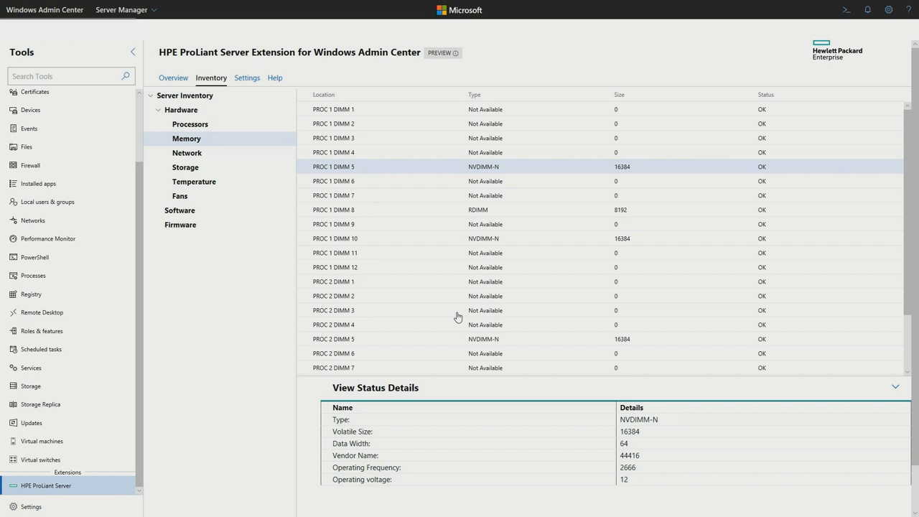
{"action": "left_click", "coordinate": [269, 78]}
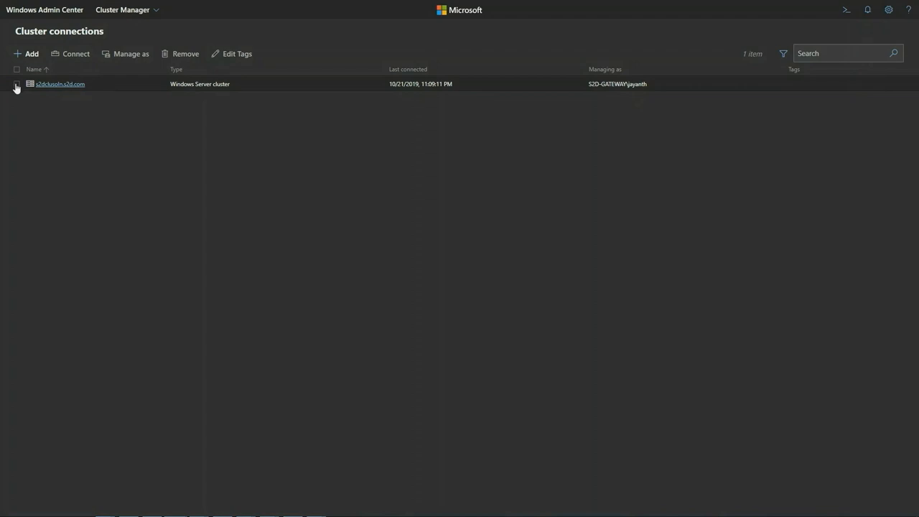
Step: Connect to cluster s2dclusoln.s2d.com and scroll its Dell EMC Health Status dashboard
{"action": "left_click", "coordinate": [72, 53]}
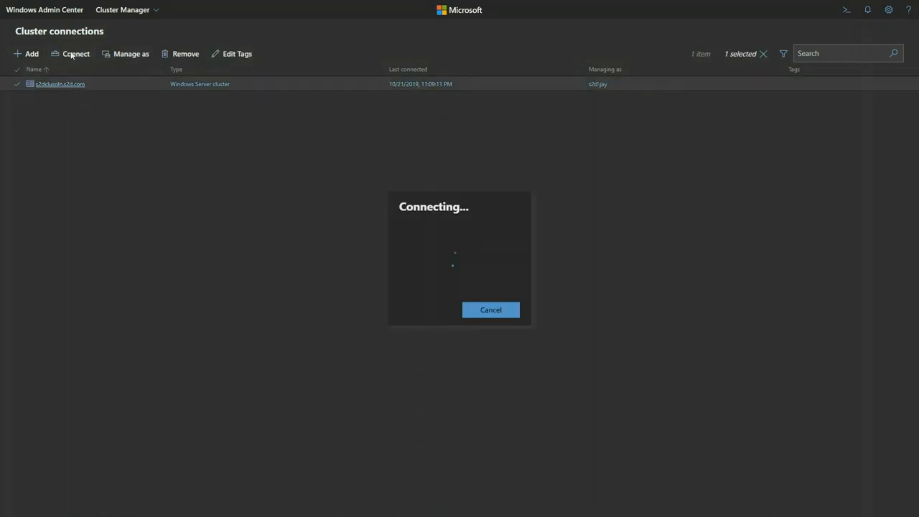
{"action": "left_click", "coordinate": [74, 53]}
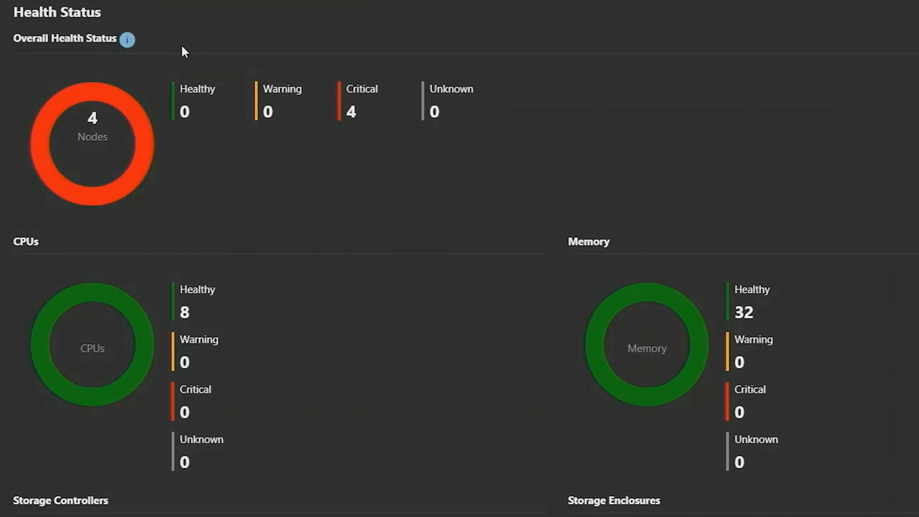
{"action": "scroll", "scroll_direction": "down", "scroll_amount": 3}
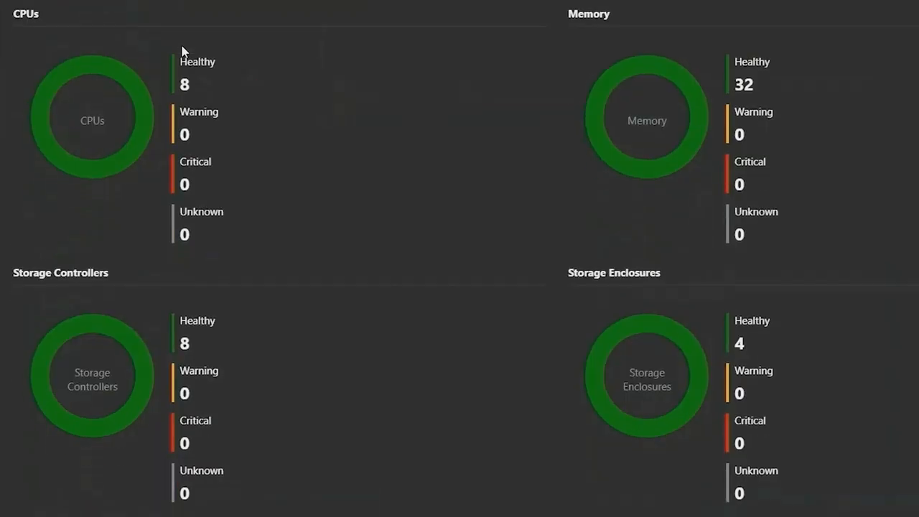
{"action": "scroll", "scroll_direction": "down", "scroll_amount": 3}
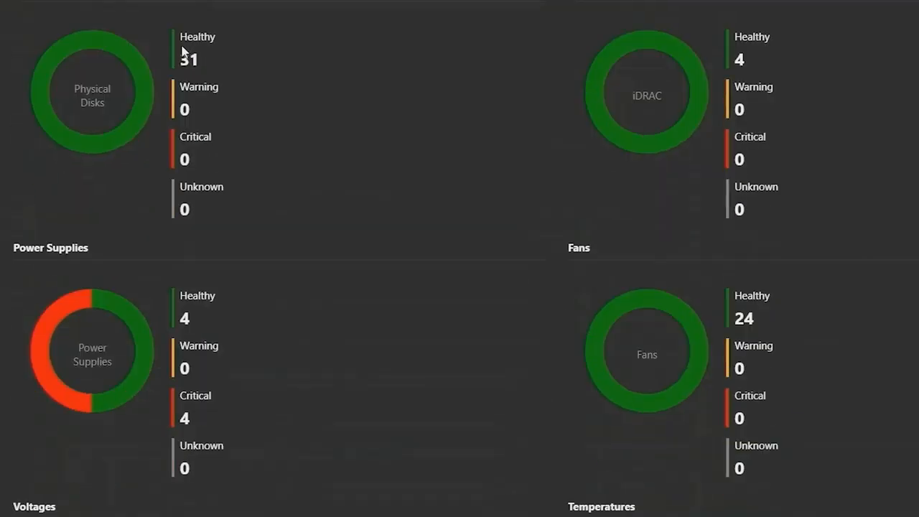
{"action": "scroll", "scroll_direction": "down", "scroll_amount": 3}
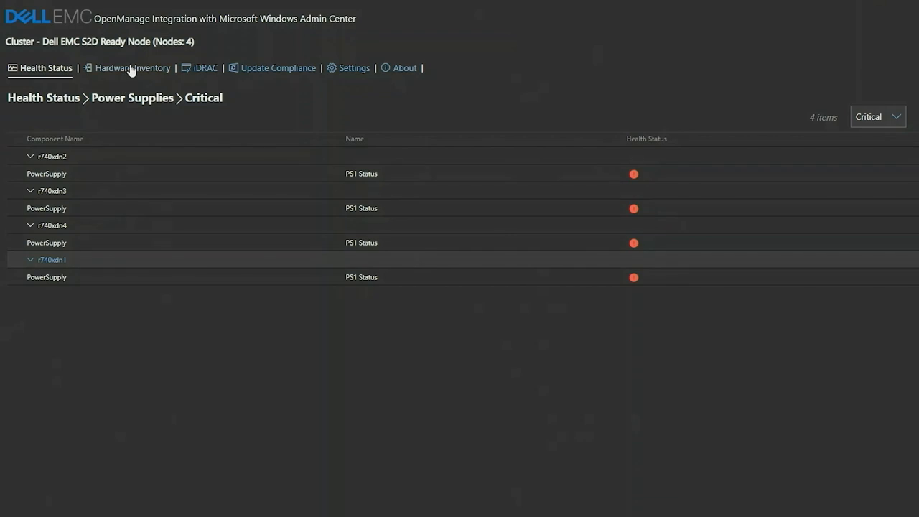
Step: Browse node r740xdn1's System, Memory, Network Devices, Physical Disks and Power Supplies inventory
{"action": "left_click", "coordinate": [134, 67]}
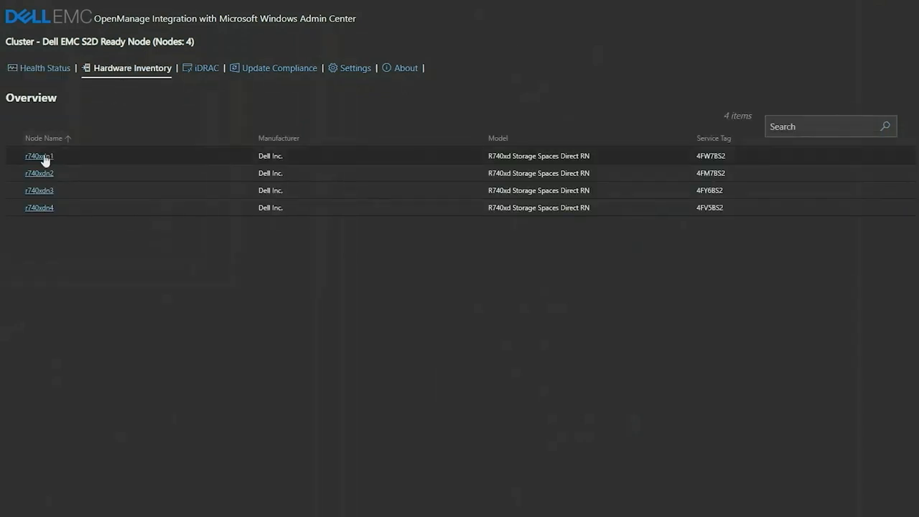
{"action": "left_click", "coordinate": [39, 156]}
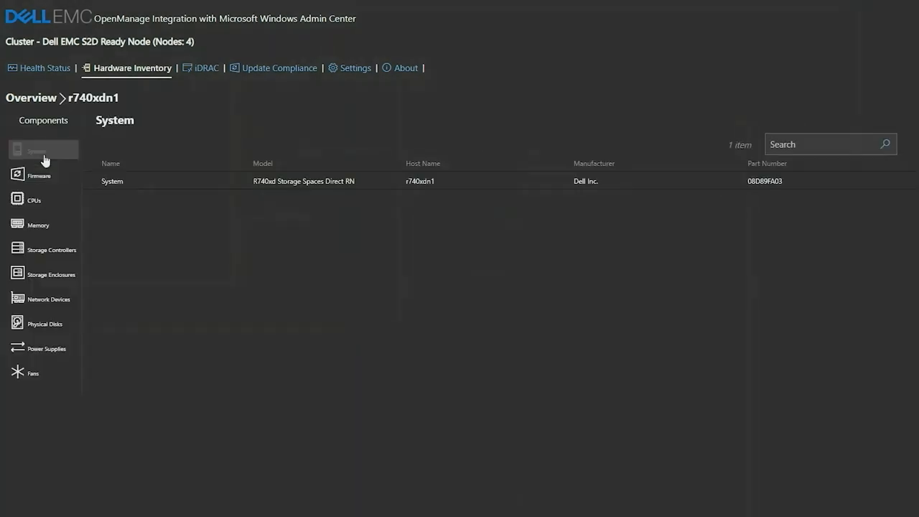
{"action": "left_click", "coordinate": [38, 225]}
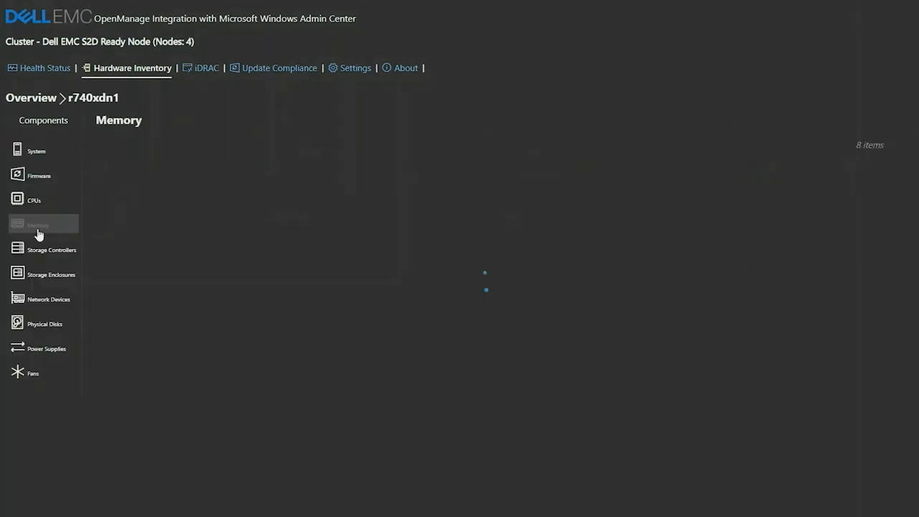
{"action": "left_click", "coordinate": [47, 298]}
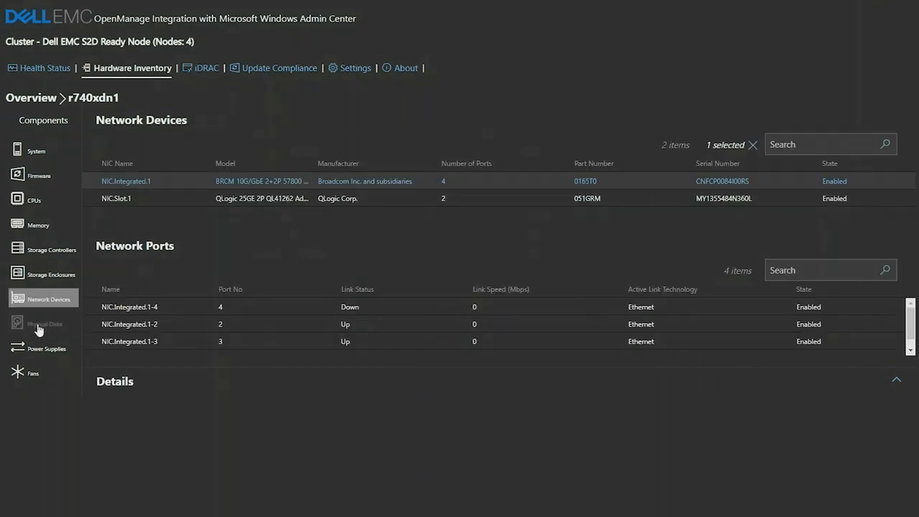
{"action": "left_click", "coordinate": [43, 323]}
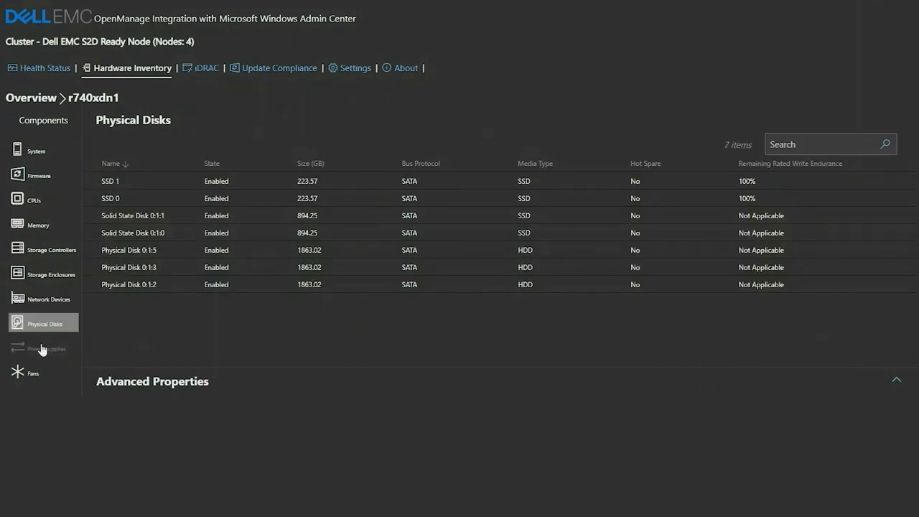
{"action": "left_click", "coordinate": [45, 347]}
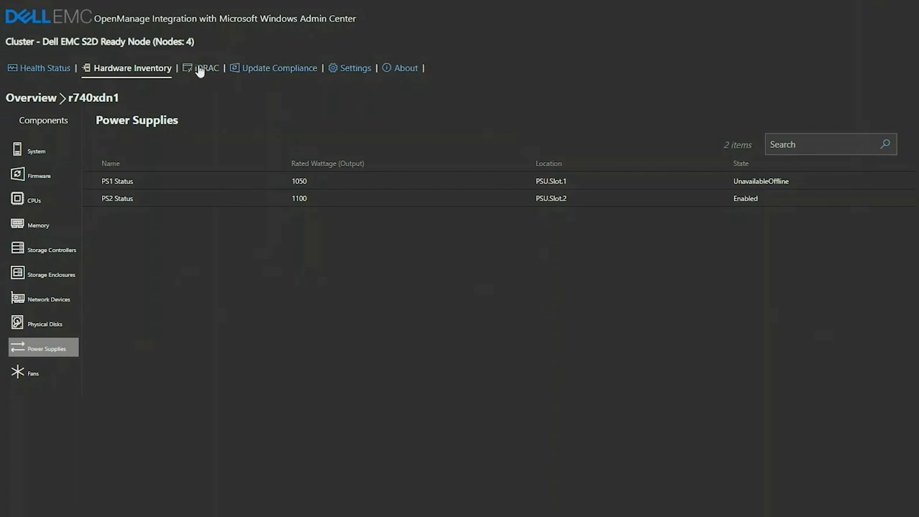
{"action": "left_click", "coordinate": [279, 67]}
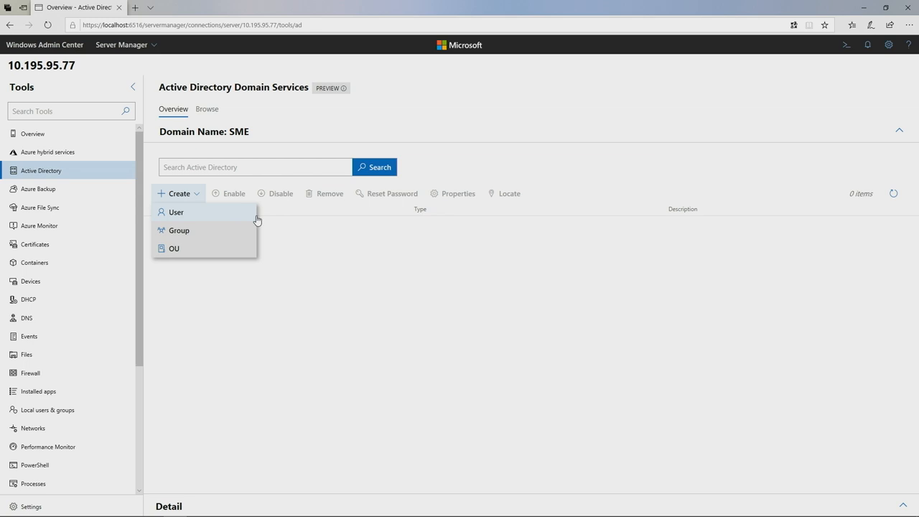
Step: Start a new domain user with Create > User and confirm the Add User pane
{"action": "left_click", "coordinate": [176, 211]}
{"action": "type", "text": "Rogers"}
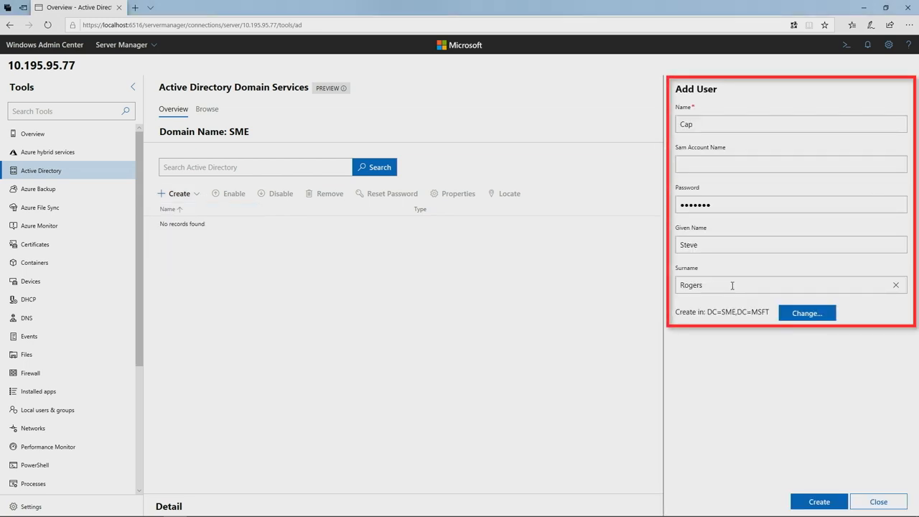
{"action": "left_click", "coordinate": [826, 501]}
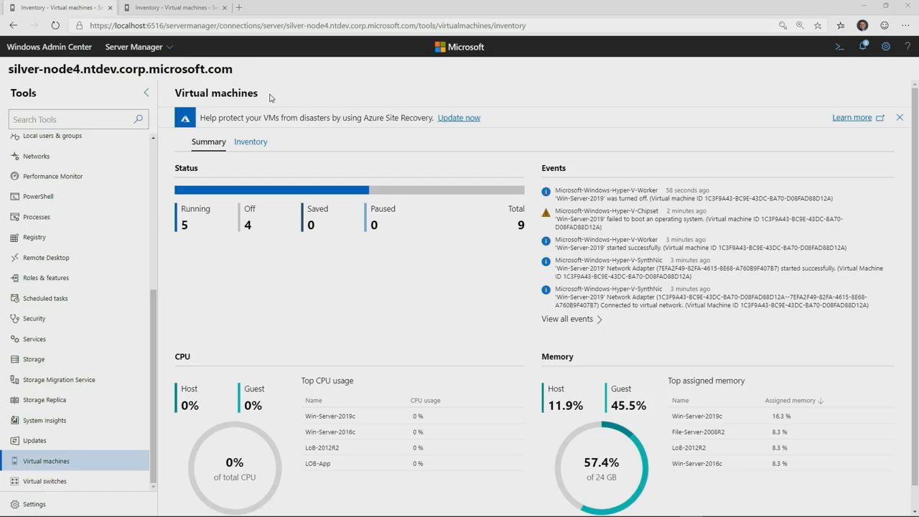
{"action": "mouse_move", "coordinate": [246, 163]}
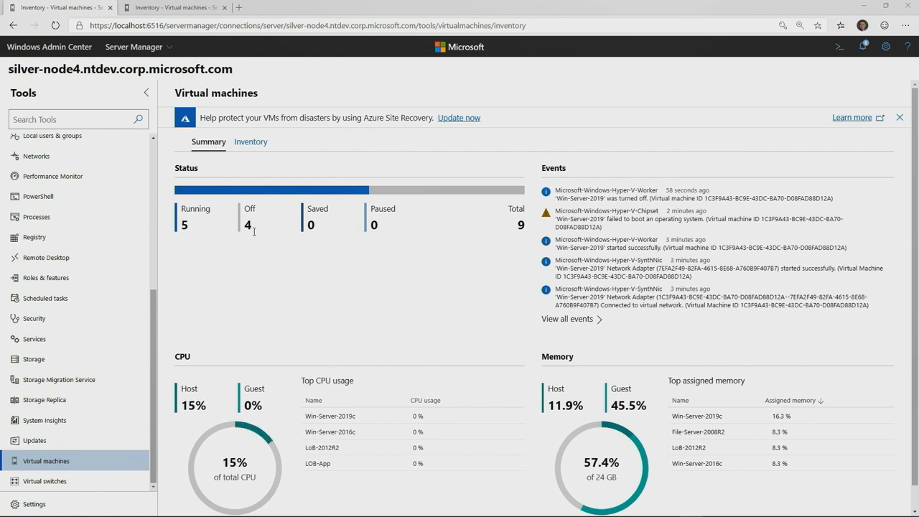
{"action": "mouse_move", "coordinate": [252, 152]}
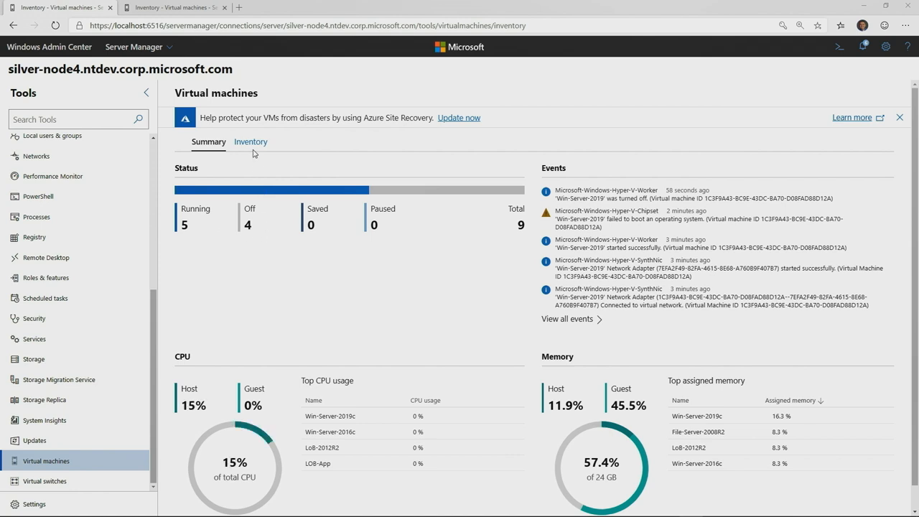
Step: Open silver-node4's VM inventory and select LOB-App
{"action": "left_click", "coordinate": [250, 142]}
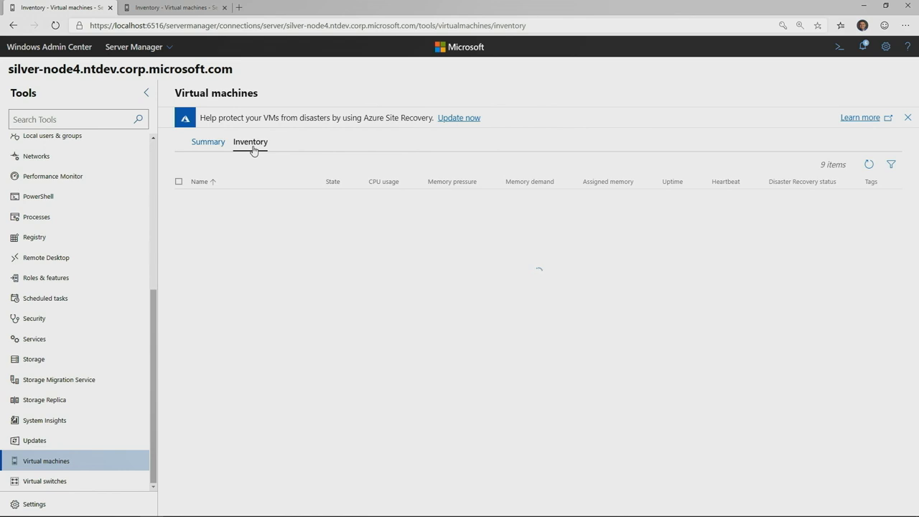
{"action": "left_click", "coordinate": [250, 141]}
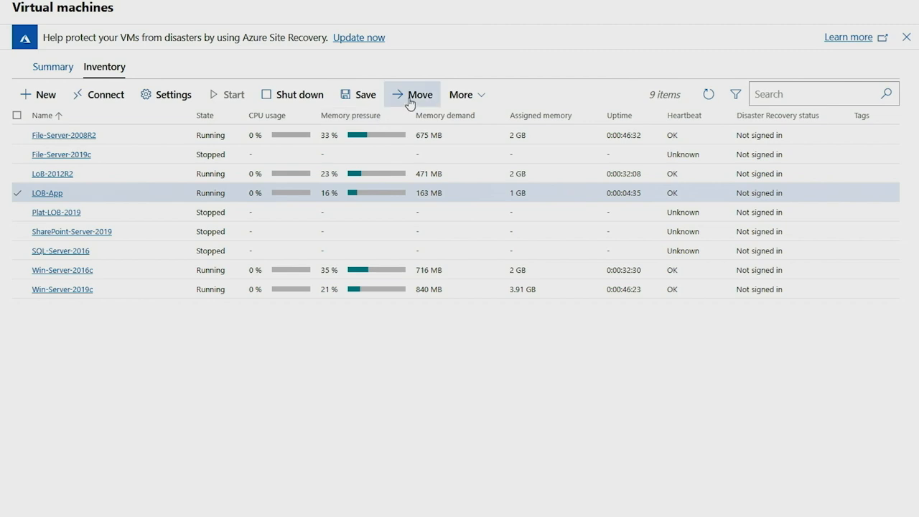
Step: Move LOB-App to server silver-node3.ntdev.corp.microsoft.com after reviewing storage locations
{"action": "left_click", "coordinate": [419, 94]}
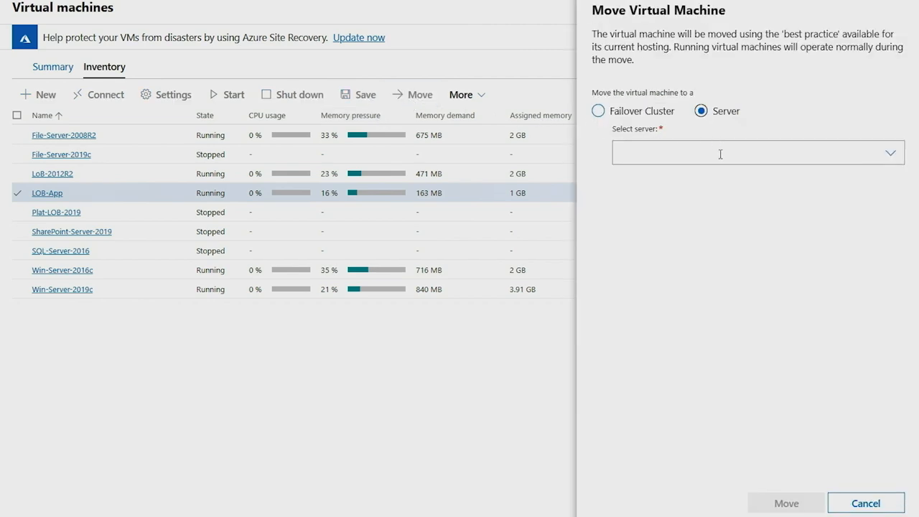
{"action": "left_click", "coordinate": [889, 152]}
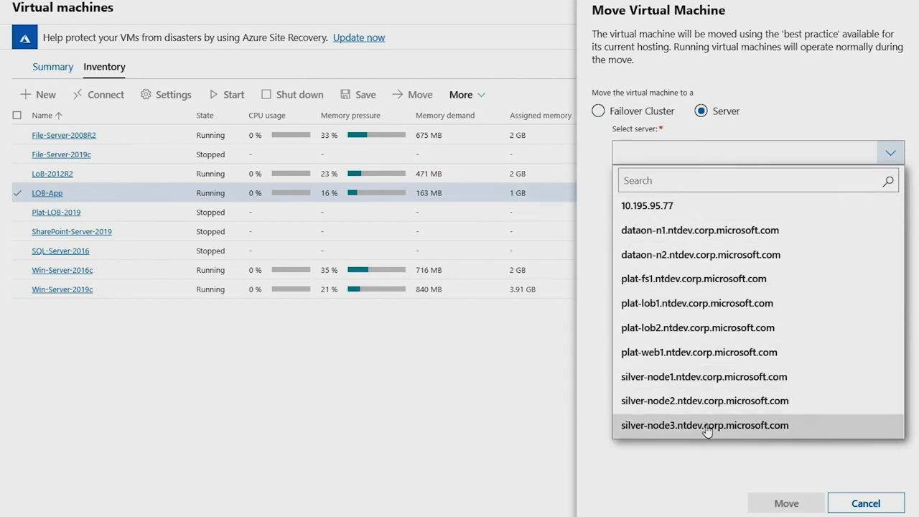
{"action": "left_click", "coordinate": [706, 425]}
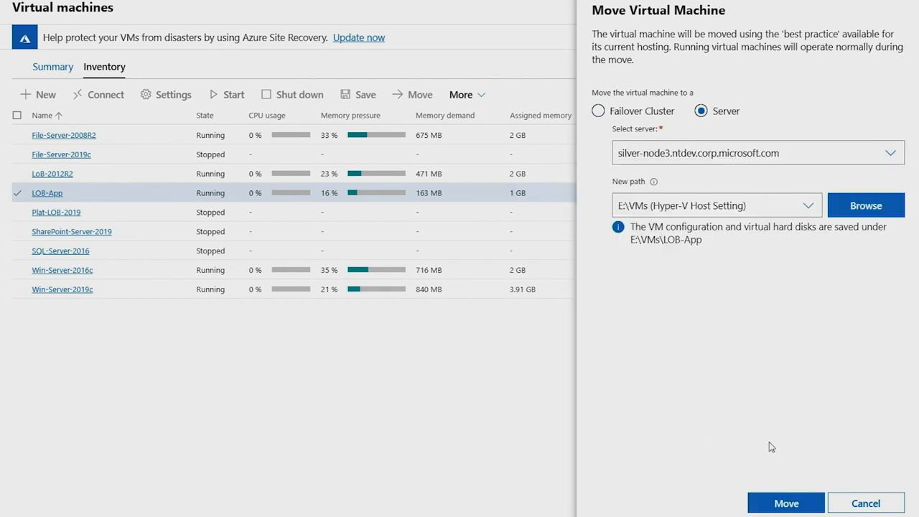
{"action": "left_click", "coordinate": [808, 205]}
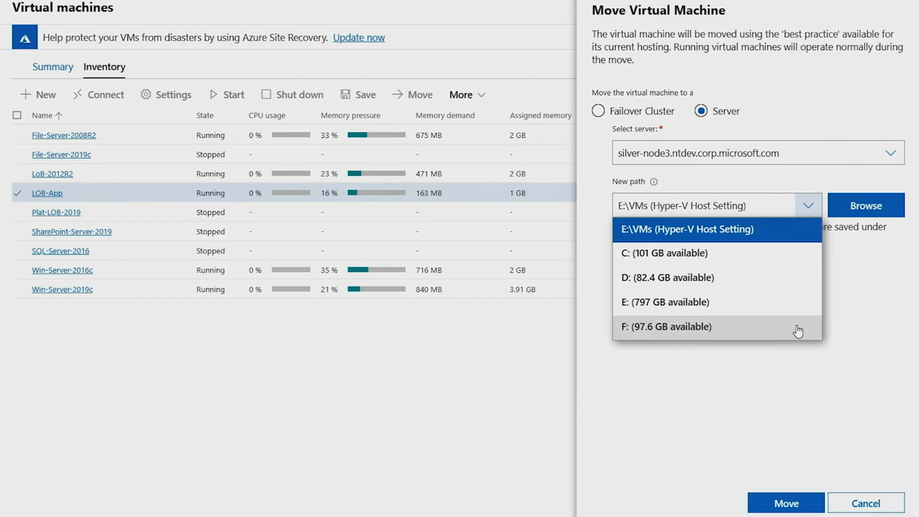
{"action": "mouse_move", "coordinate": [877, 269]}
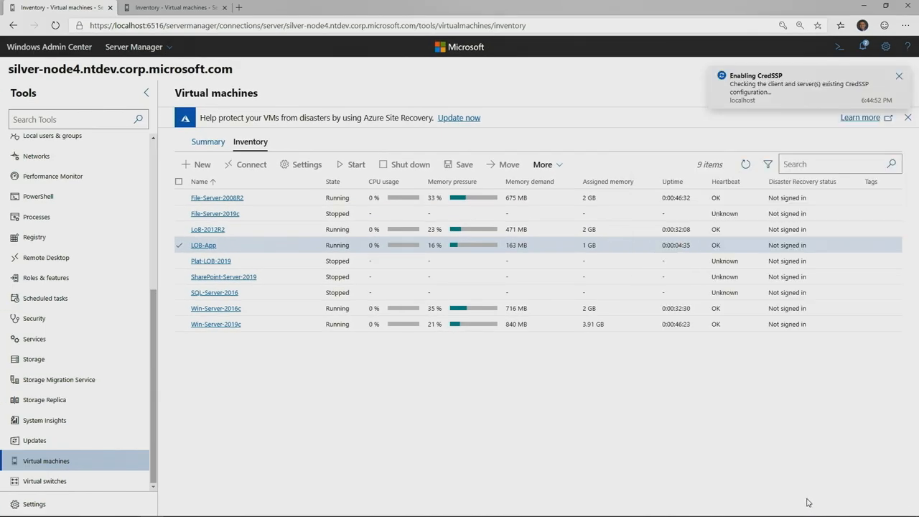
{"action": "mouse_move", "coordinate": [761, 348]}
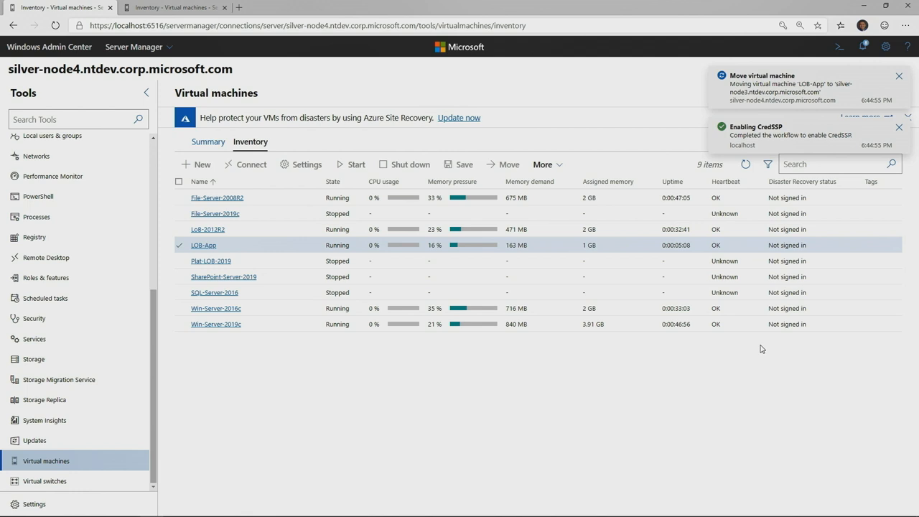
{"action": "left_click", "coordinate": [896, 75]}
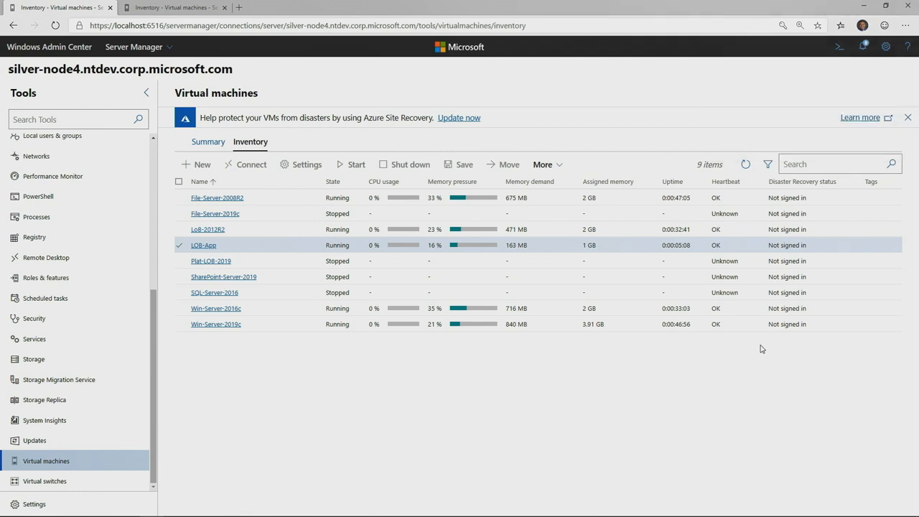
{"action": "mouse_move", "coordinate": [285, 344]}
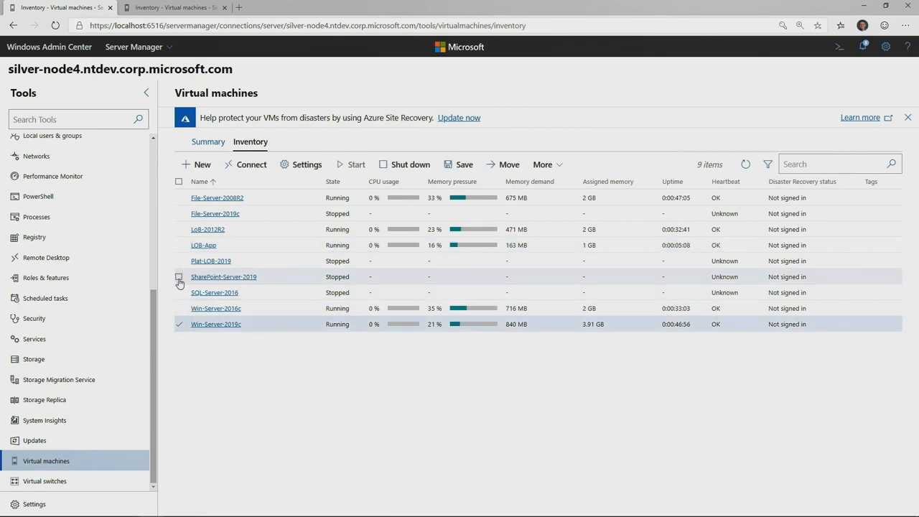
Step: Tag the four 2019 VMs, including SharePoint-Server-2019 and Plat-LOB-2019, with WS2019
{"action": "left_click", "coordinate": [178, 277]}
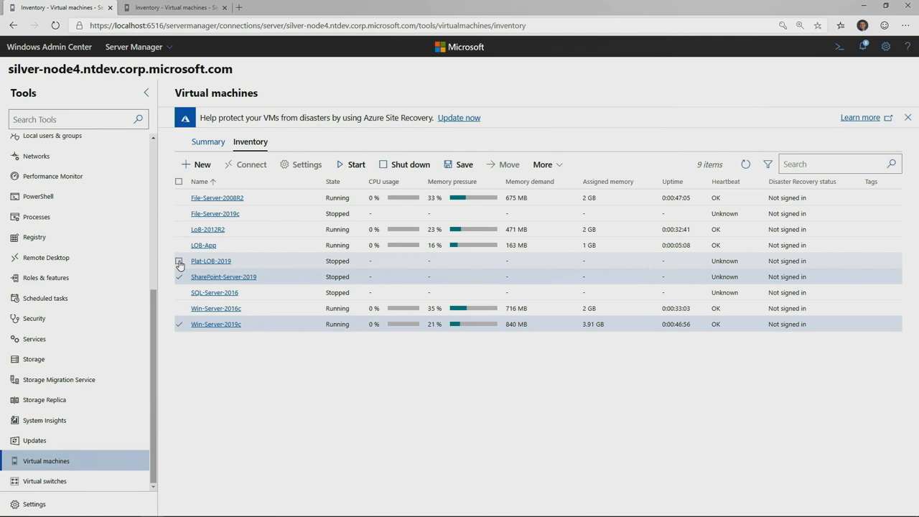
{"action": "left_click", "coordinate": [179, 213]}
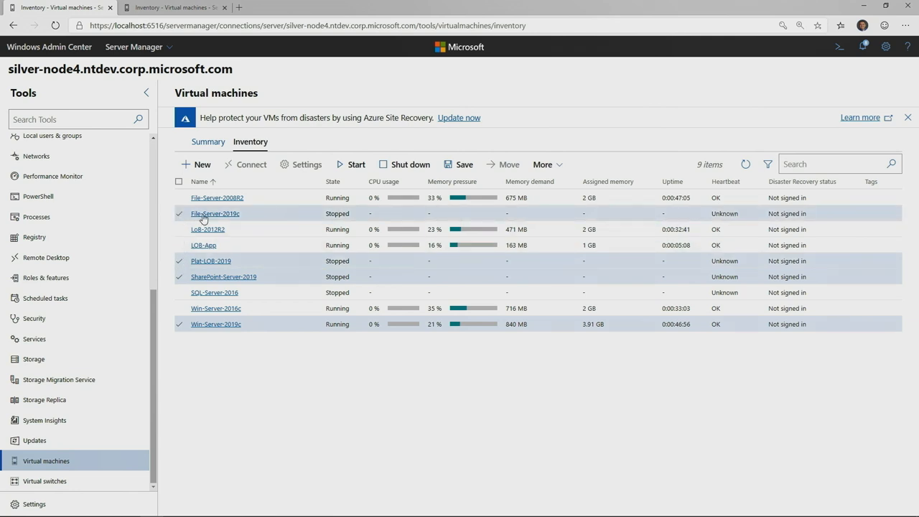
{"action": "left_click", "coordinate": [542, 164]}
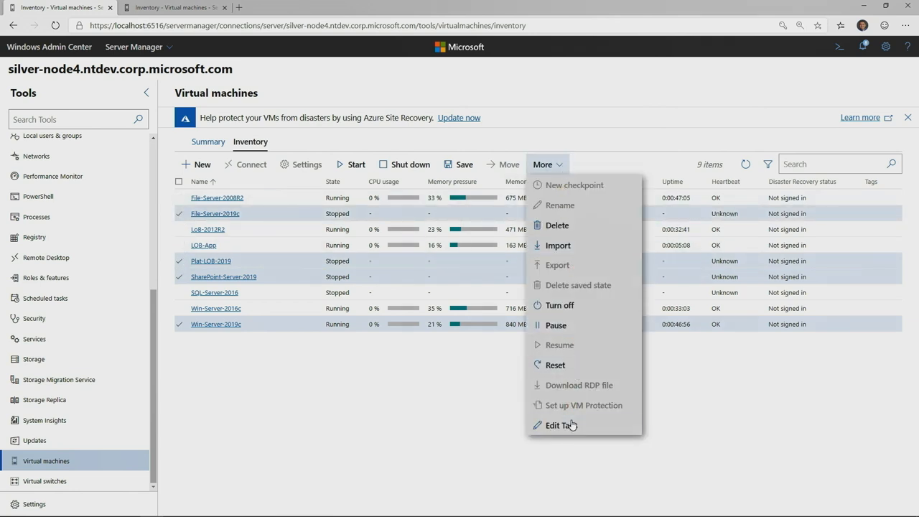
{"action": "left_click", "coordinate": [555, 425]}
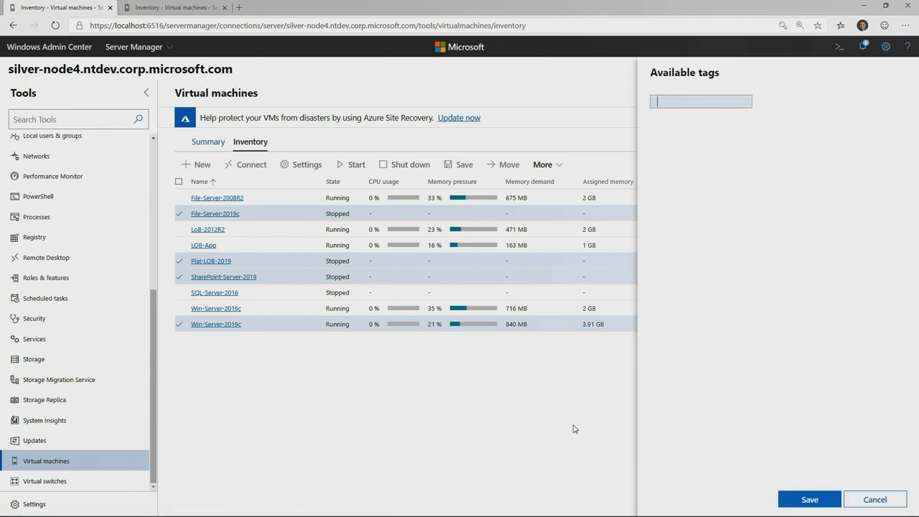
{"action": "type", "text": "WS2019"}
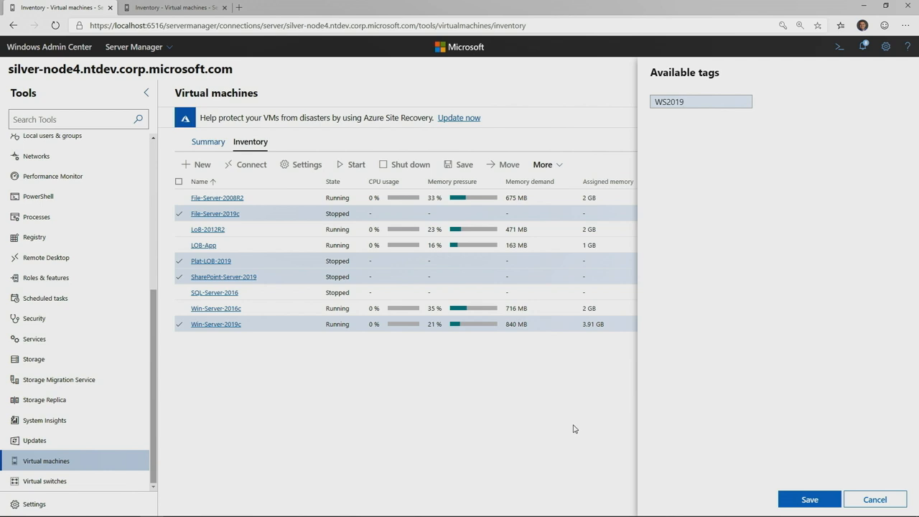
{"action": "left_click", "coordinate": [814, 498]}
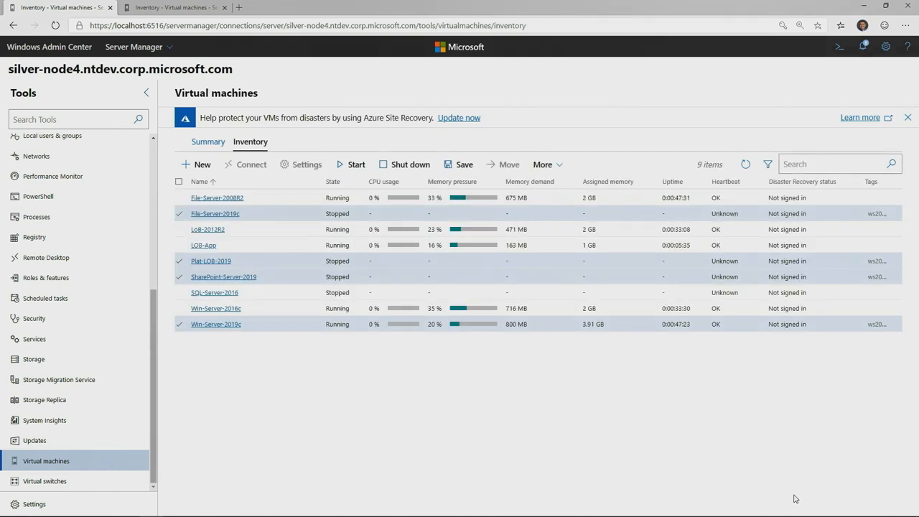
Step: Filter the VM inventory to show only ws2019-tagged machines
{"action": "left_click", "coordinate": [767, 163]}
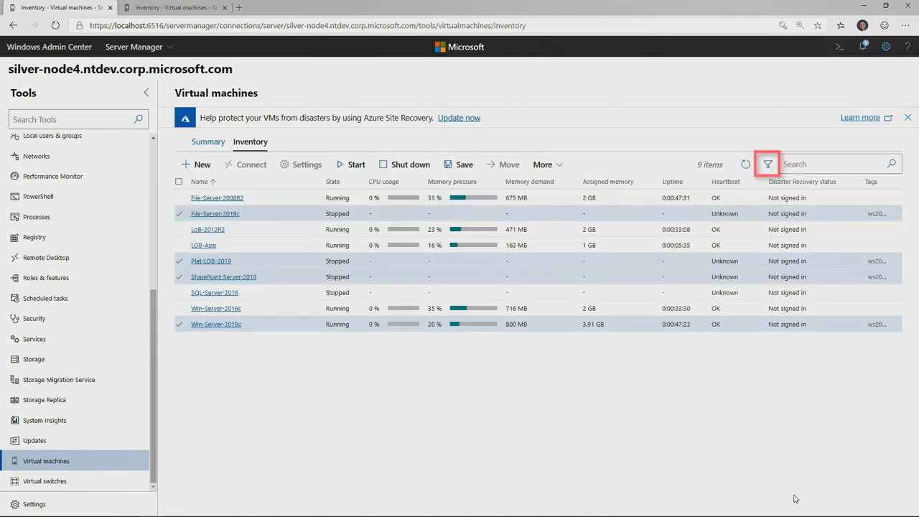
{"action": "mouse_move", "coordinate": [768, 164]}
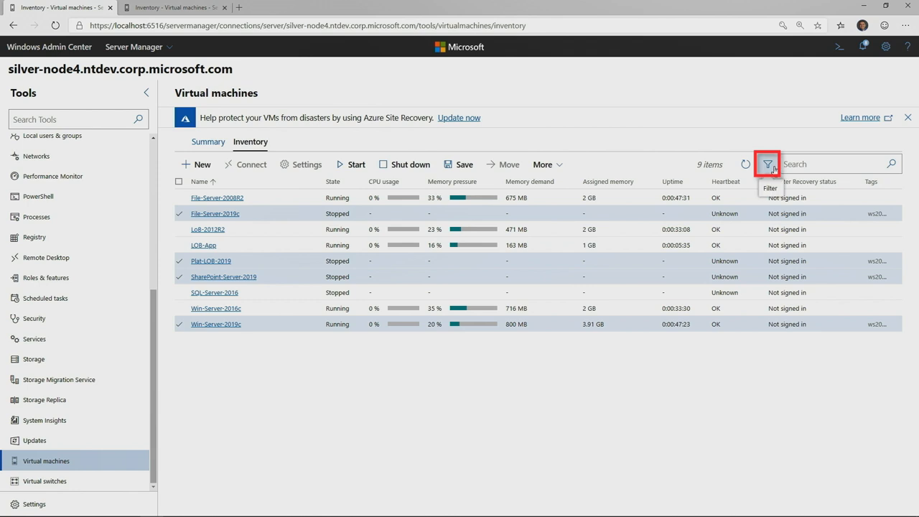
{"action": "left_click", "coordinate": [766, 163]}
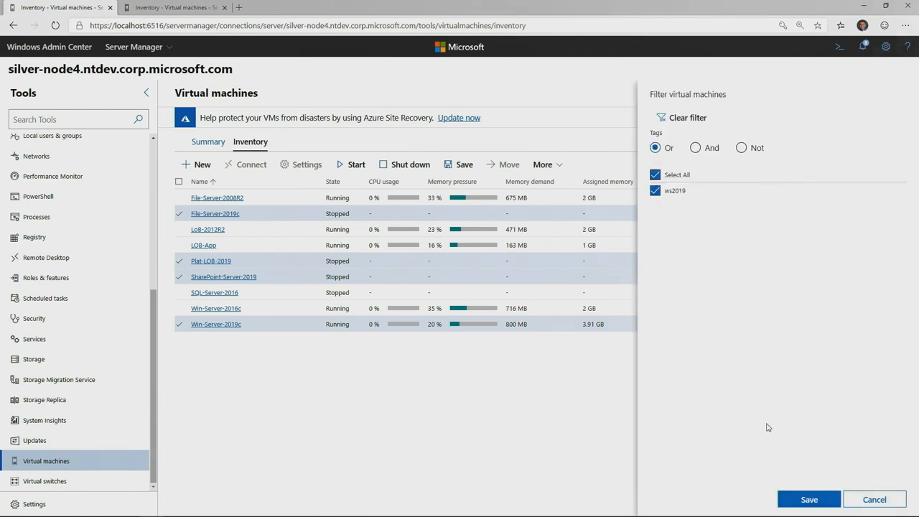
{"action": "left_click", "coordinate": [813, 499]}
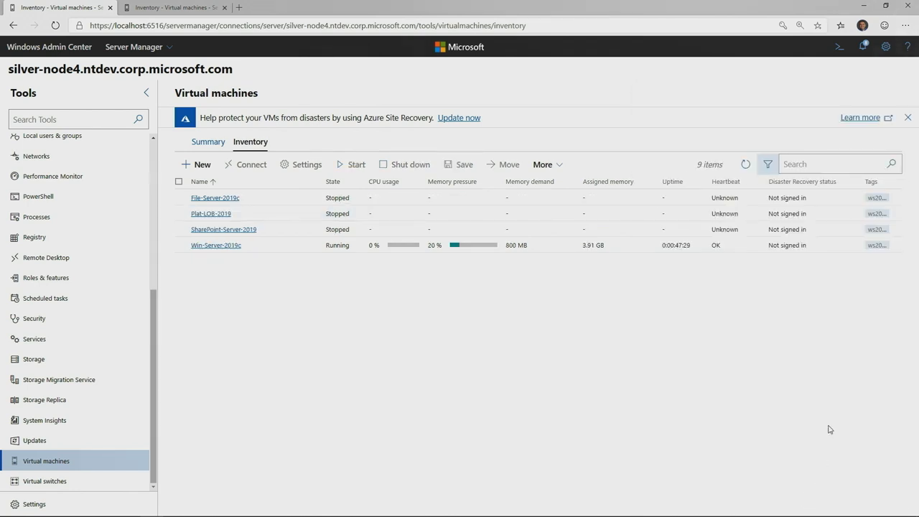
{"action": "mouse_move", "coordinate": [831, 426]}
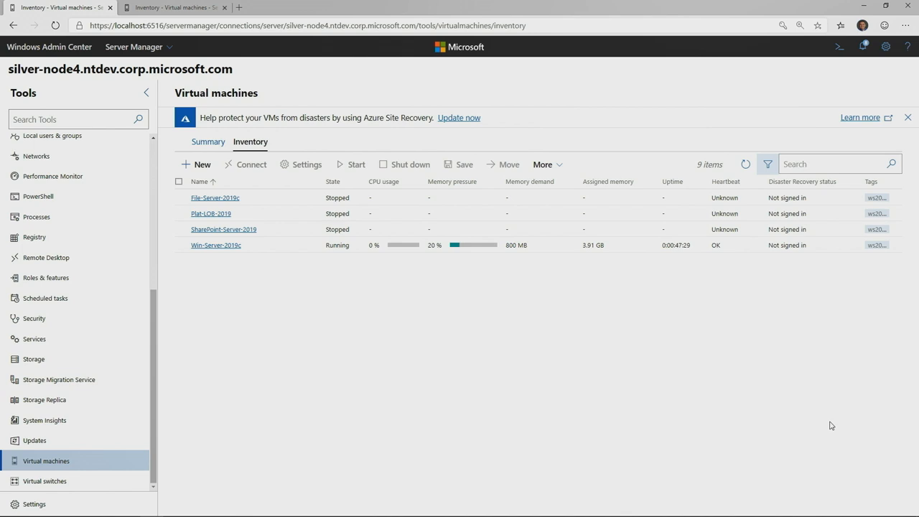
Step: Start a VM named 'New VM' with dynamic memory from 2 to 6 GB
{"action": "left_click", "coordinate": [196, 164]}
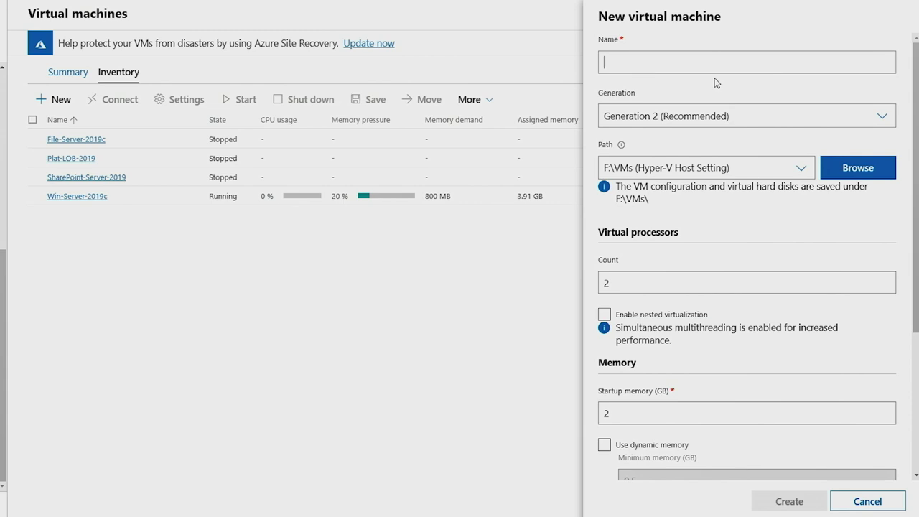
{"action": "type", "text": "New VM"}
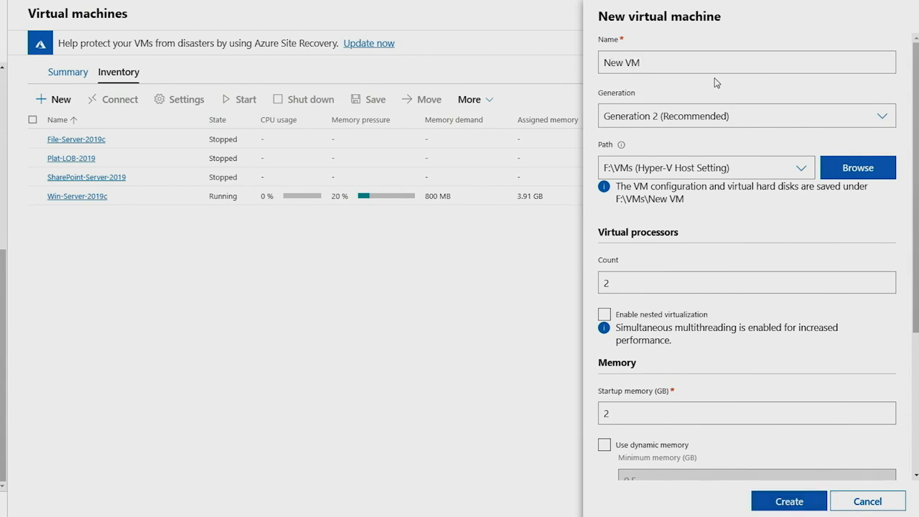
{"action": "mouse_move", "coordinate": [765, 170]}
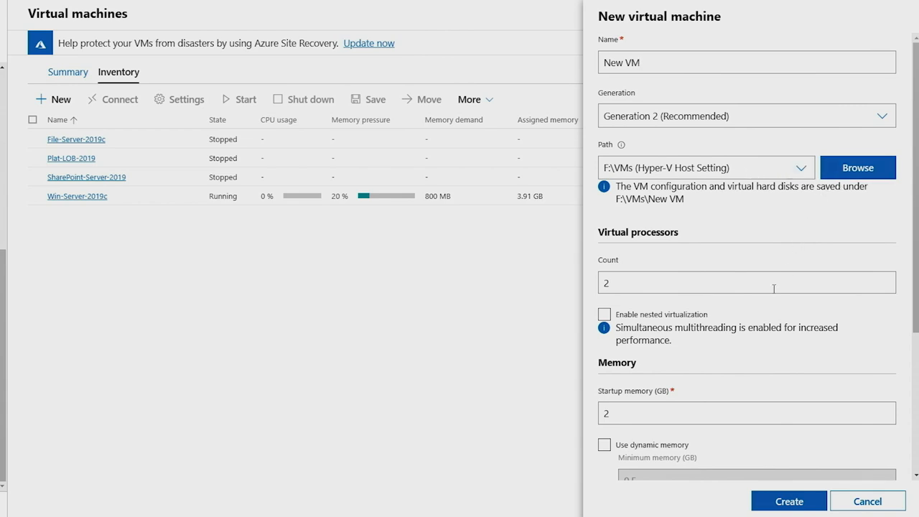
{"action": "scroll", "scroll_direction": "down", "scroll_amount": 3}
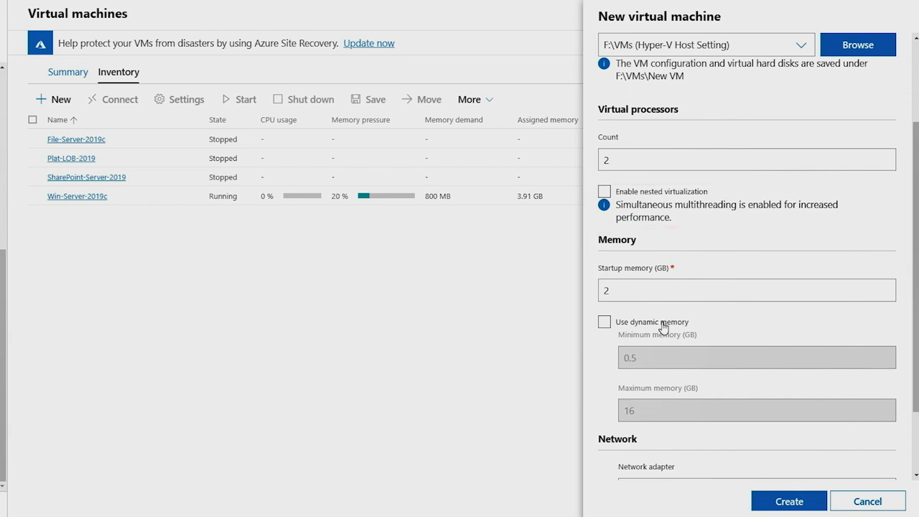
{"action": "left_click", "coordinate": [603, 321]}
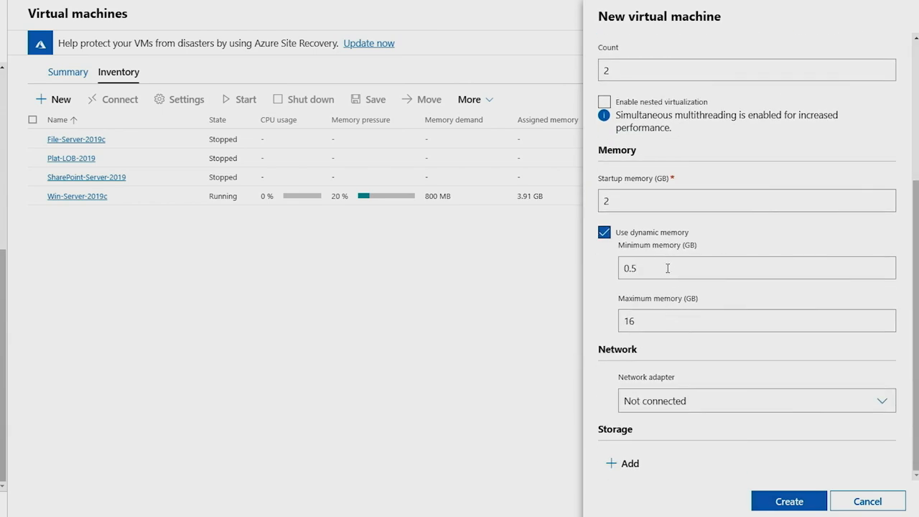
{"action": "type", "text": "2"}
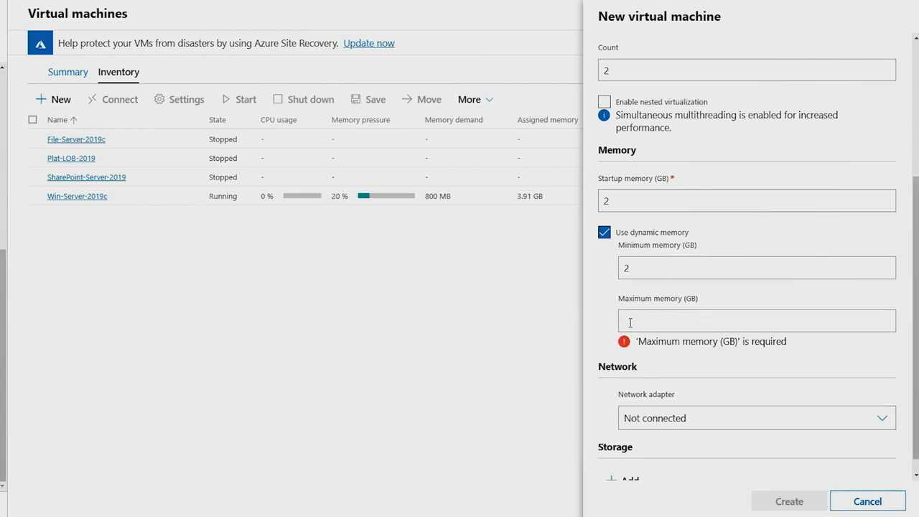
{"action": "type", "text": "6"}
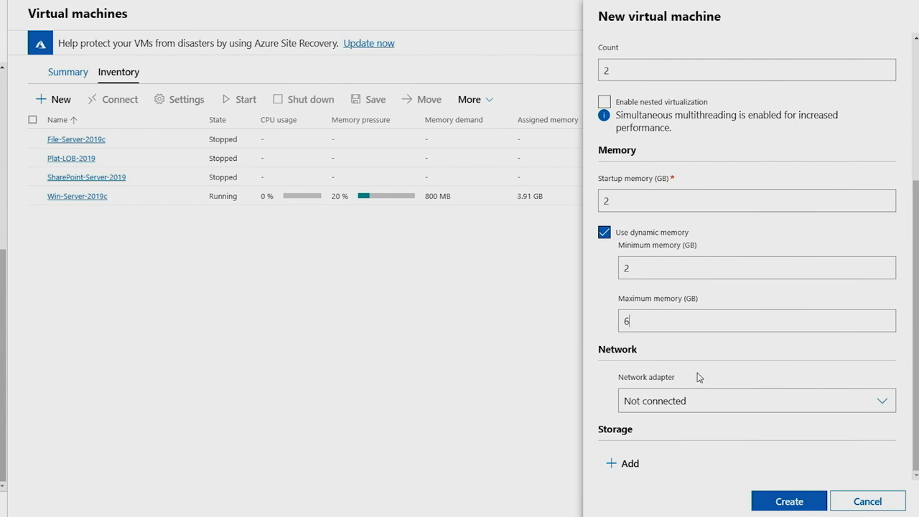
Step: Connect the new VM's network adapter to Wired
{"action": "left_click", "coordinate": [755, 401]}
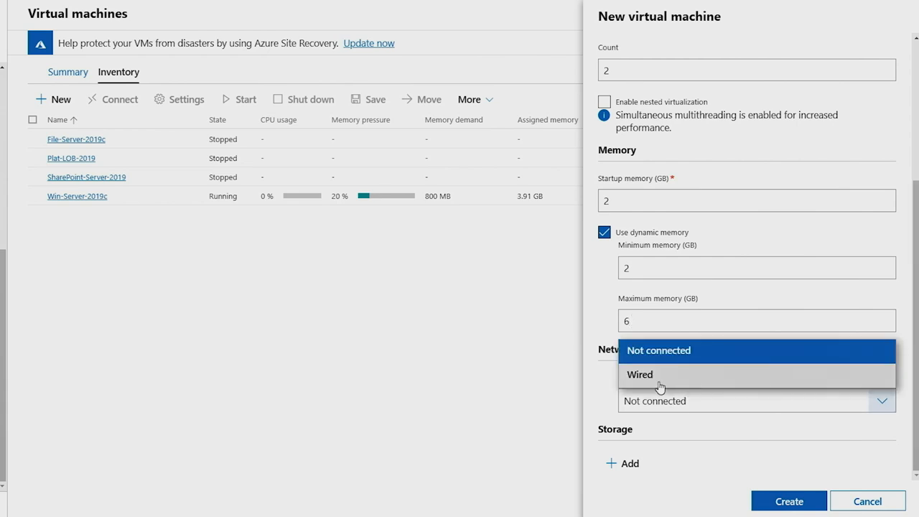
{"action": "left_click", "coordinate": [638, 374]}
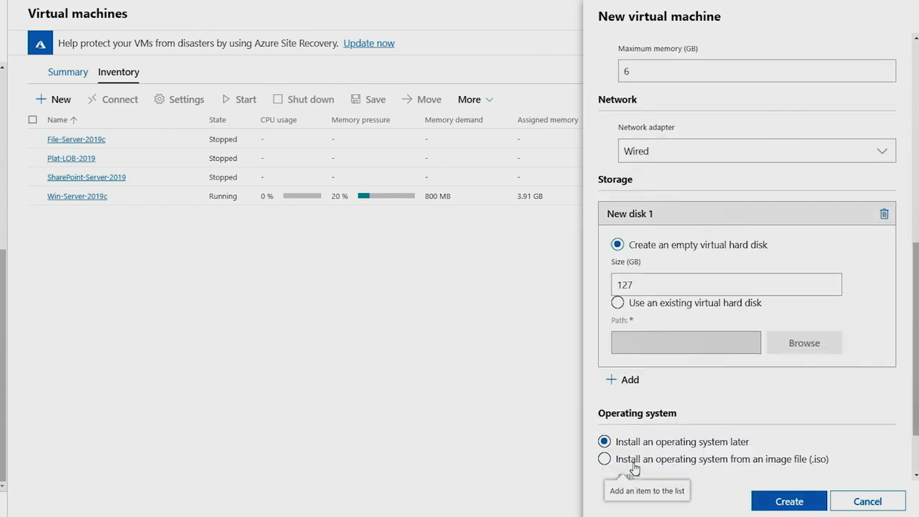
{"action": "scroll", "scroll_direction": "down", "scroll_amount": 3}
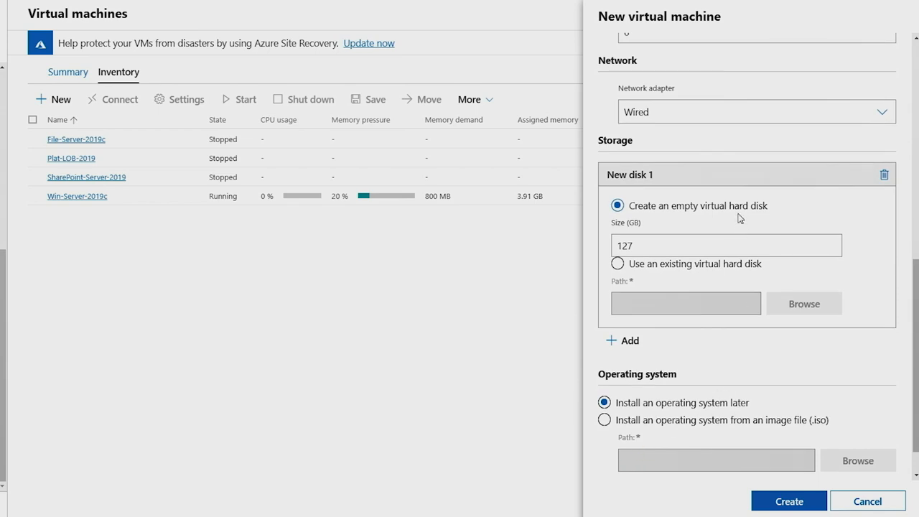
{"action": "mouse_move", "coordinate": [726, 331]}
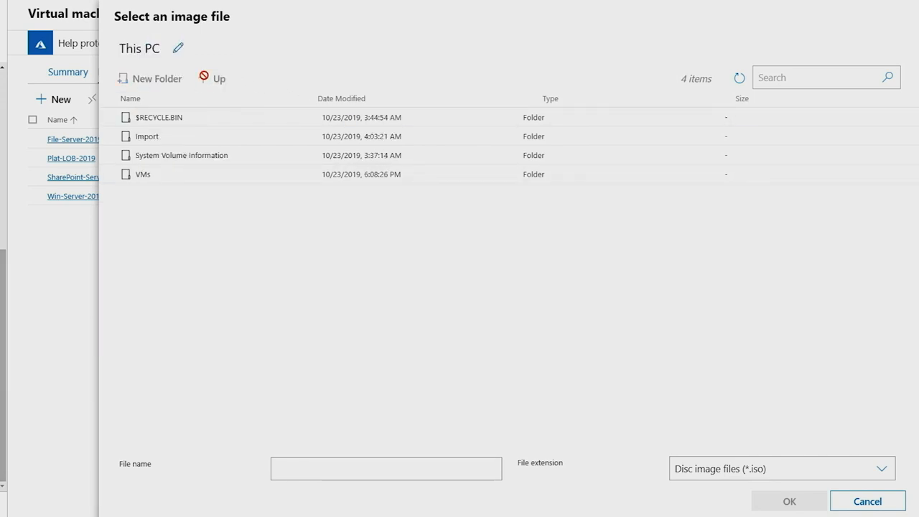
Step: Pick the 17763 build ISO from D:\ISOs as the install image
{"action": "left_click", "coordinate": [219, 79]}
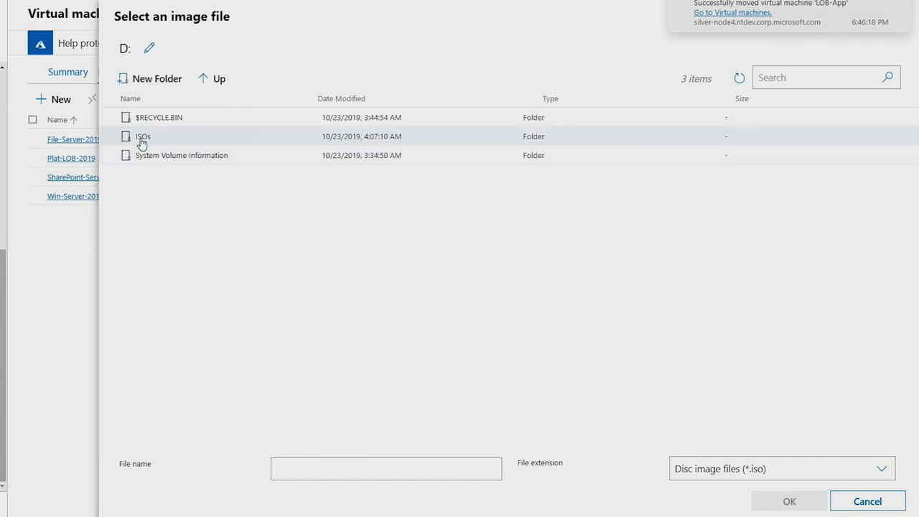
{"action": "double_click", "coordinate": [143, 135]}
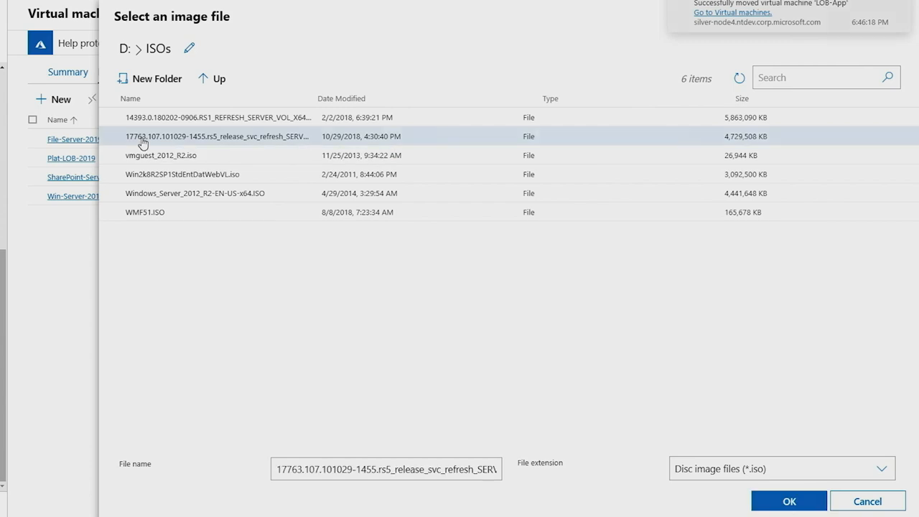
{"action": "left_click", "coordinate": [787, 500]}
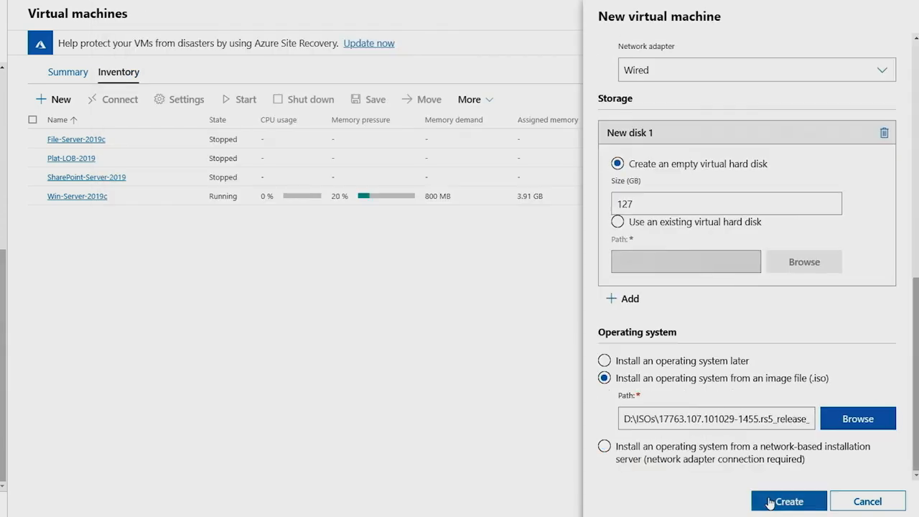
Step: Create 'New VM' and clear the tag filter to list all nine VMs
{"action": "left_click", "coordinate": [775, 500]}
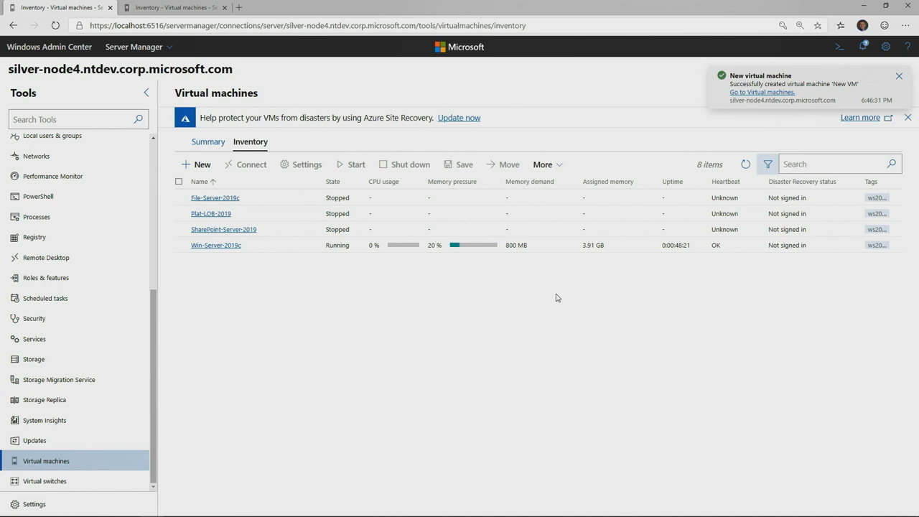
{"action": "left_click", "coordinate": [767, 164]}
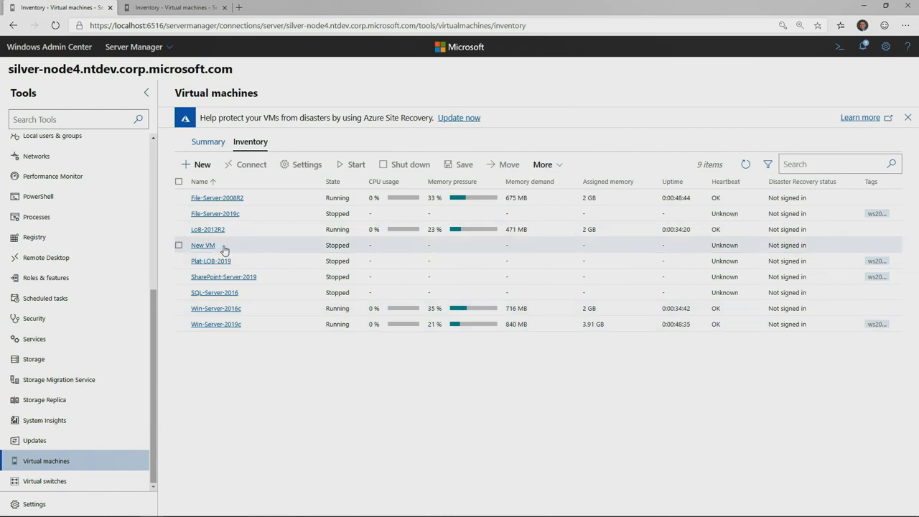
{"action": "mouse_move", "coordinate": [229, 252]}
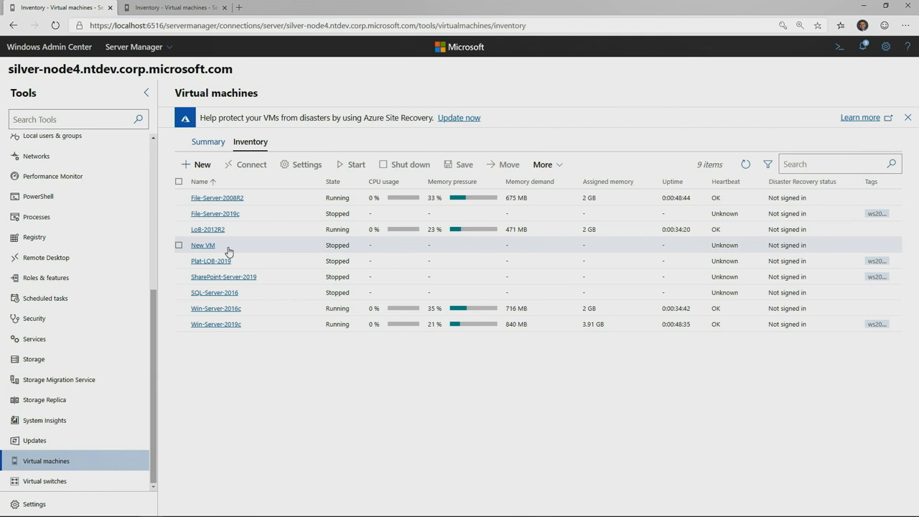
Step: Connect to silver-node3 and launch Performance Monitor, listing its five saved workspaces
{"action": "left_click", "coordinate": [169, 7]}
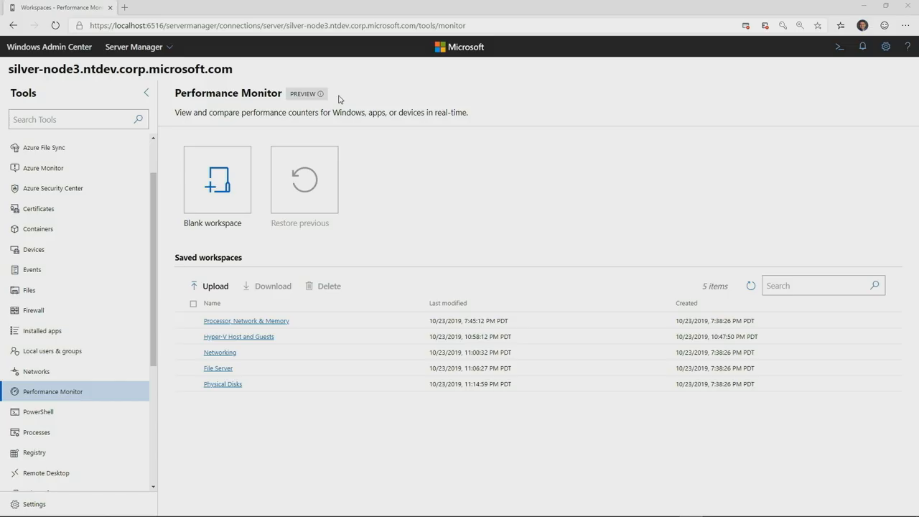
{"action": "mouse_move", "coordinate": [278, 105]}
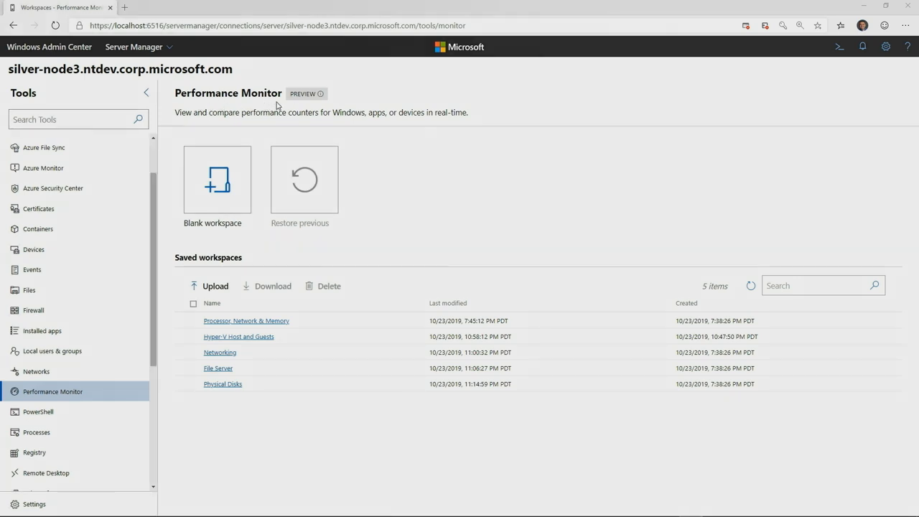
{"action": "mouse_move", "coordinate": [229, 138]}
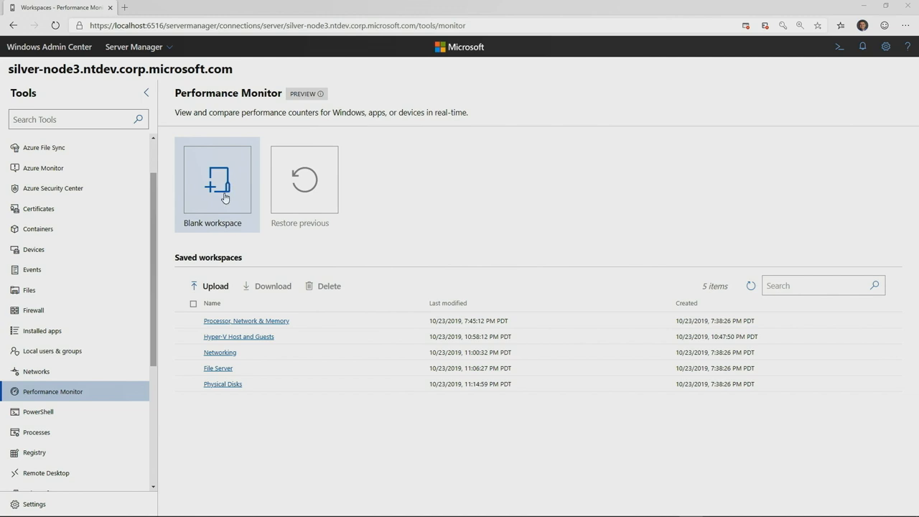
Step: In a blank workspace, graph Processor _Total % Idle, % Privileged, % Processor and % User Time
{"action": "left_click", "coordinate": [216, 180]}
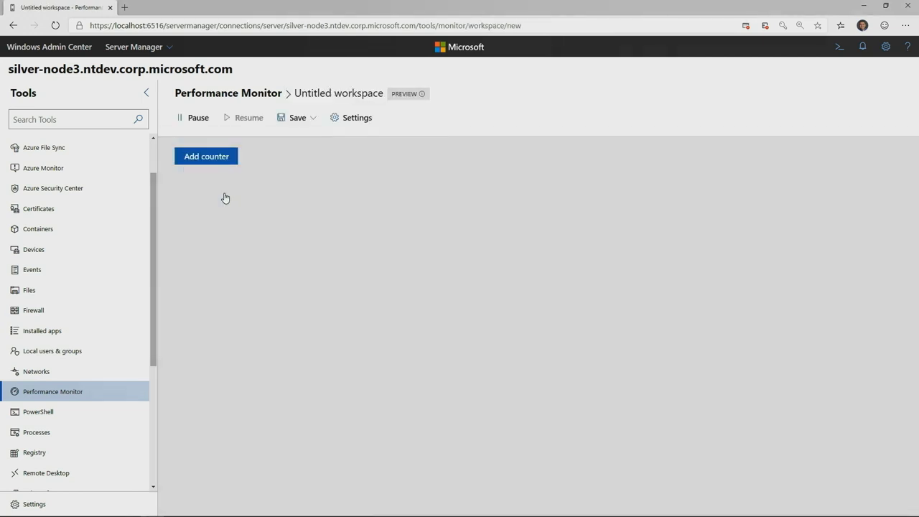
{"action": "left_click", "coordinate": [206, 156]}
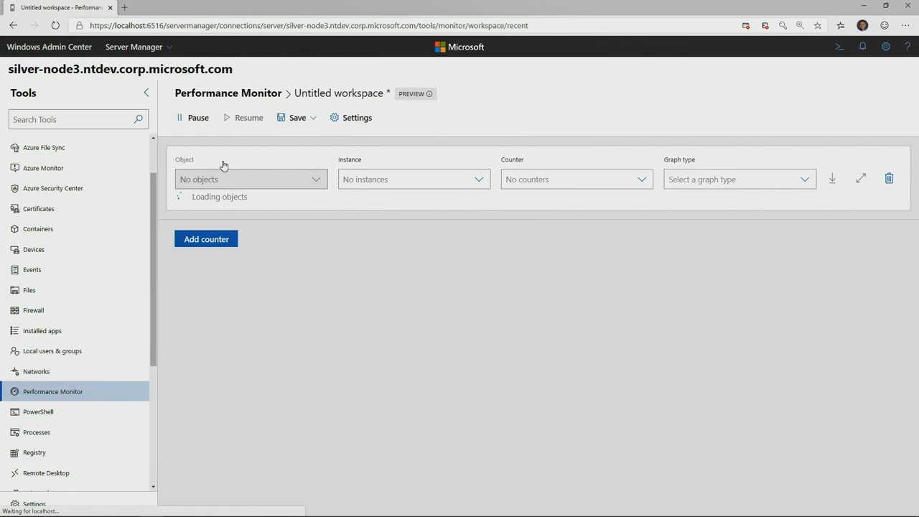
{"action": "left_click", "coordinate": [250, 179]}
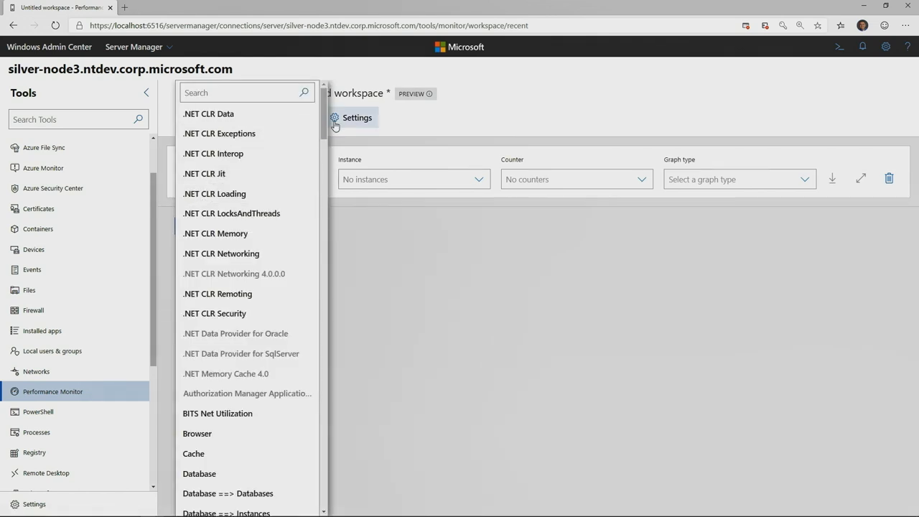
{"action": "scroll", "scroll_direction": "down", "scroll_amount": 3}
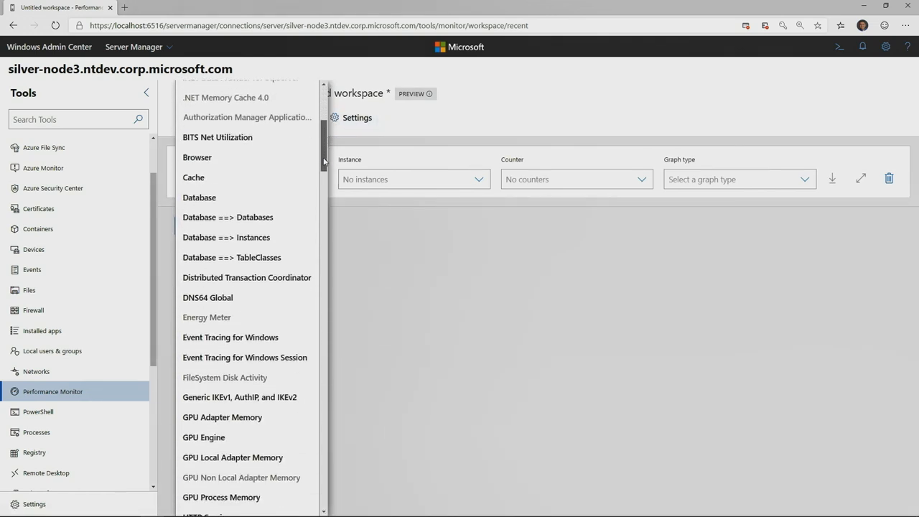
{"action": "scroll", "scroll_direction": "down", "scroll_amount": 3}
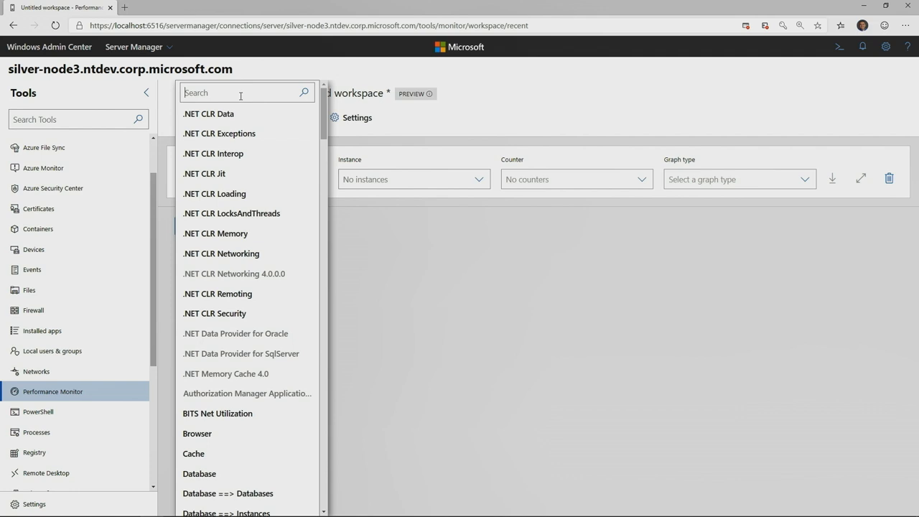
{"action": "type", "text": "processor"}
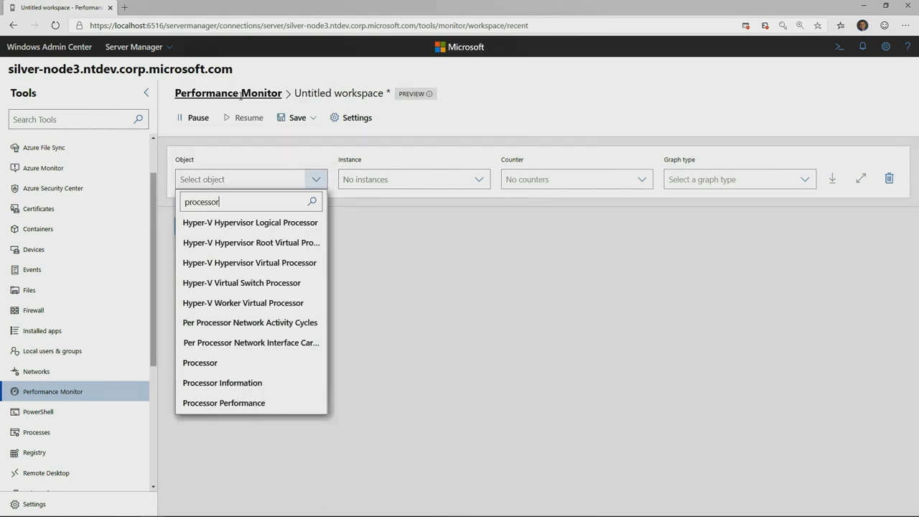
{"action": "mouse_move", "coordinate": [238, 307]}
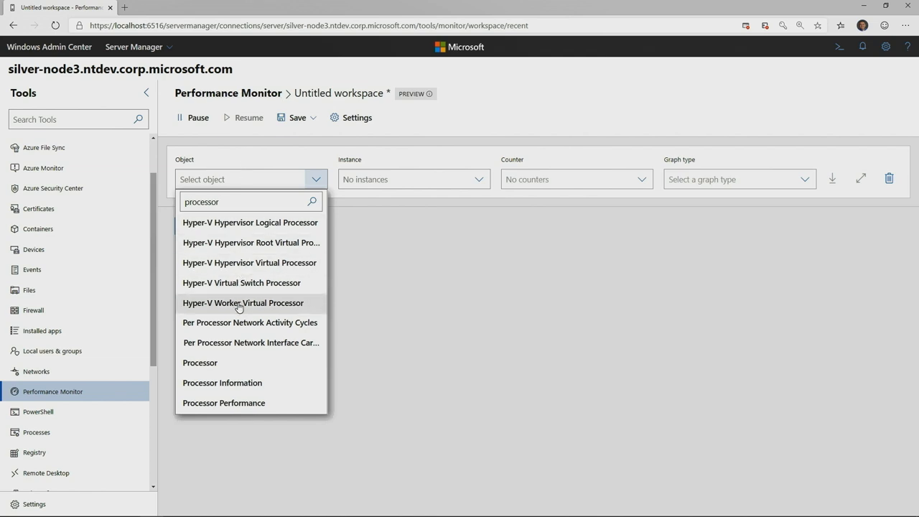
{"action": "left_click", "coordinate": [200, 362]}
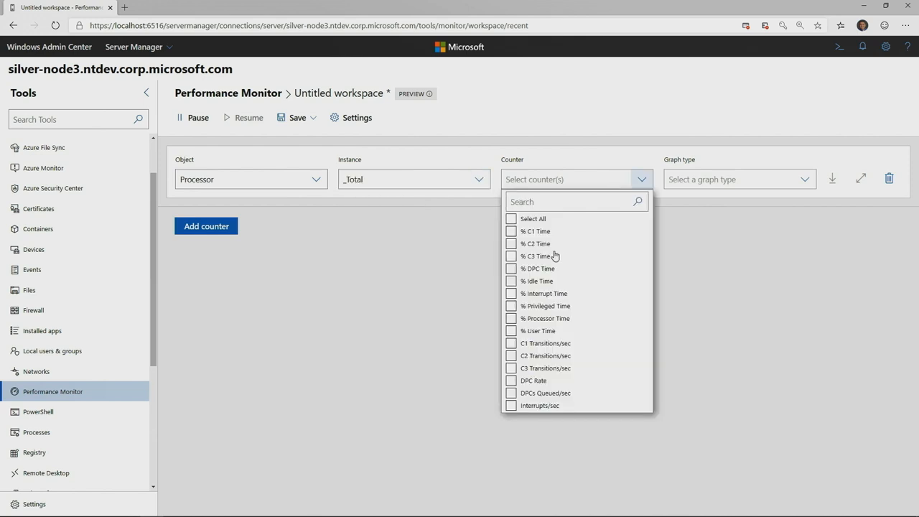
{"action": "left_click", "coordinate": [510, 306]}
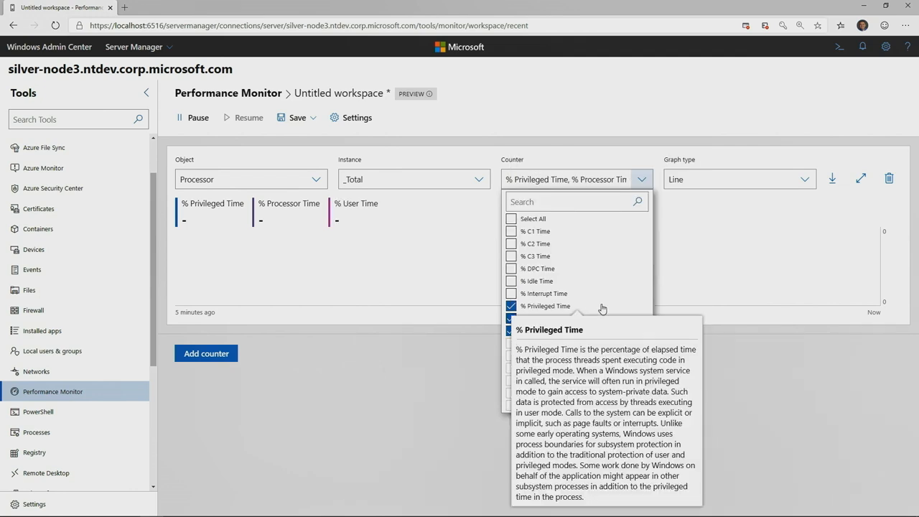
{"action": "left_click", "coordinate": [510, 280]}
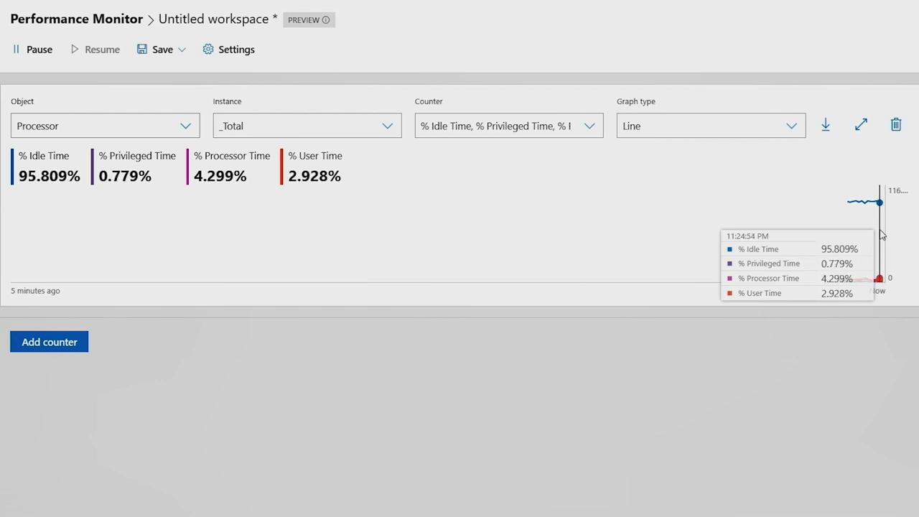
{"action": "mouse_move", "coordinate": [859, 124]}
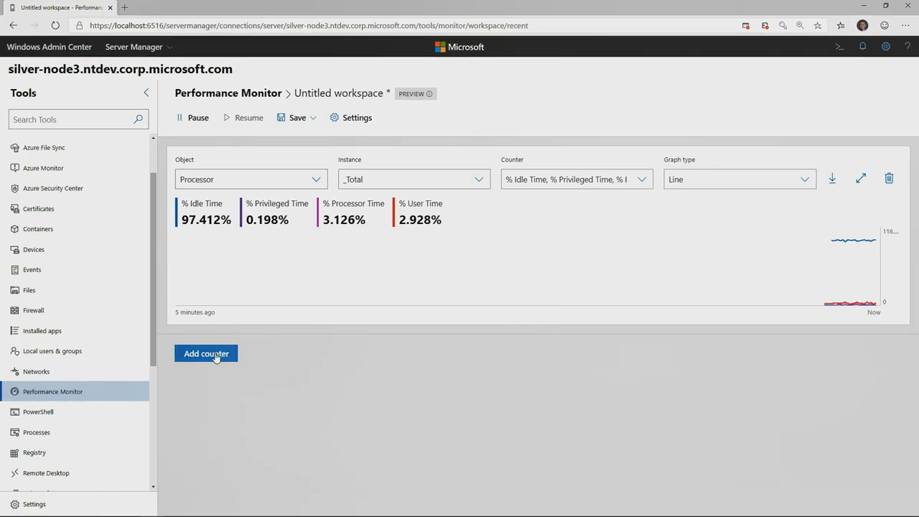
Step: Add a second counter chart for Memory Available MBytes and Committed Bytes
{"action": "left_click", "coordinate": [206, 353]}
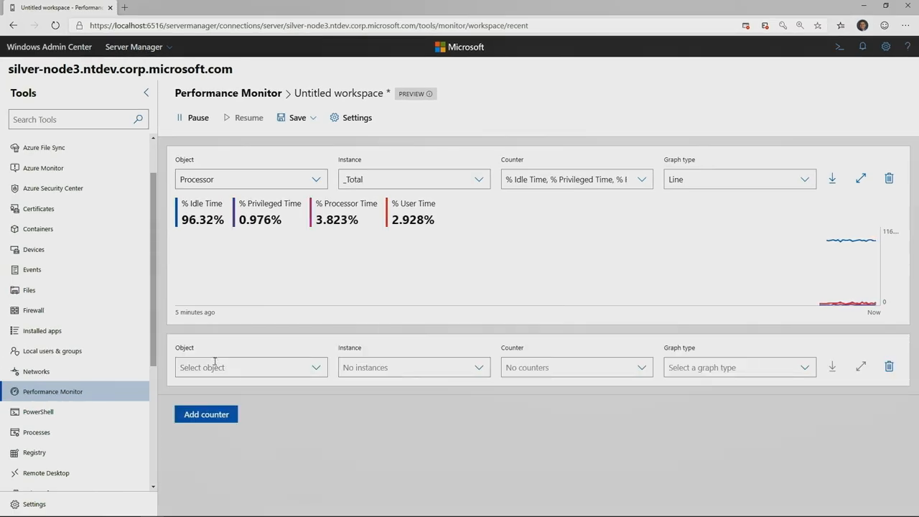
{"action": "left_click", "coordinate": [250, 366]}
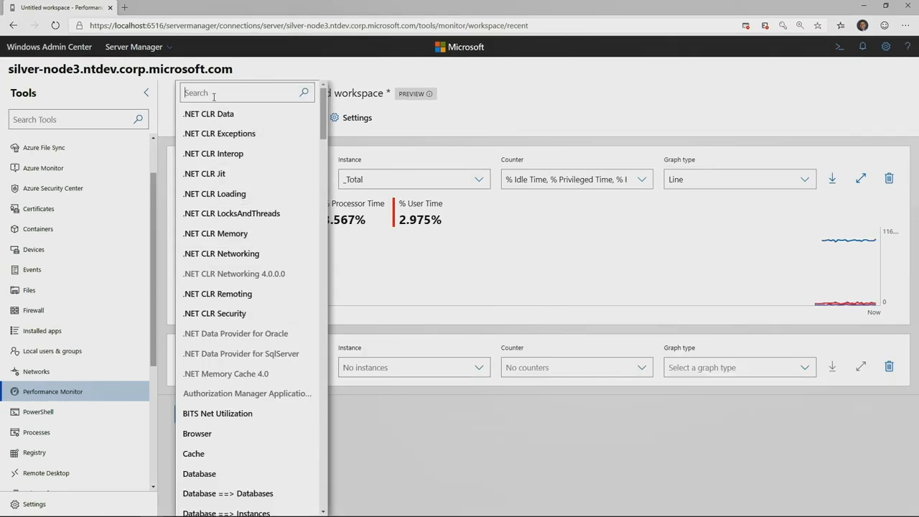
{"action": "type", "text": "memory"}
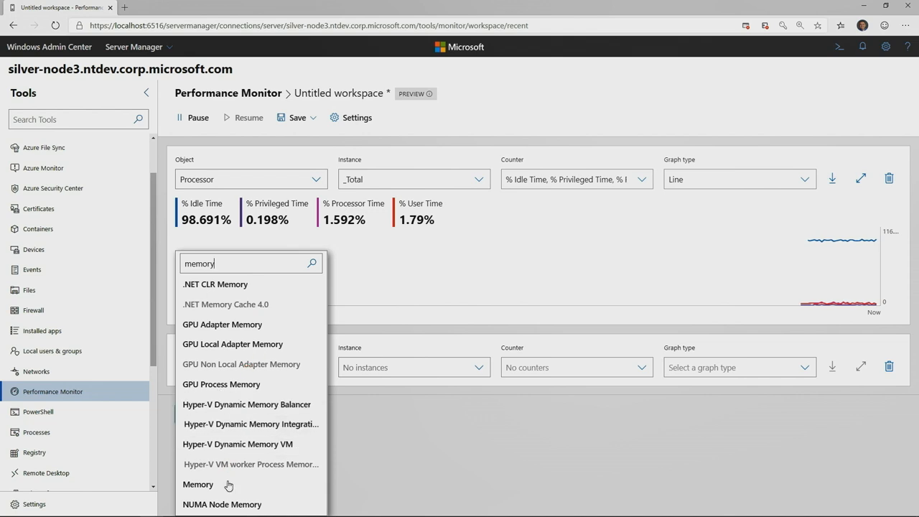
{"action": "left_click", "coordinate": [198, 484]}
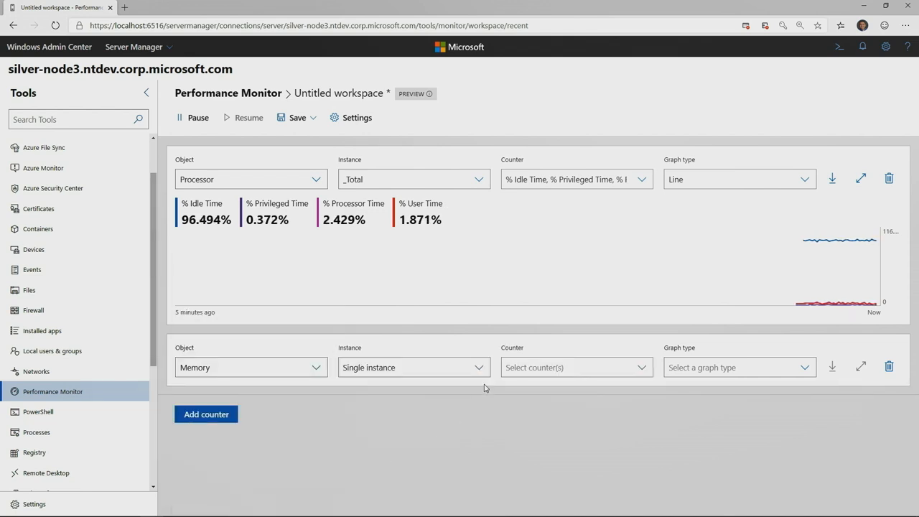
{"action": "left_click", "coordinate": [574, 366]}
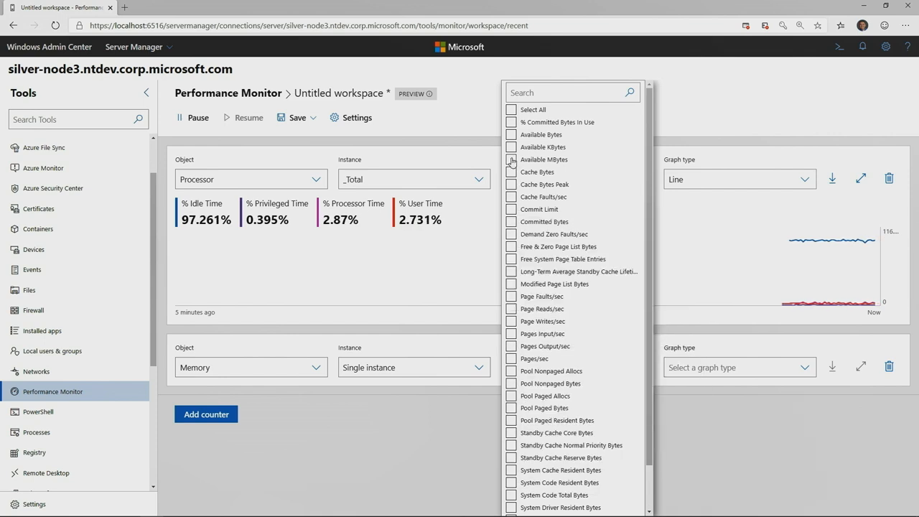
{"action": "left_click", "coordinate": [510, 160]}
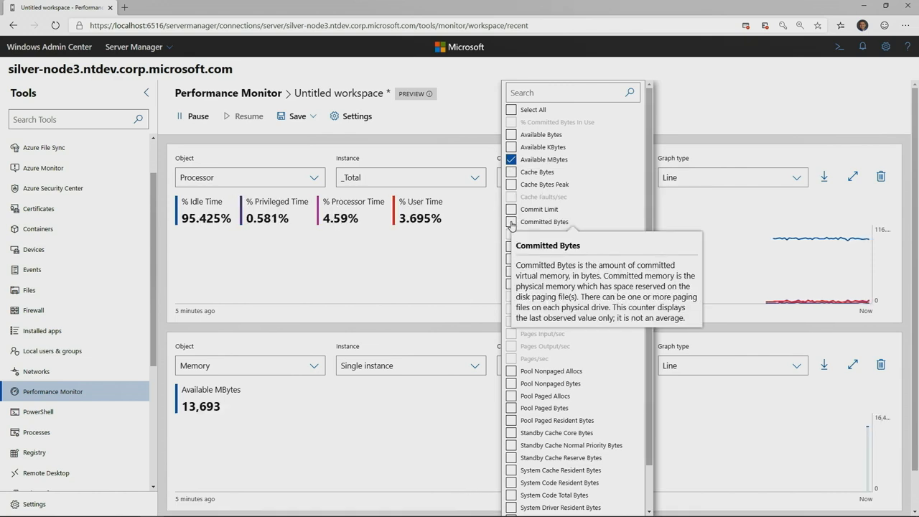
{"action": "left_click", "coordinate": [510, 221]}
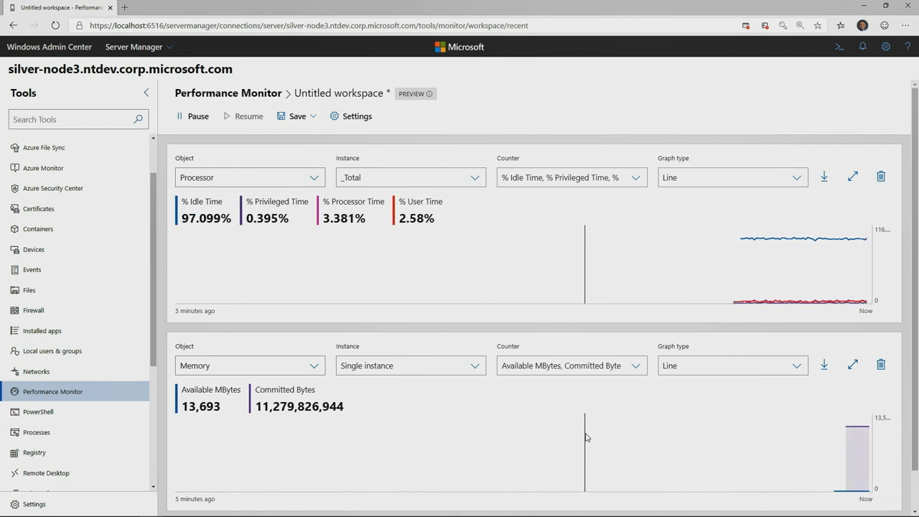
{"action": "scroll", "scroll_direction": "down", "scroll_amount": 3}
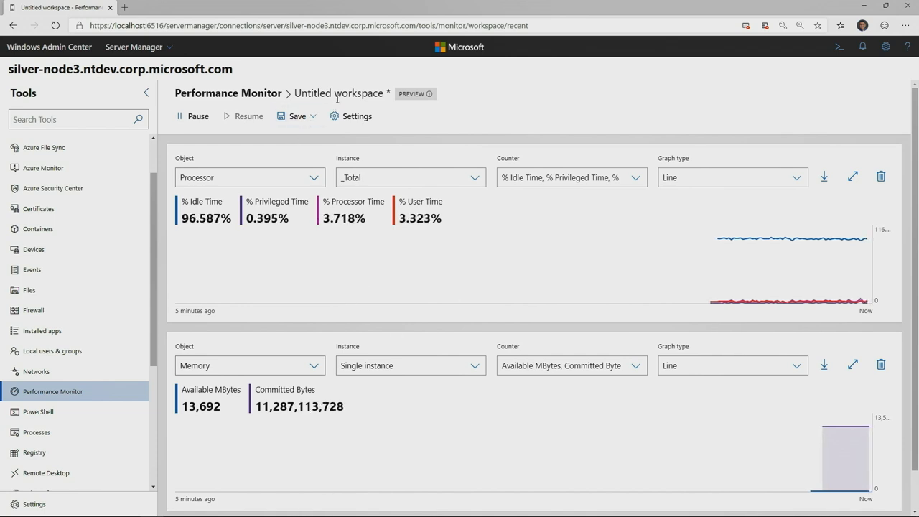
Step: Save the current workspace as a new workspace named 'Demo'
{"action": "left_click", "coordinate": [312, 115]}
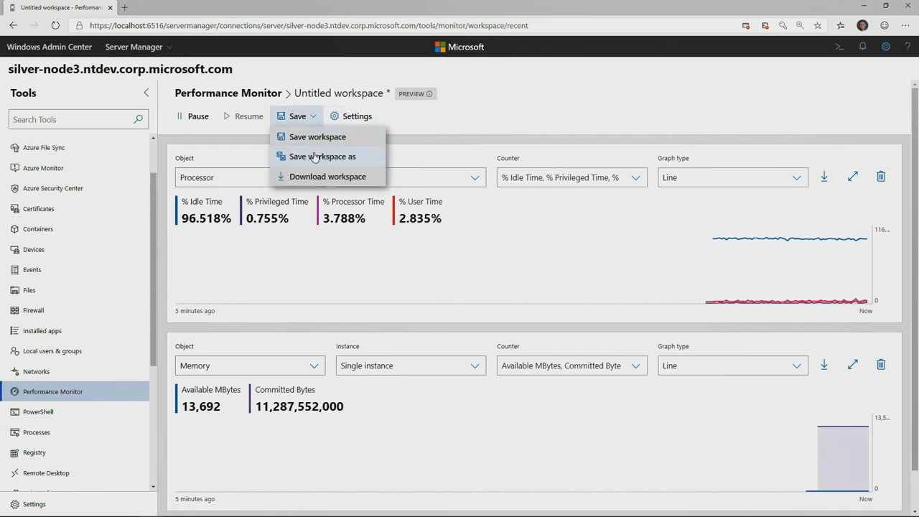
{"action": "left_click", "coordinate": [322, 156]}
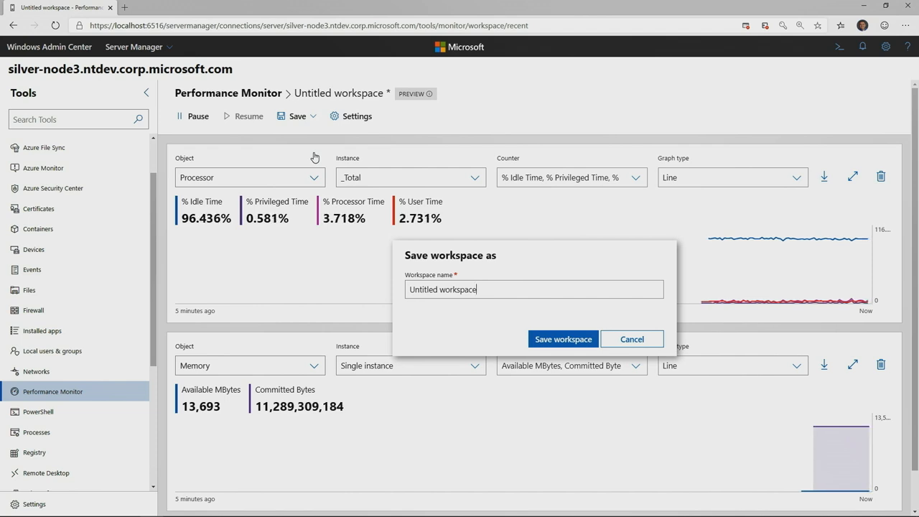
{"action": "type", "text": "Demo"}
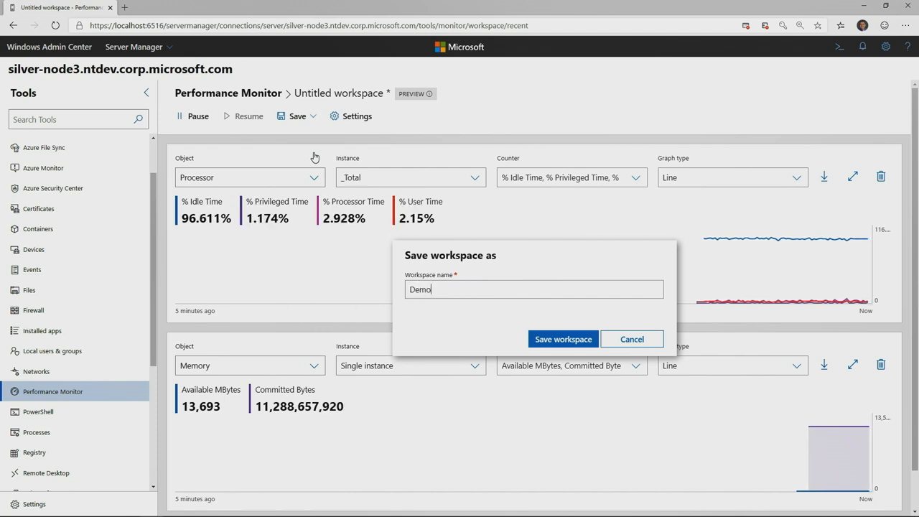
{"action": "left_click", "coordinate": [562, 338]}
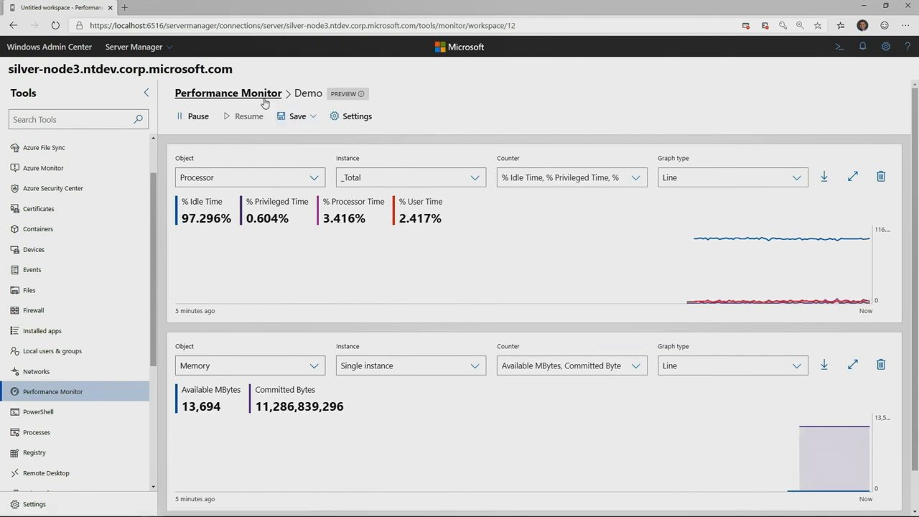
Step: Back in saved workspaces, sort by name and open Processor, Network & Memory
{"action": "left_click", "coordinate": [228, 92]}
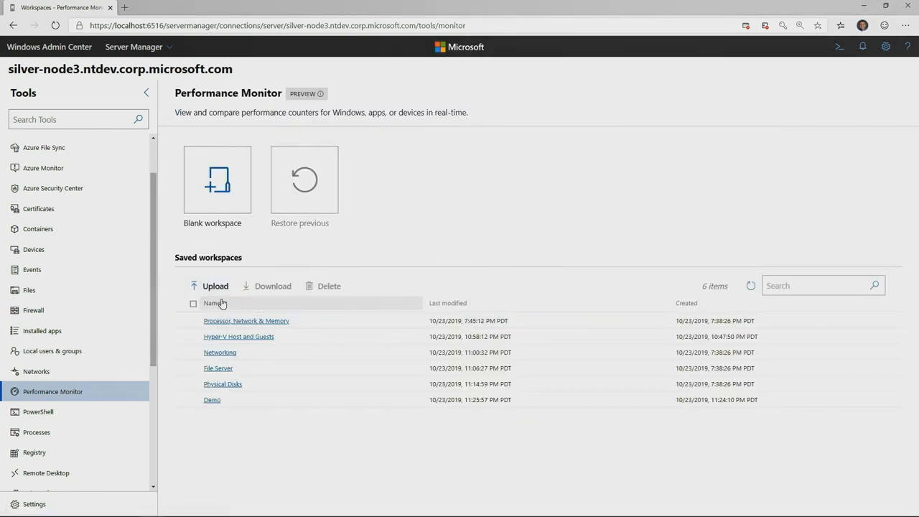
{"action": "left_click", "coordinate": [212, 303]}
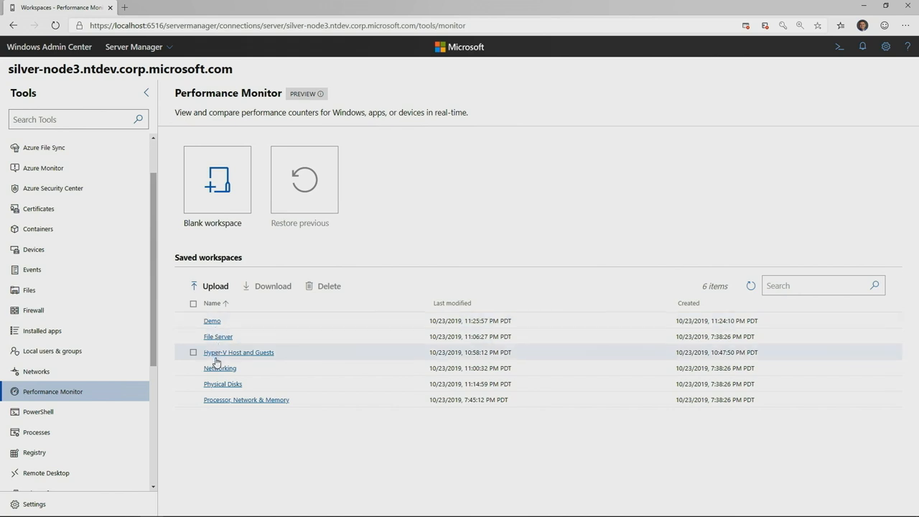
{"action": "mouse_move", "coordinate": [223, 409]}
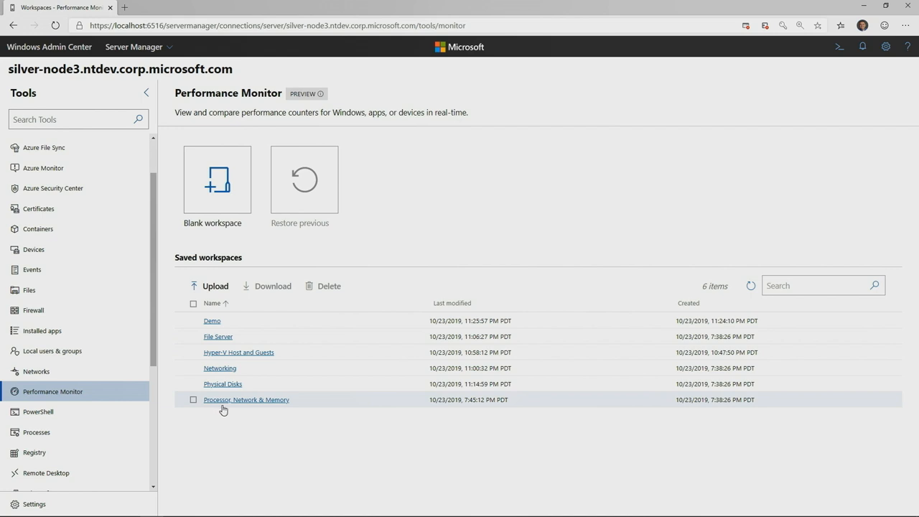
{"action": "left_click", "coordinate": [247, 399]}
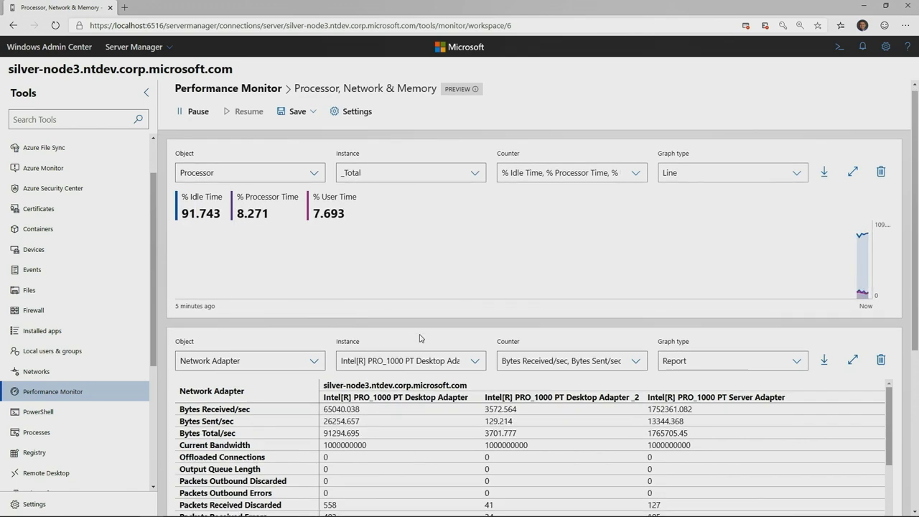
Step: Expand the Network Adapter report full-size, scroll through it, then return to saved workspaces
{"action": "scroll", "scroll_direction": "down", "scroll_amount": 3}
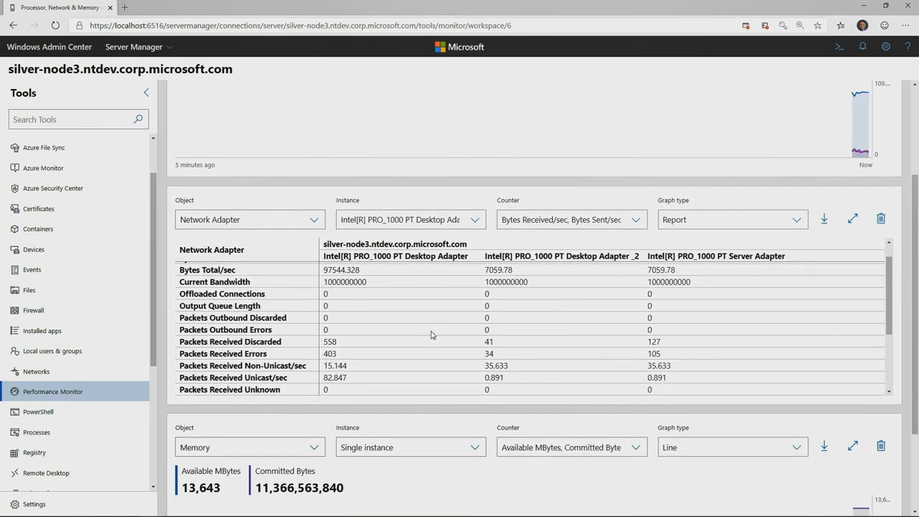
{"action": "left_click", "coordinate": [852, 219]}
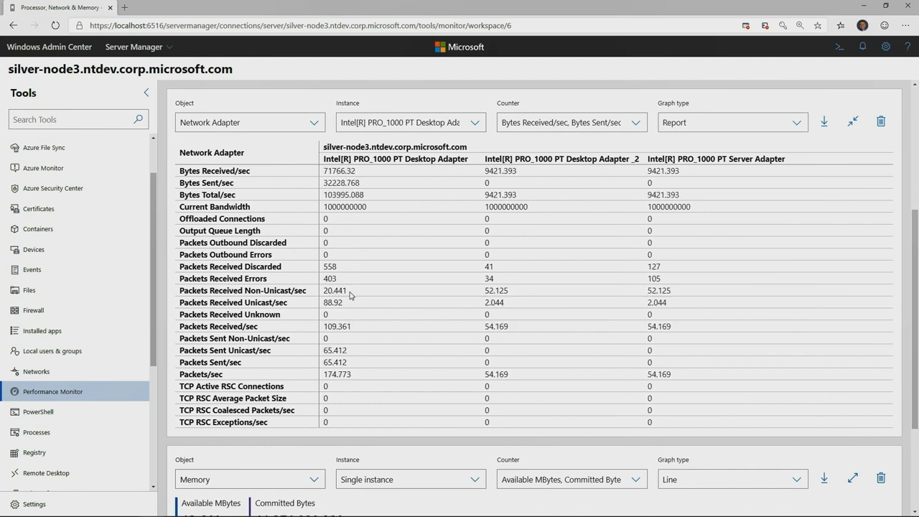
{"action": "mouse_move", "coordinate": [350, 263]}
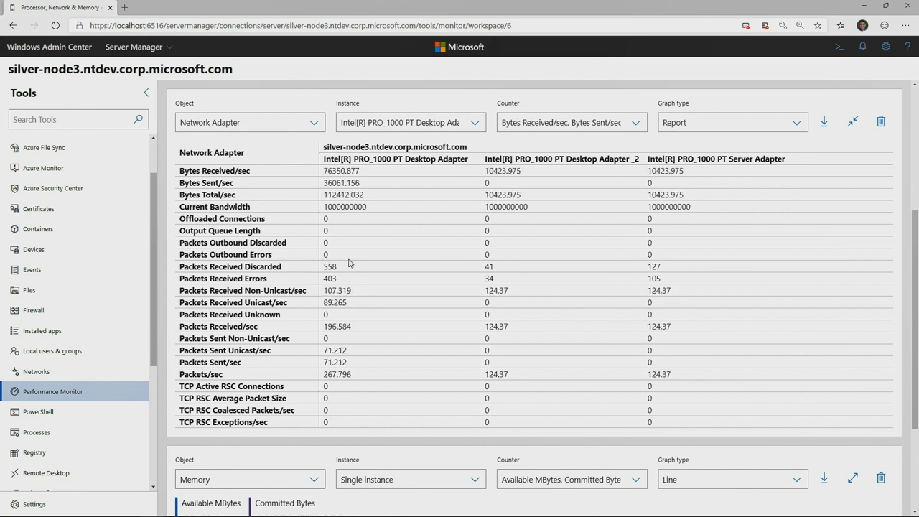
{"action": "scroll", "scroll_direction": "down", "scroll_amount": 3}
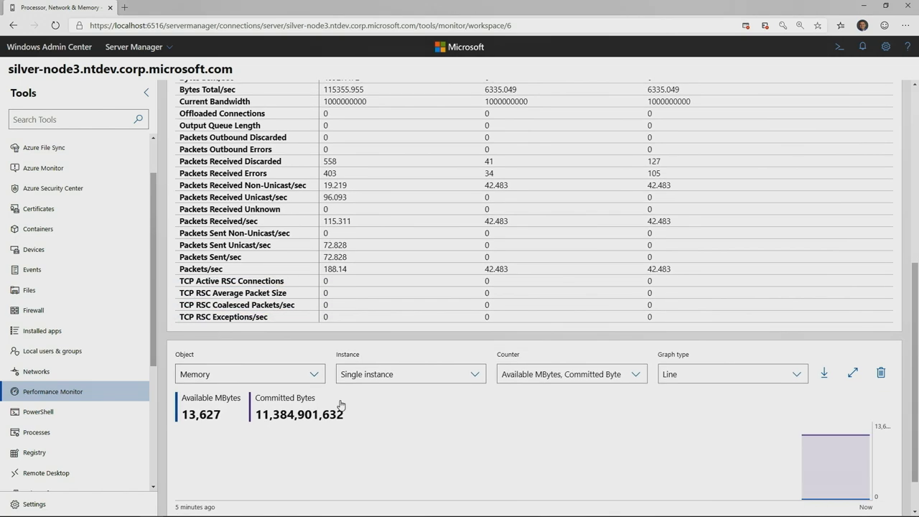
{"action": "scroll", "scroll_direction": "down", "scroll_amount": 3}
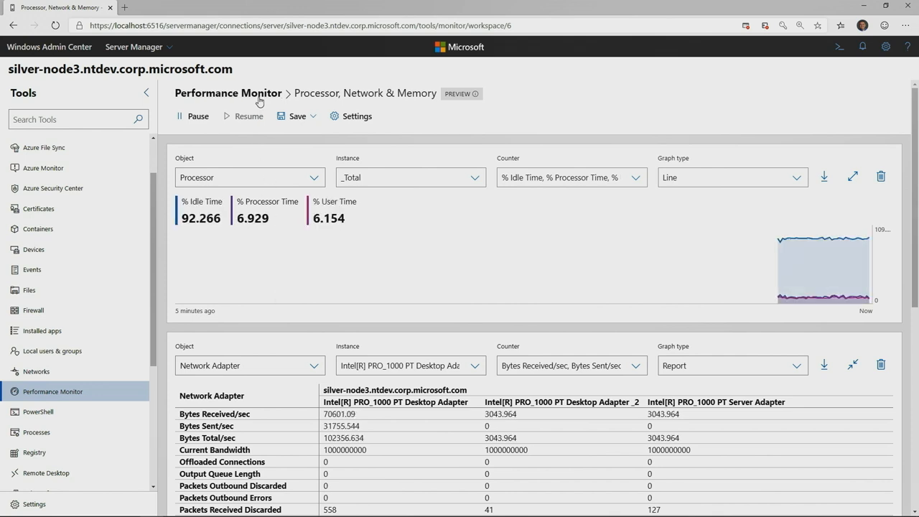
{"action": "left_click", "coordinate": [228, 92]}
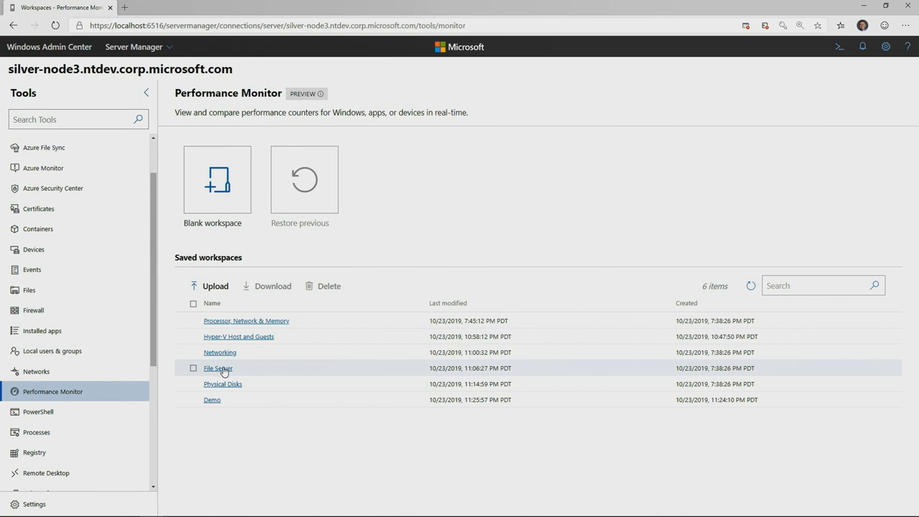
Step: Open the File Server workspace, expand its SMB Server Shares report, then return to workspaces
{"action": "left_click", "coordinate": [217, 368]}
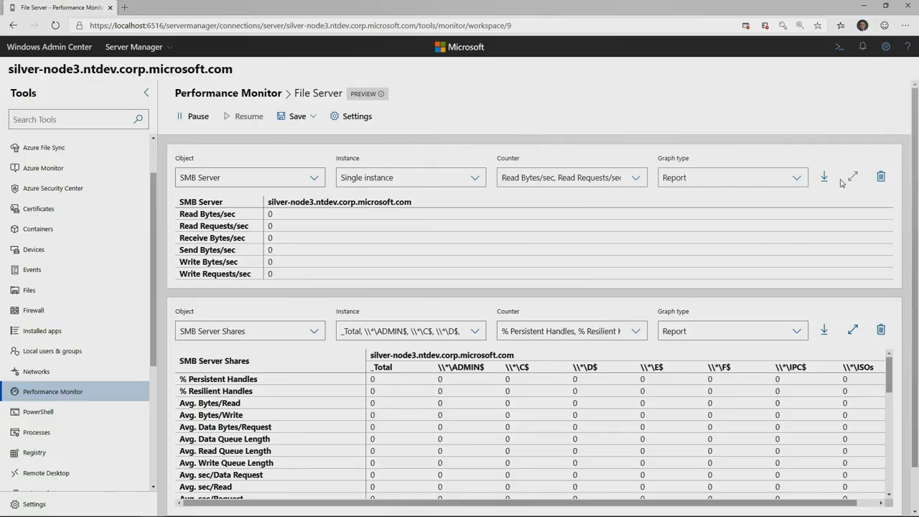
{"action": "mouse_move", "coordinate": [292, 227]}
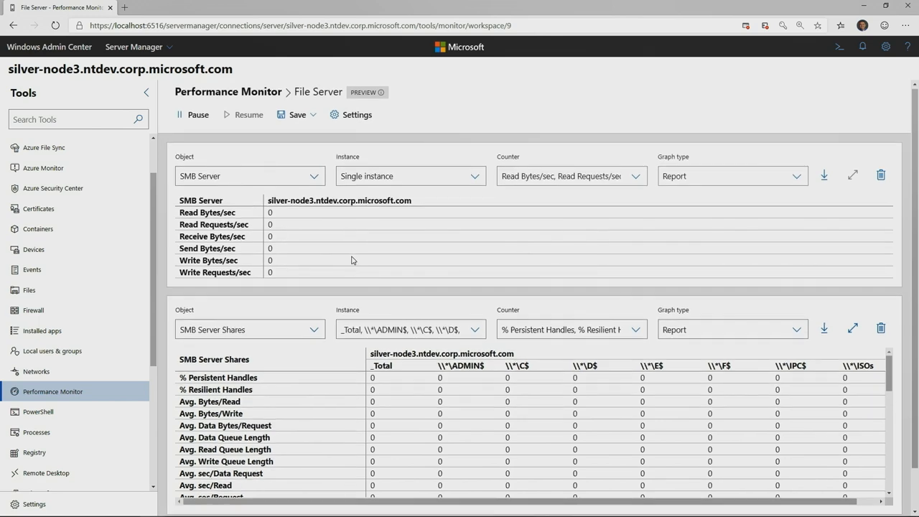
{"action": "scroll", "scroll_direction": "down", "scroll_amount": 3}
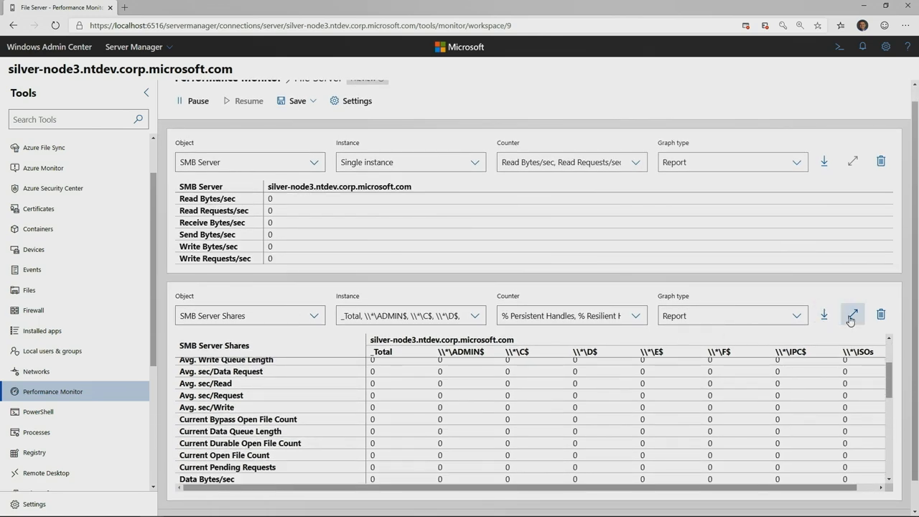
{"action": "left_click", "coordinate": [851, 320]}
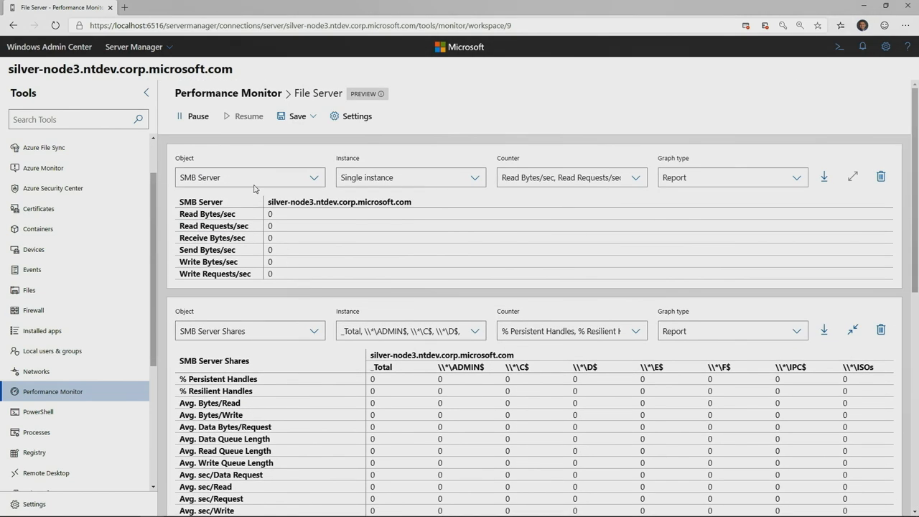
{"action": "mouse_move", "coordinate": [255, 99]}
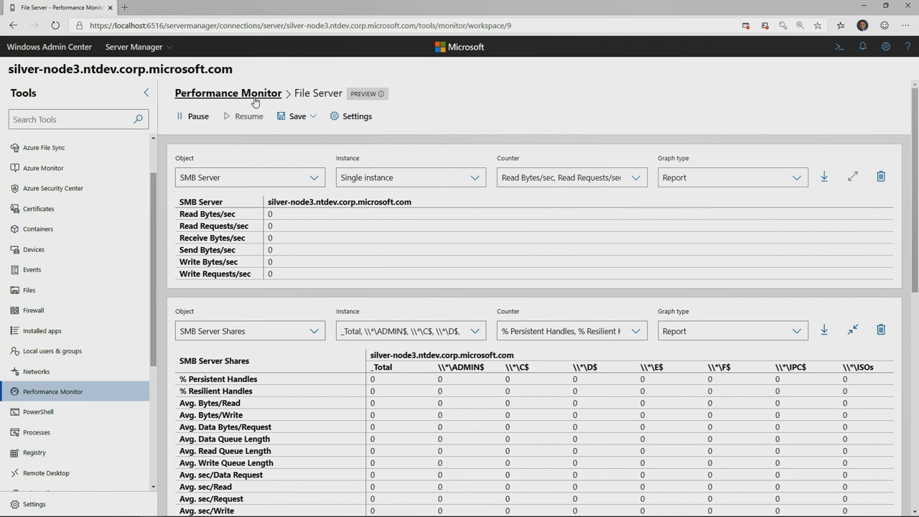
{"action": "left_click", "coordinate": [227, 93]}
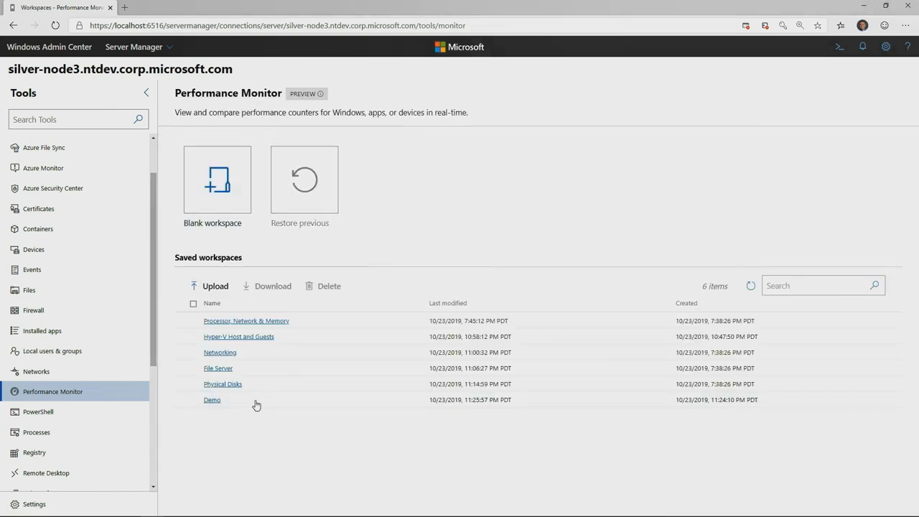
Step: Open the Hyper-V Host and Guests saved workspace with its live hypervisor run-time charts
{"action": "left_click", "coordinate": [239, 337]}
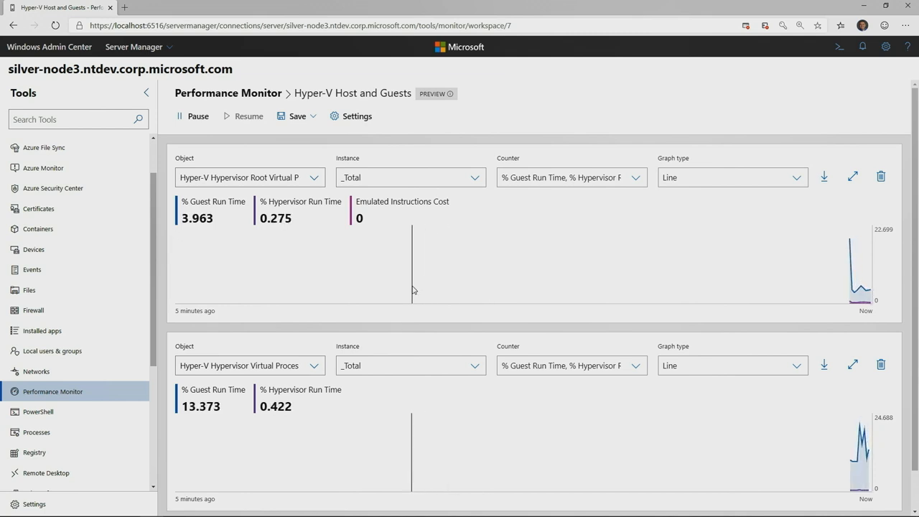
{"action": "mouse_move", "coordinate": [390, 290]}
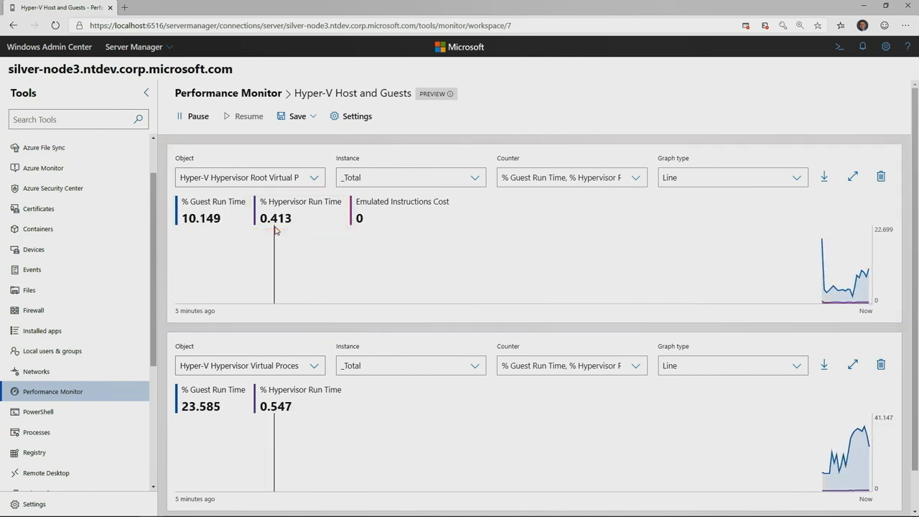
{"action": "mouse_move", "coordinate": [279, 415]}
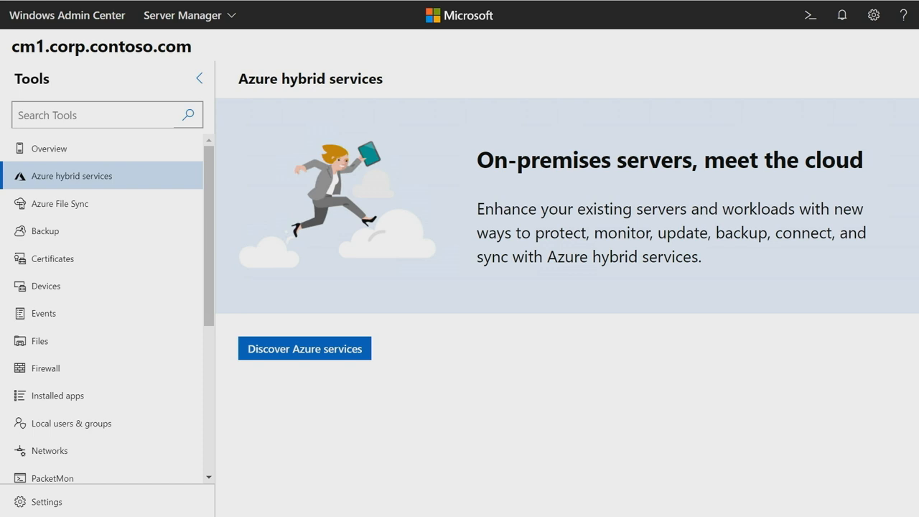
{"action": "mouse_move", "coordinate": [334, 323]}
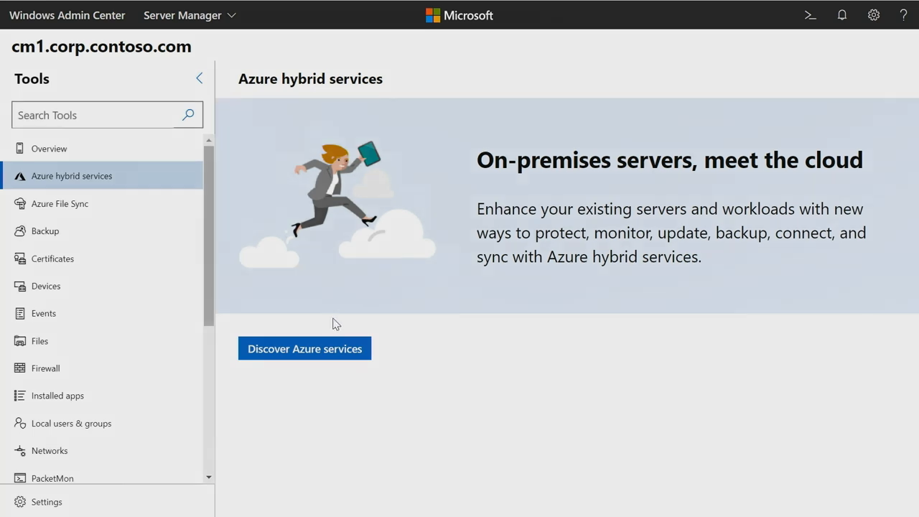
Step: Open Discover Azure services and read through Site Recovery, Monitor, Update Management, Backup and File Sync
{"action": "left_click", "coordinate": [304, 348]}
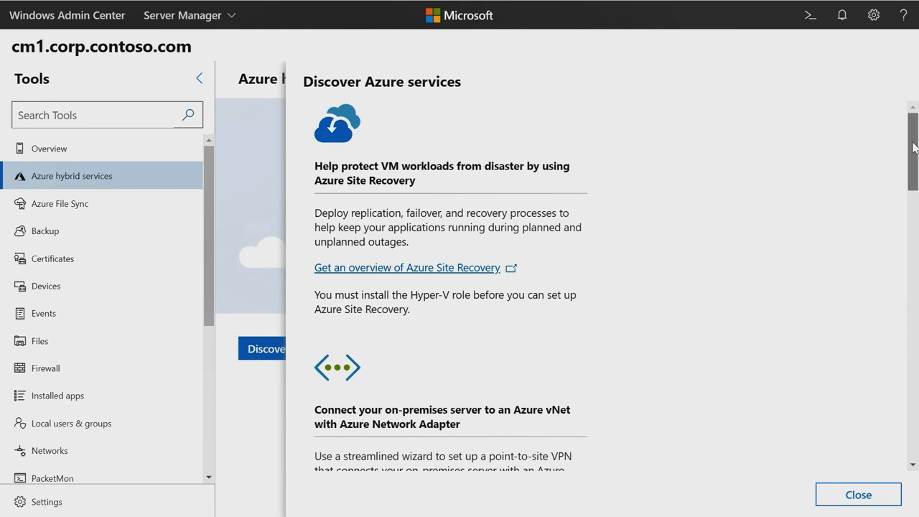
{"action": "scroll", "scroll_direction": "down", "scroll_amount": 3}
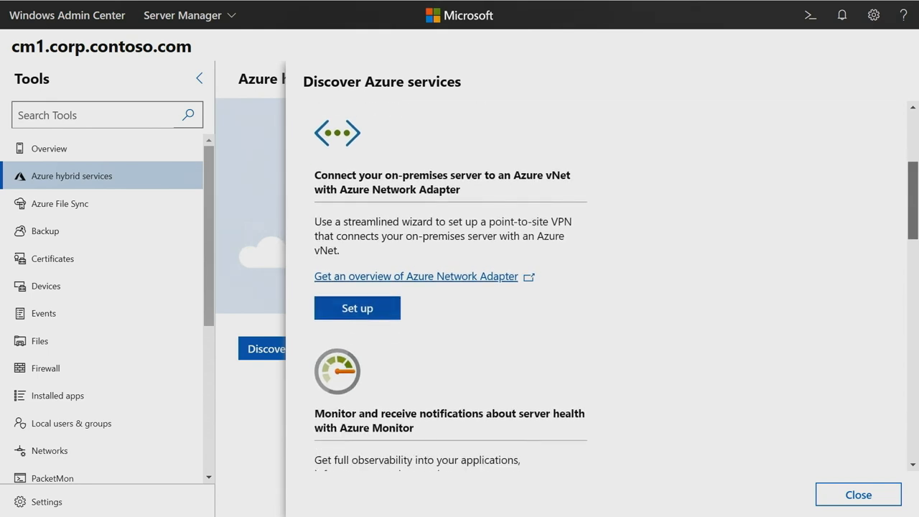
{"action": "scroll", "scroll_direction": "down", "scroll_amount": 3}
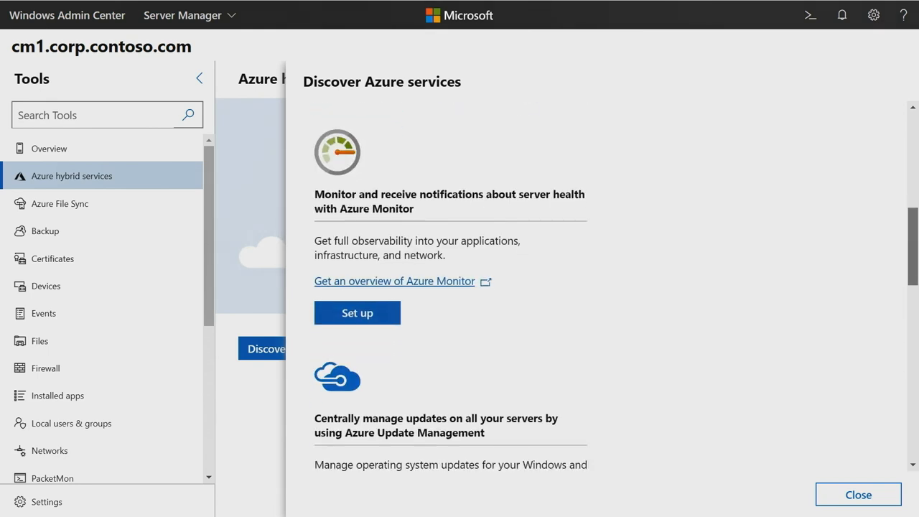
{"action": "scroll", "scroll_direction": "down", "scroll_amount": 3}
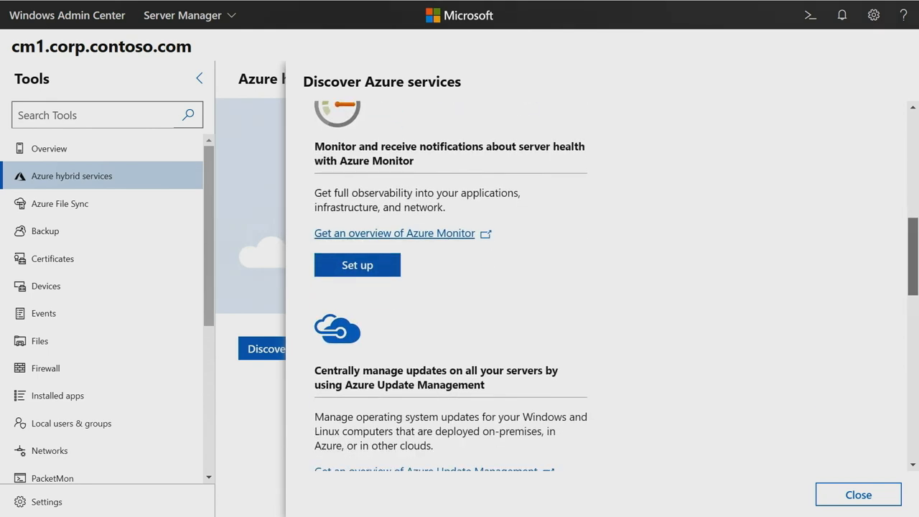
{"action": "scroll", "scroll_direction": "down", "scroll_amount": 3}
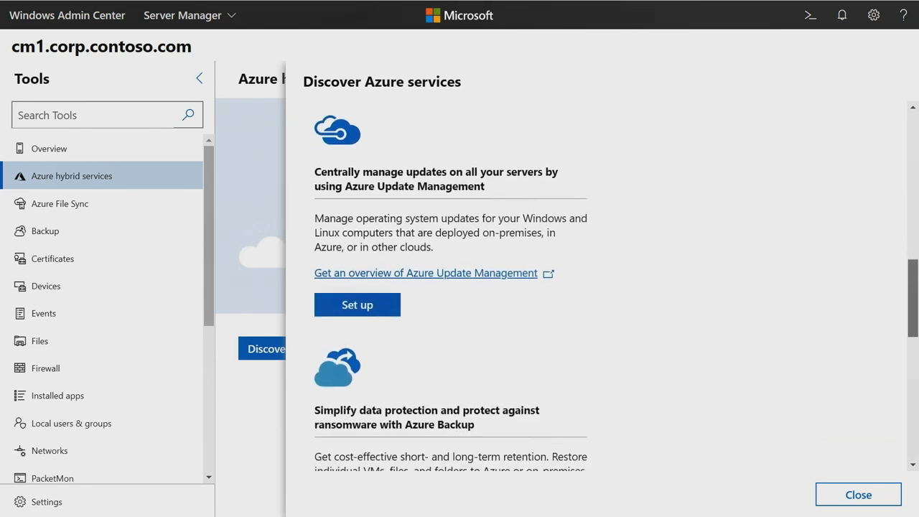
{"action": "scroll", "scroll_direction": "down", "scroll_amount": 3}
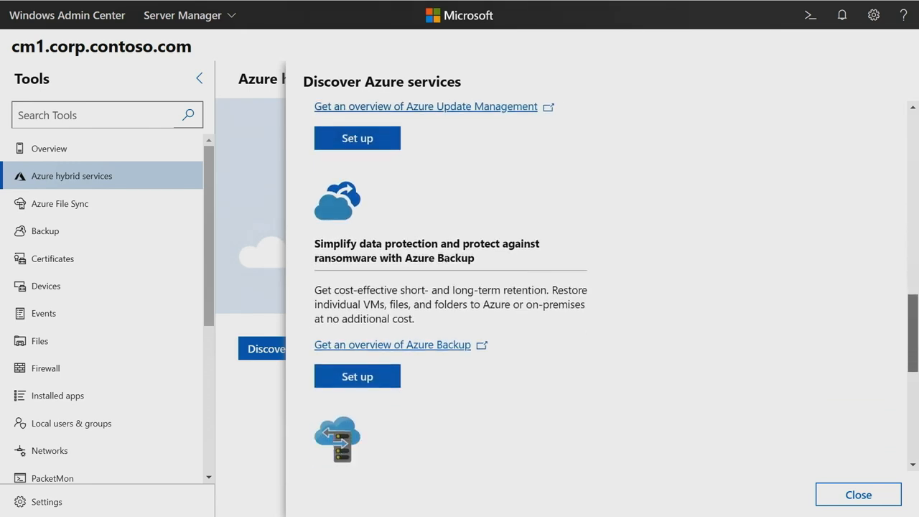
{"action": "scroll", "scroll_direction": "down", "scroll_amount": 3}
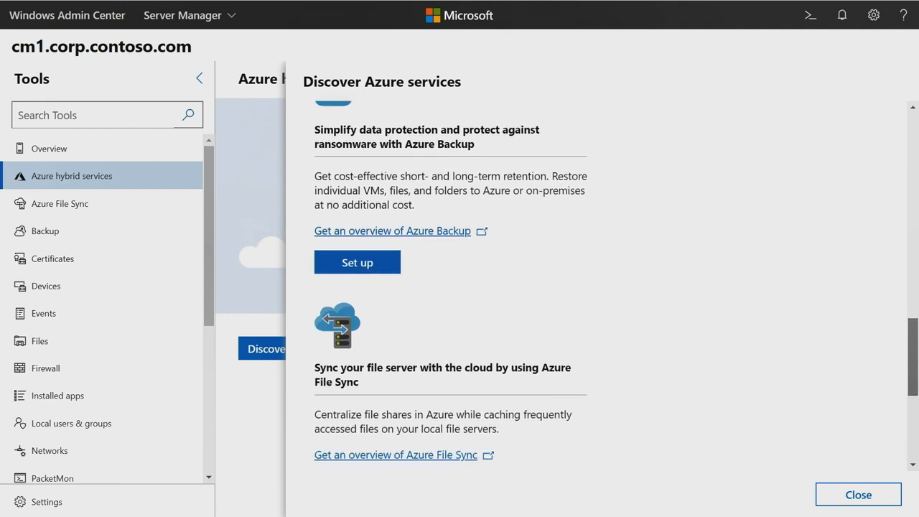
{"action": "scroll", "scroll_direction": "down", "scroll_amount": 3}
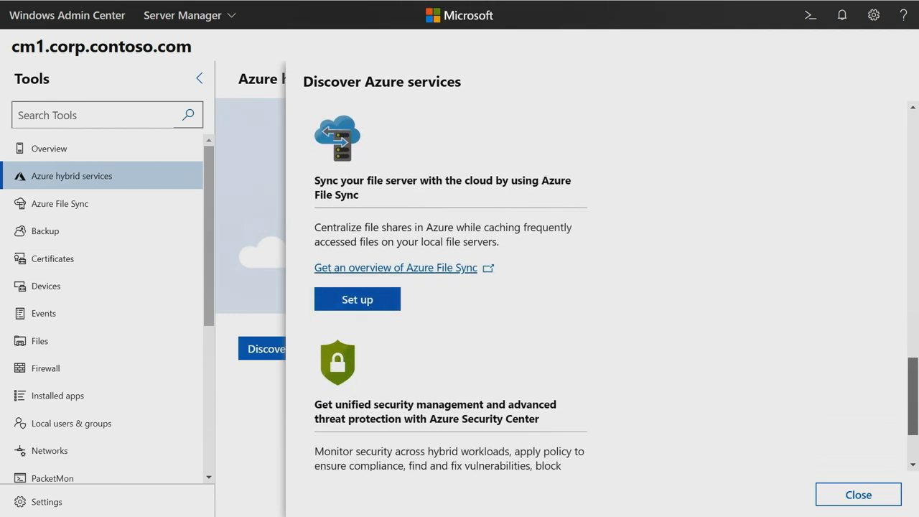
{"action": "scroll", "scroll_direction": "down", "scroll_amount": 3}
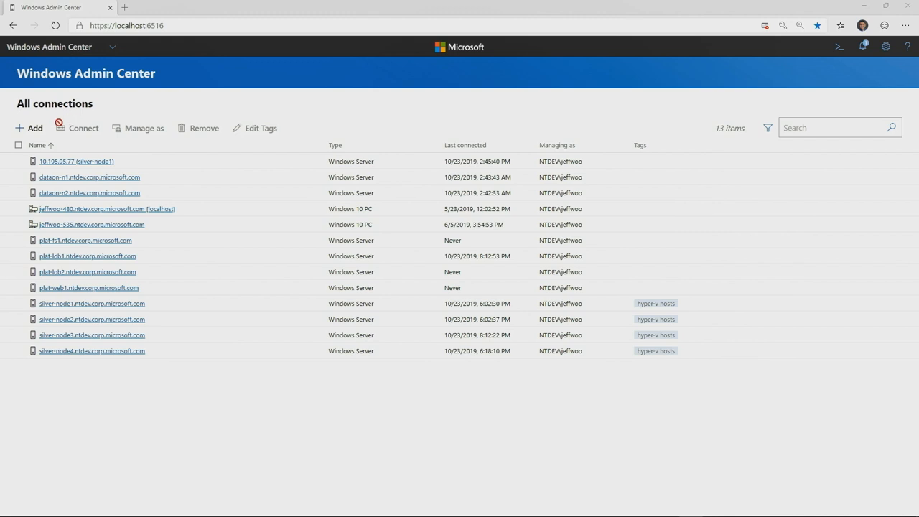
Step: Add a connection and choose Create new under Azure VM to launch the VM wizard
{"action": "left_click", "coordinate": [34, 127]}
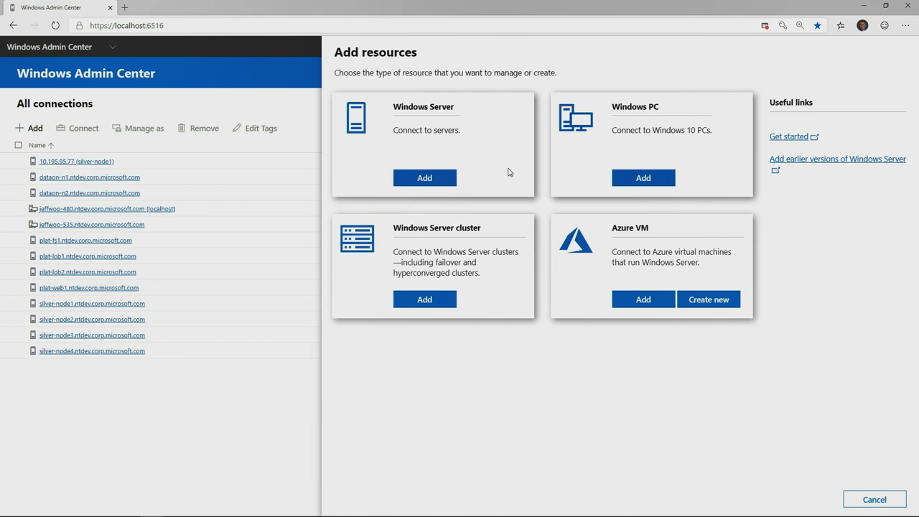
{"action": "mouse_move", "coordinate": [518, 252]}
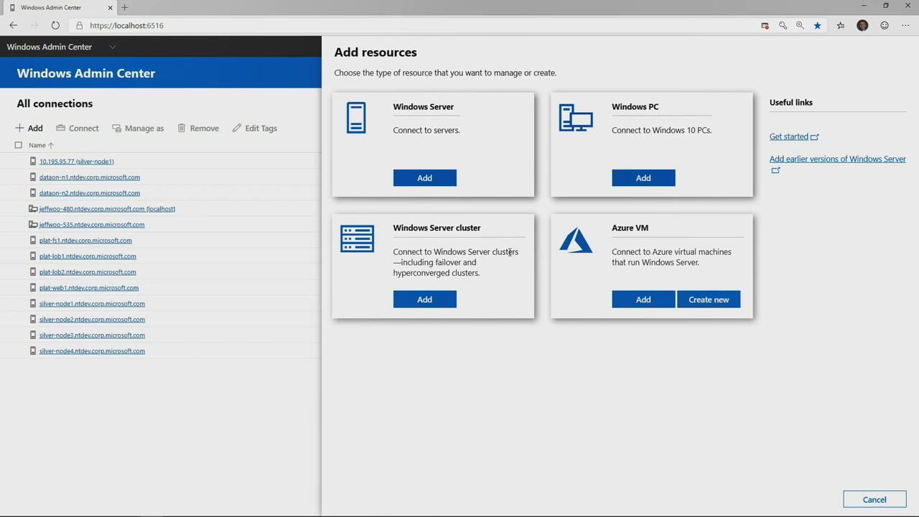
{"action": "mouse_move", "coordinate": [600, 302]}
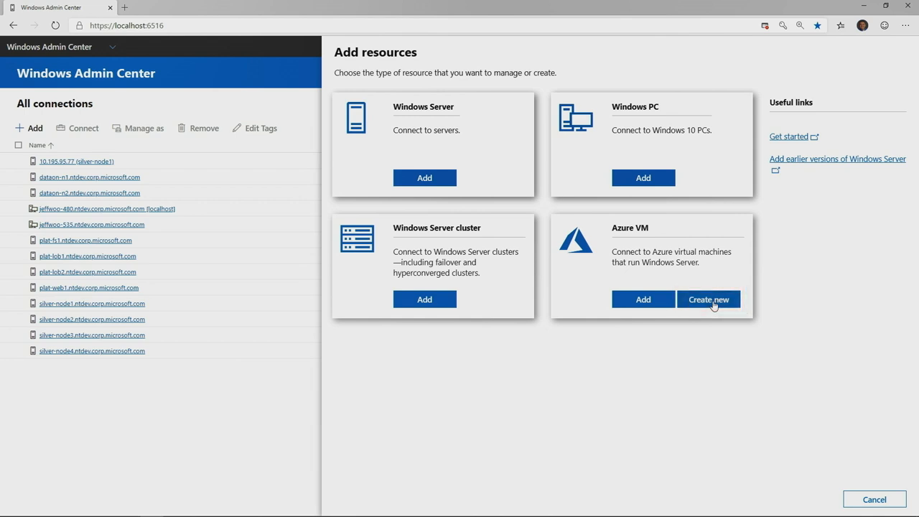
{"action": "left_click", "coordinate": [708, 298]}
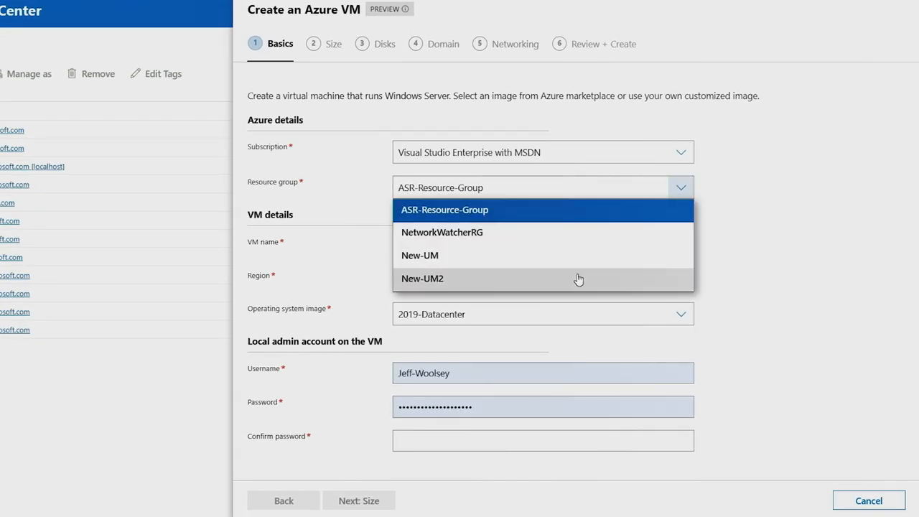
Step: Set resource group New-UM2, VM name WS2019-1, West US region, and admin credentials
{"action": "left_click", "coordinate": [422, 279]}
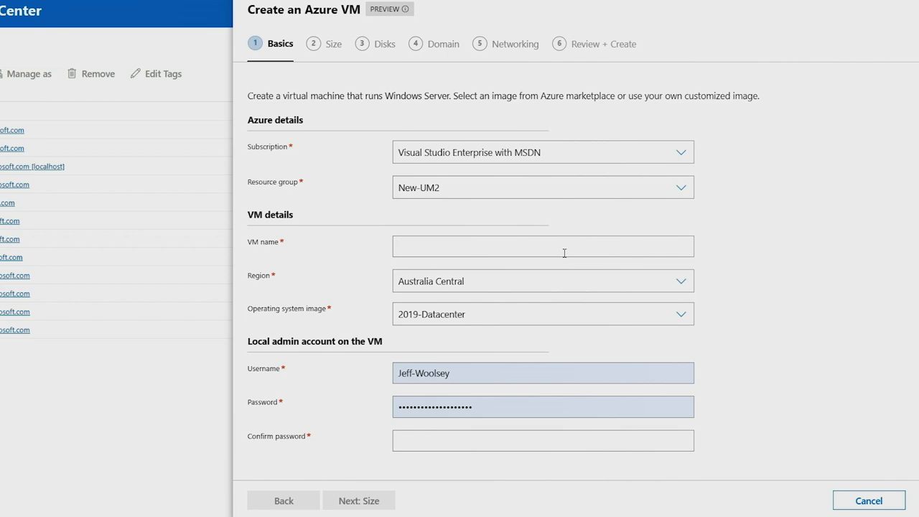
{"action": "type", "text": "WS2019-1"}
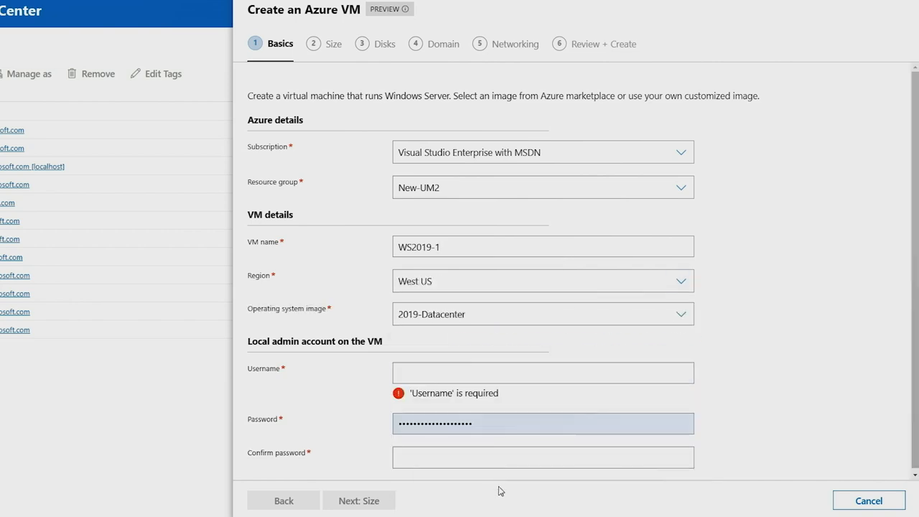
{"action": "left_click", "coordinate": [543, 373]}
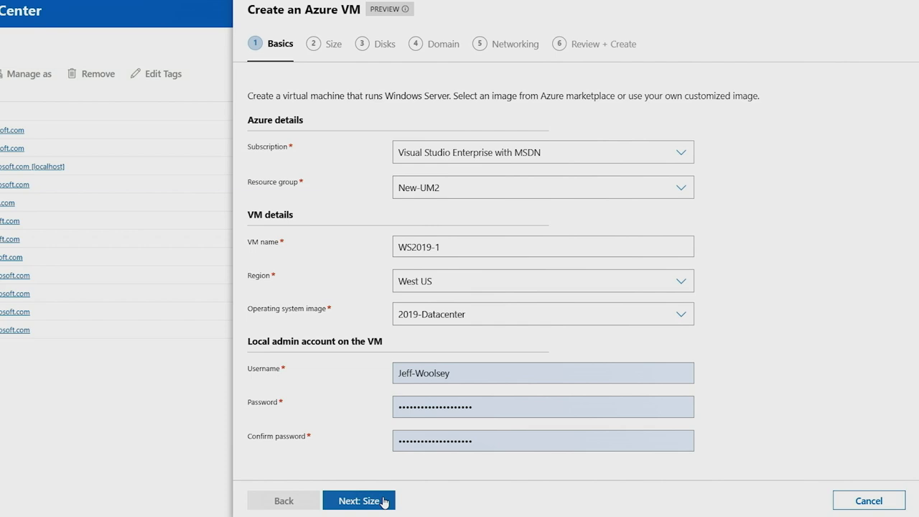
{"action": "left_click", "coordinate": [360, 500]}
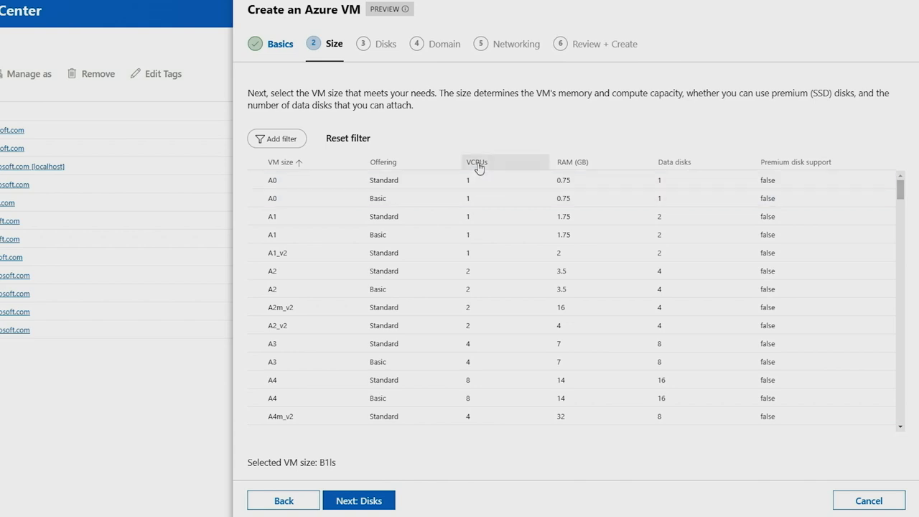
Step: Sort the VM size table by vCPU, RAM and name, then pick A4 Standard
{"action": "left_click", "coordinate": [476, 162]}
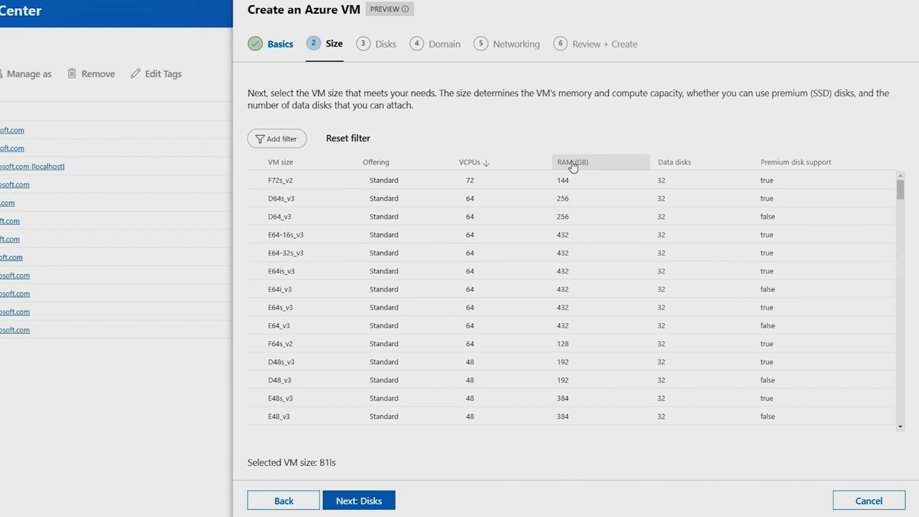
{"action": "left_click", "coordinate": [572, 161]}
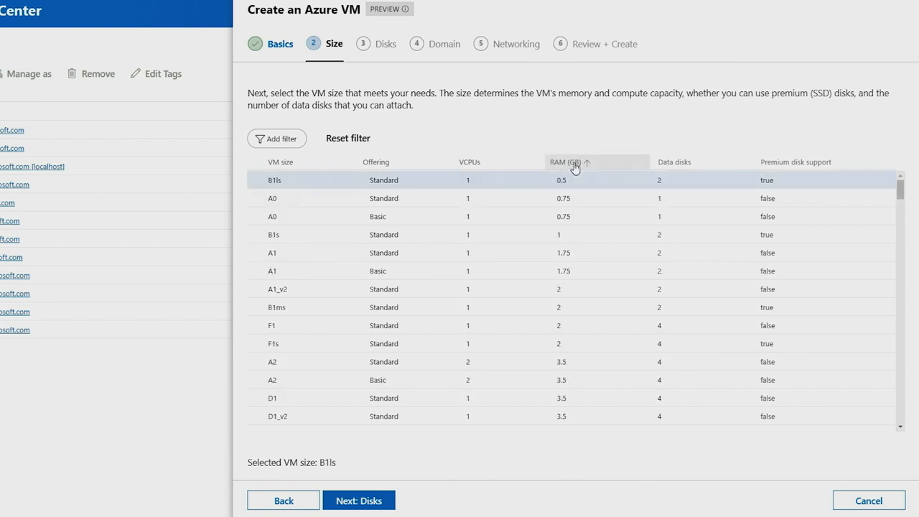
{"action": "left_click", "coordinate": [572, 161]}
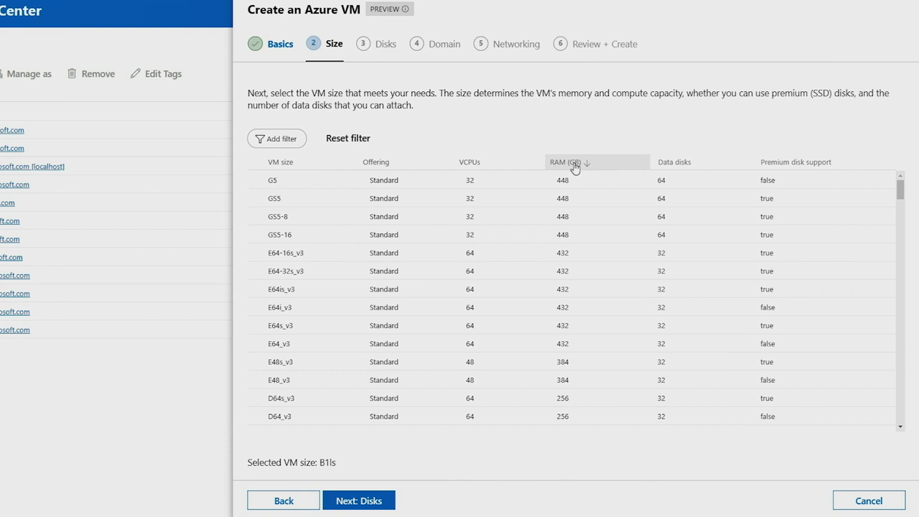
{"action": "left_click", "coordinate": [278, 161]}
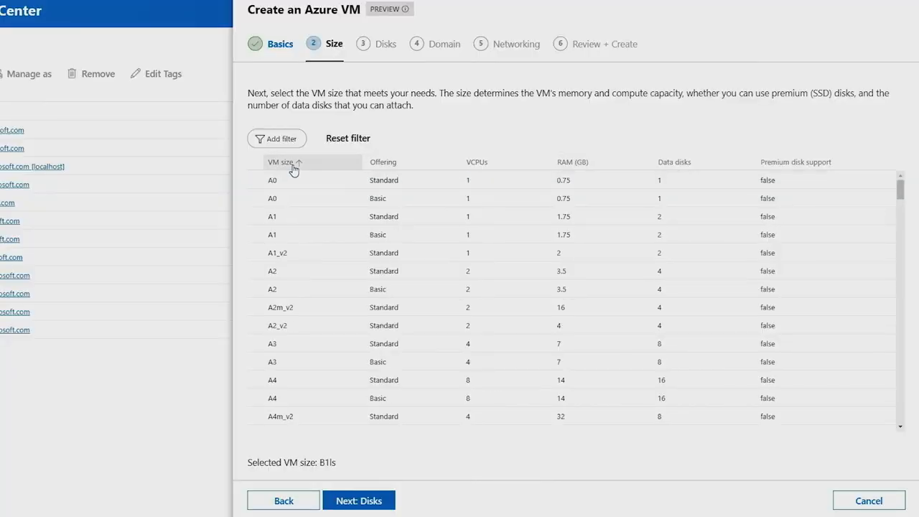
{"action": "scroll", "scroll_direction": "down", "scroll_amount": 3}
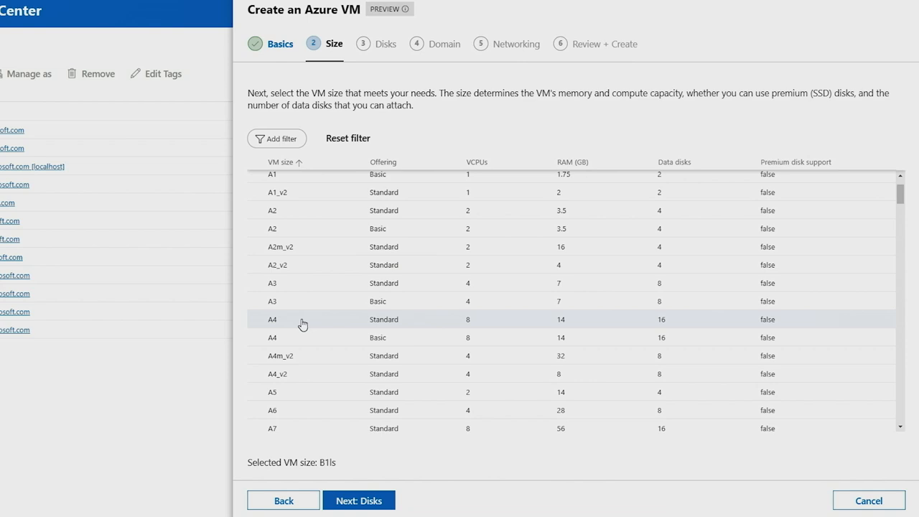
{"action": "left_click", "coordinate": [303, 319]}
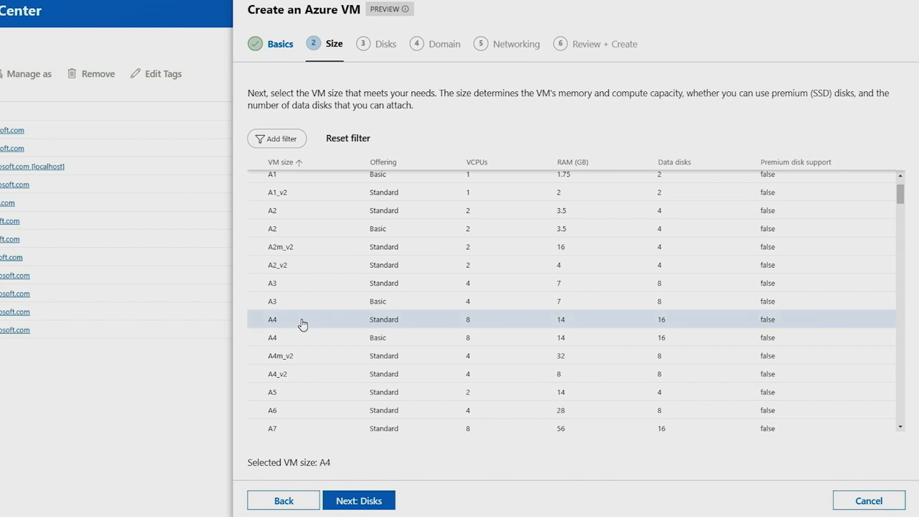
{"action": "mouse_move", "coordinate": [551, 320]}
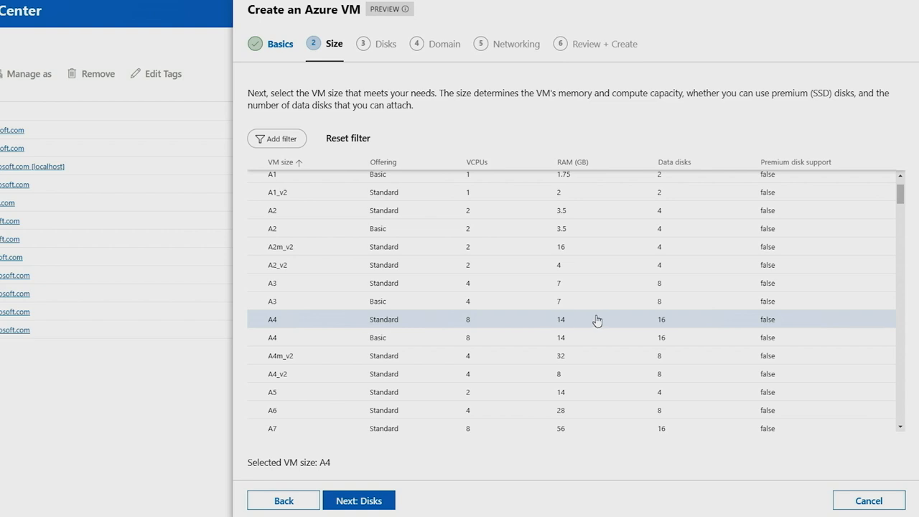
{"action": "mouse_move", "coordinate": [447, 429]}
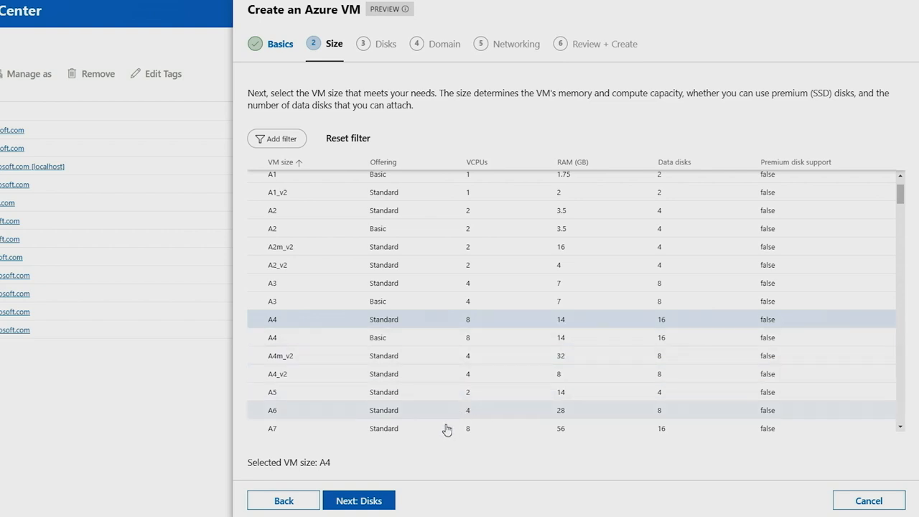
{"action": "left_click", "coordinate": [356, 499]}
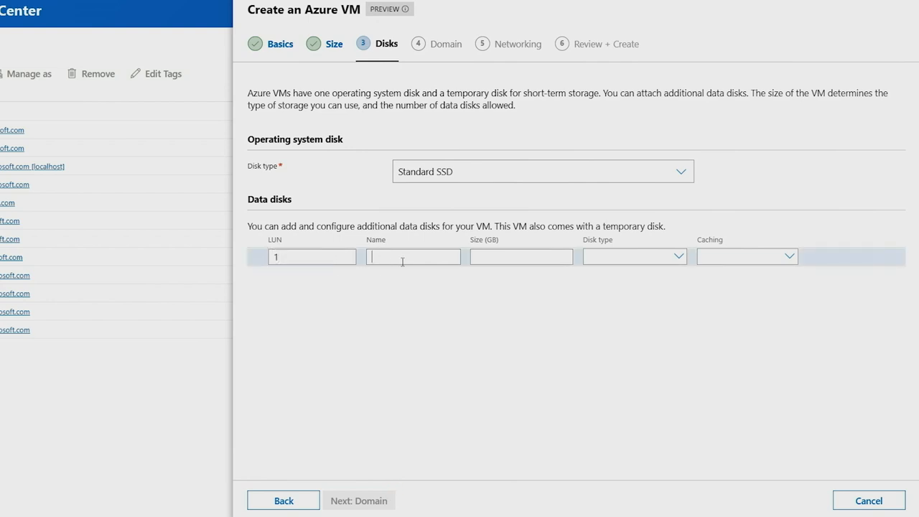
Step: Add data disk D1 of 200 GB, Standard SSD type, with read-only caching
{"action": "type", "text": "D1"}
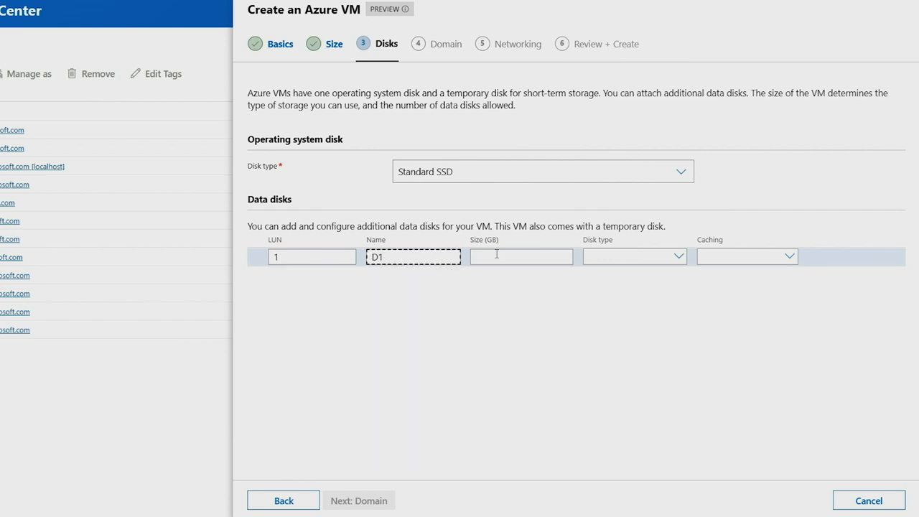
{"action": "left_click", "coordinate": [521, 256]}
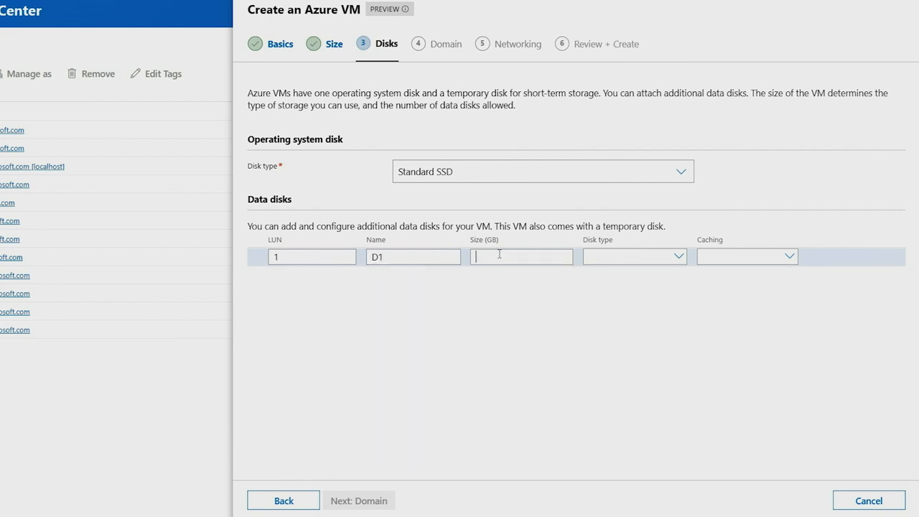
{"action": "type", "text": "200"}
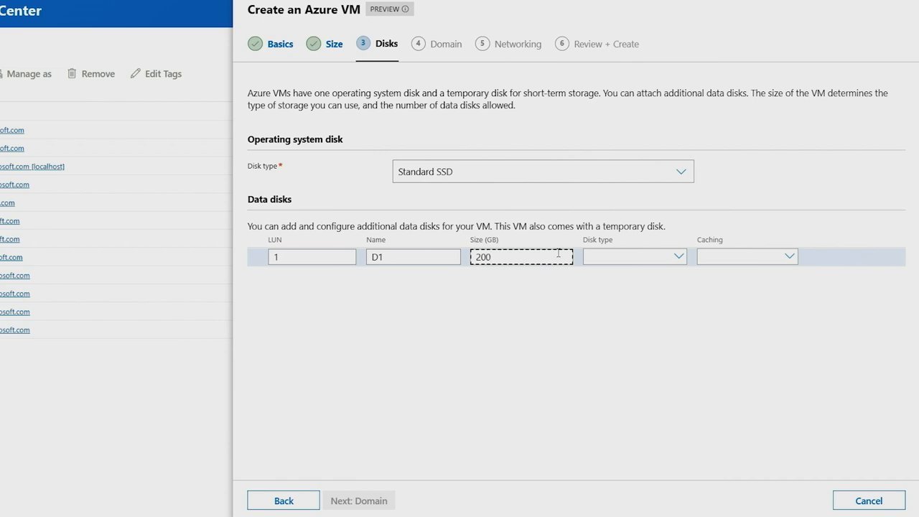
{"action": "mouse_move", "coordinate": [597, 256]}
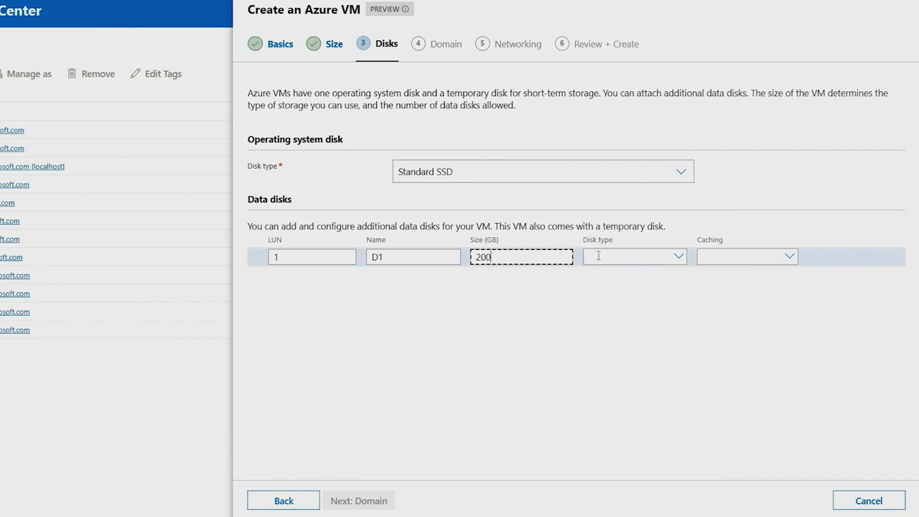
{"action": "left_click", "coordinate": [634, 256]}
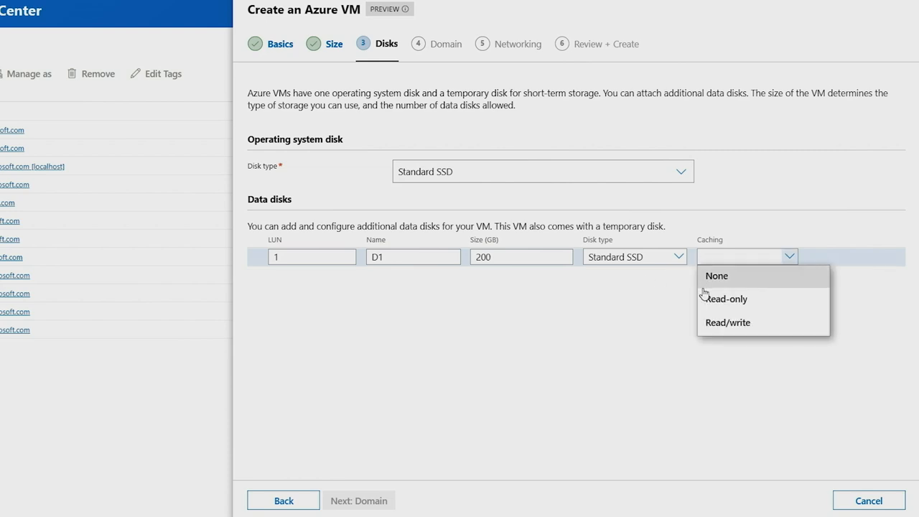
{"action": "left_click", "coordinate": [727, 299]}
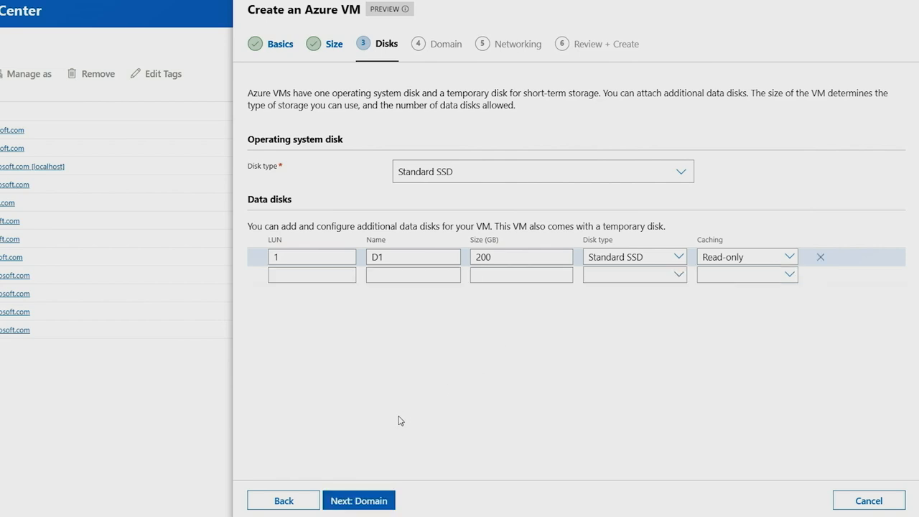
{"action": "mouse_move", "coordinate": [364, 500]}
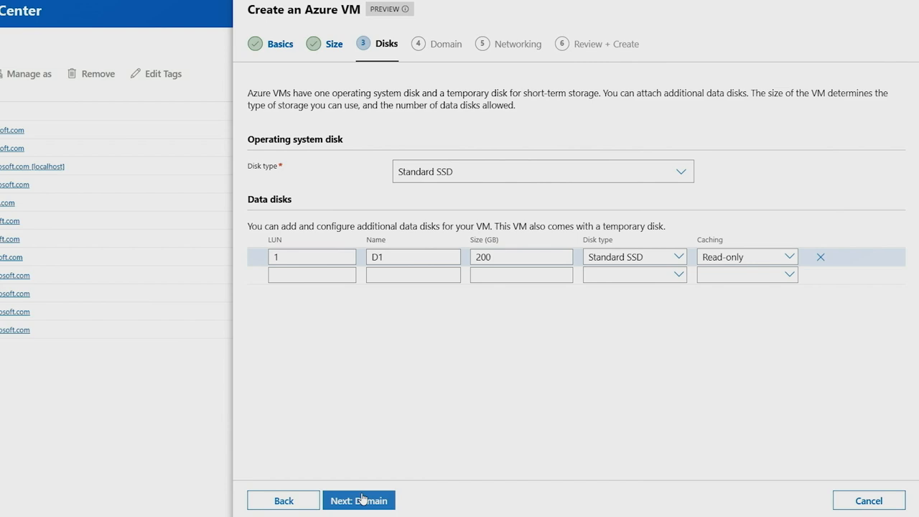
{"action": "left_click", "coordinate": [360, 500]}
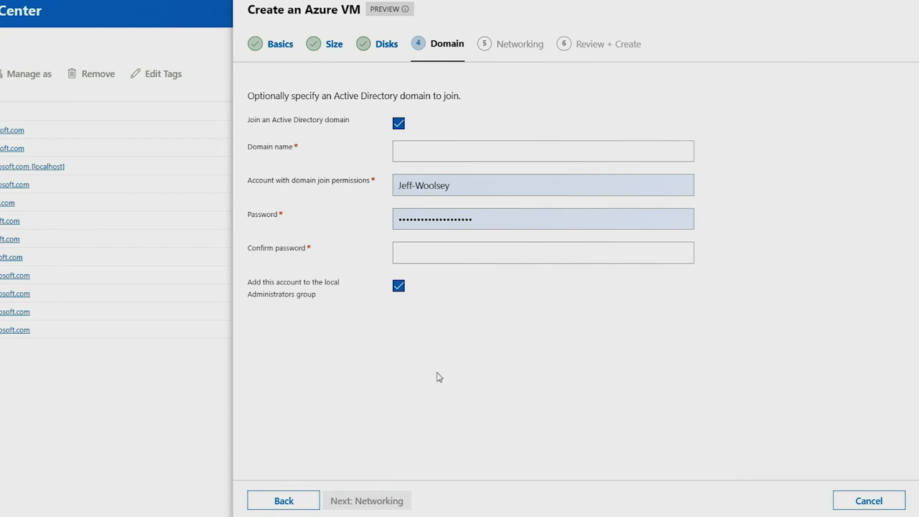
{"action": "mouse_move", "coordinate": [402, 136]}
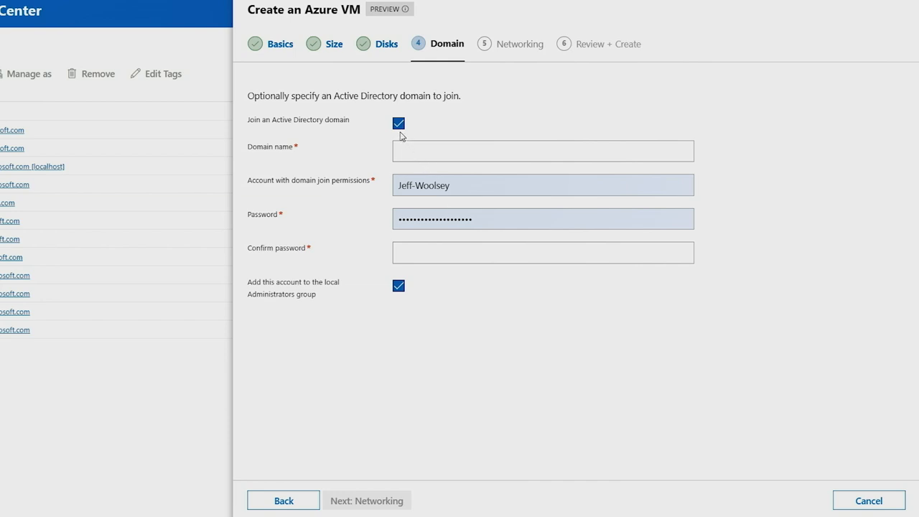
Step: Uncheck Active Directory domain joining and accept the default Public-VN1 networking
{"action": "left_click", "coordinate": [399, 123]}
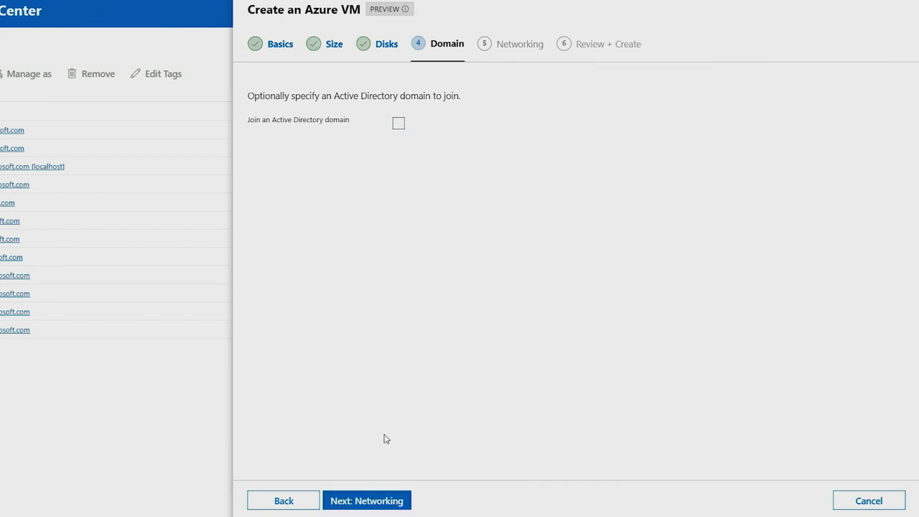
{"action": "mouse_move", "coordinate": [384, 501]}
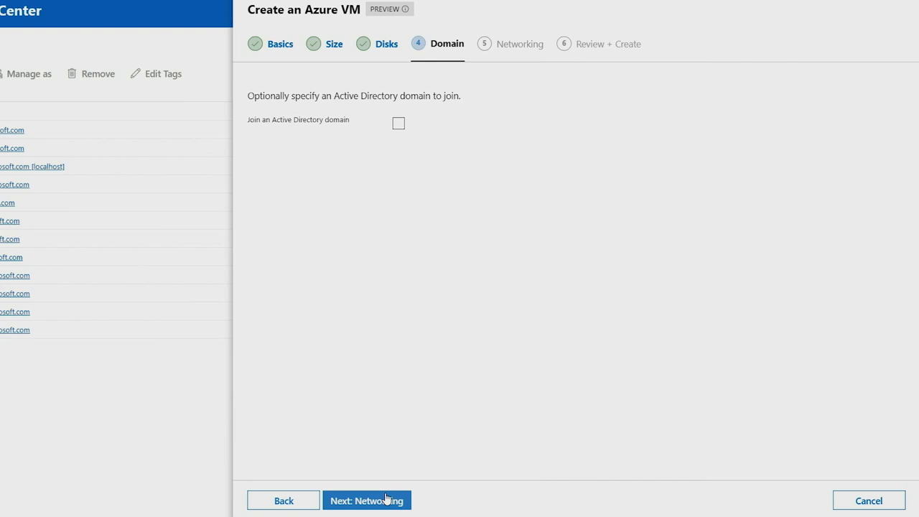
{"action": "left_click", "coordinate": [370, 499]}
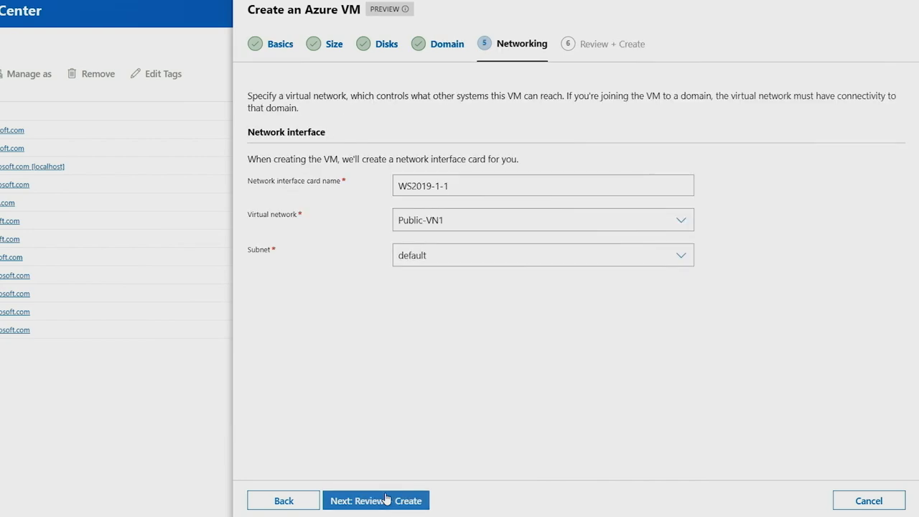
{"action": "mouse_move", "coordinate": [448, 288]}
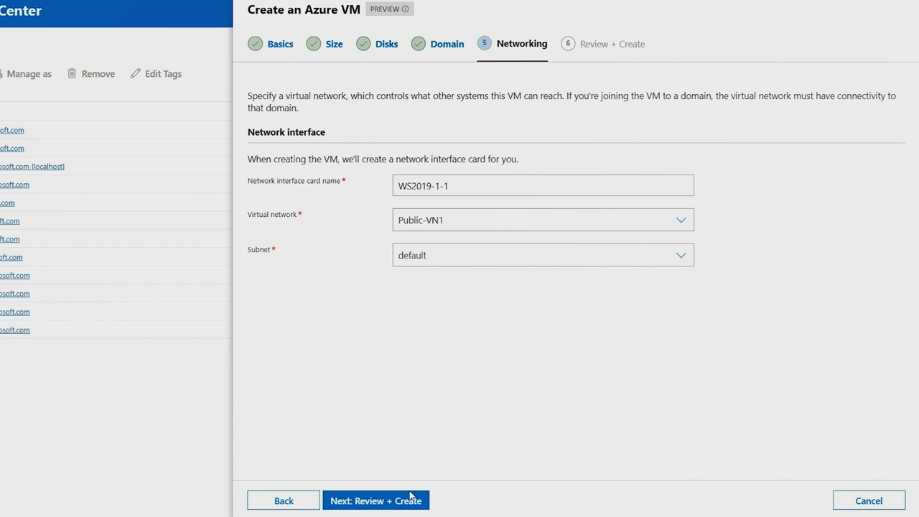
{"action": "left_click", "coordinate": [375, 499]}
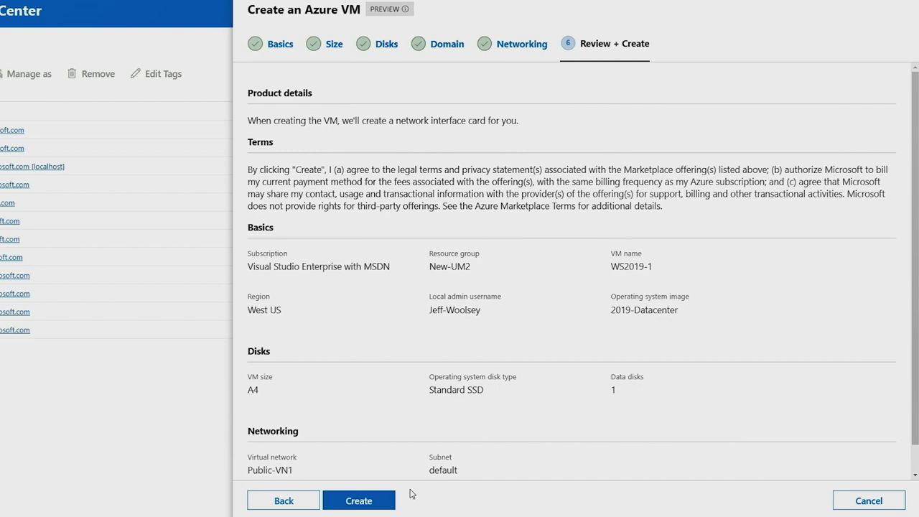
Step: Start the WS2019-1 Azure VM deployment from the Review + Create page
{"action": "left_click", "coordinate": [358, 500]}
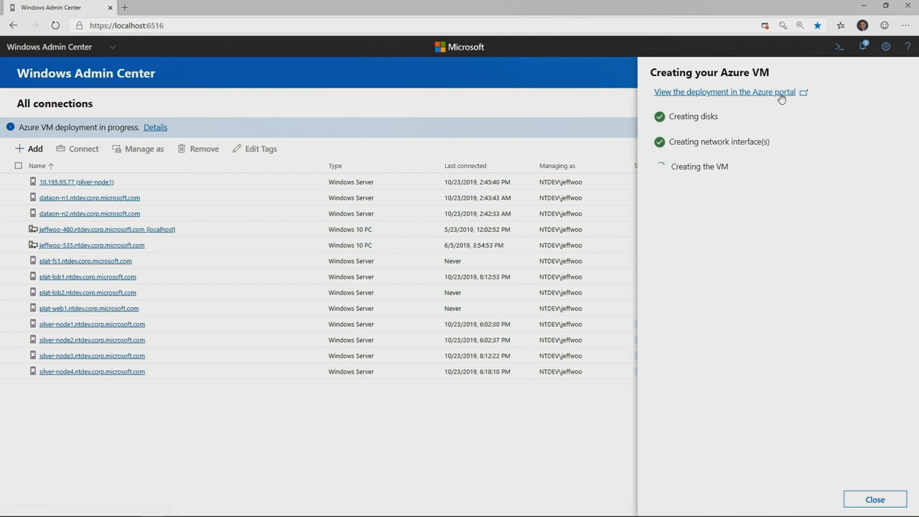
Step: View the WS2019-1 deployment in Azure portal, dismiss the notification, and return
{"action": "left_click", "coordinate": [729, 92]}
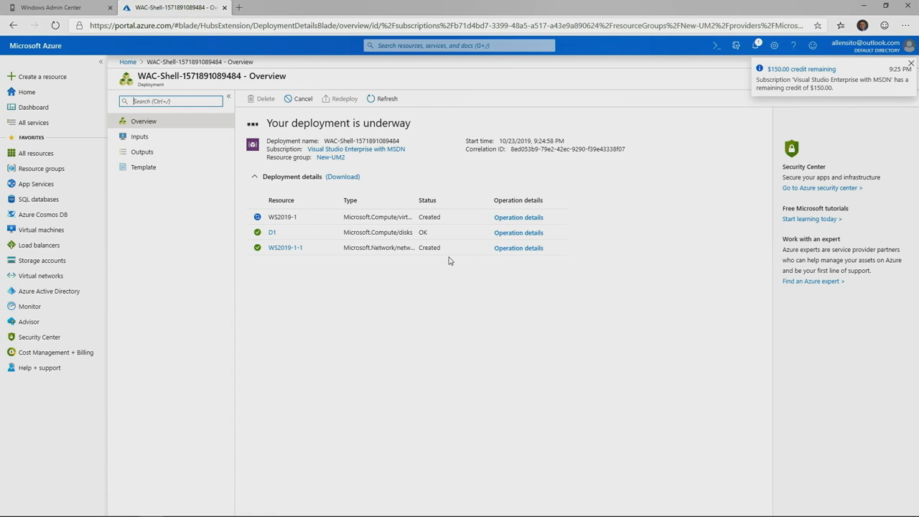
{"action": "left_click", "coordinate": [887, 57]}
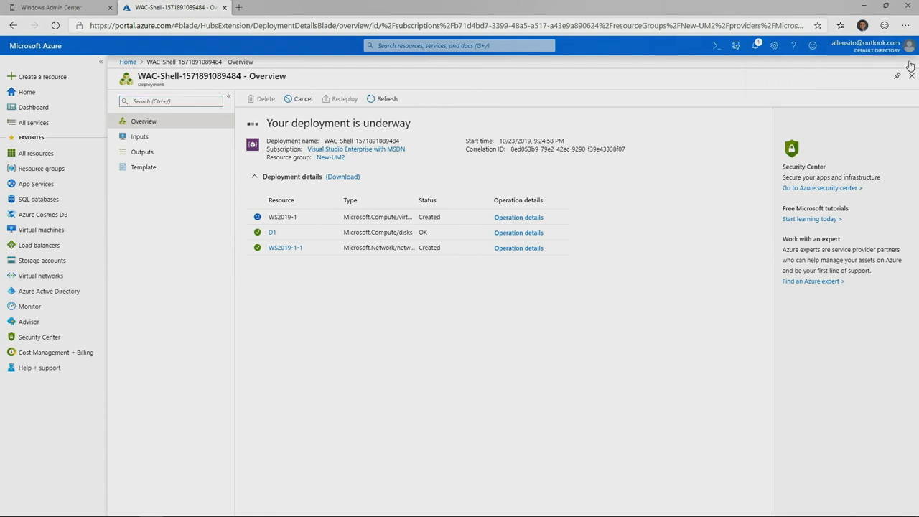
{"action": "mouse_move", "coordinate": [53, 152]}
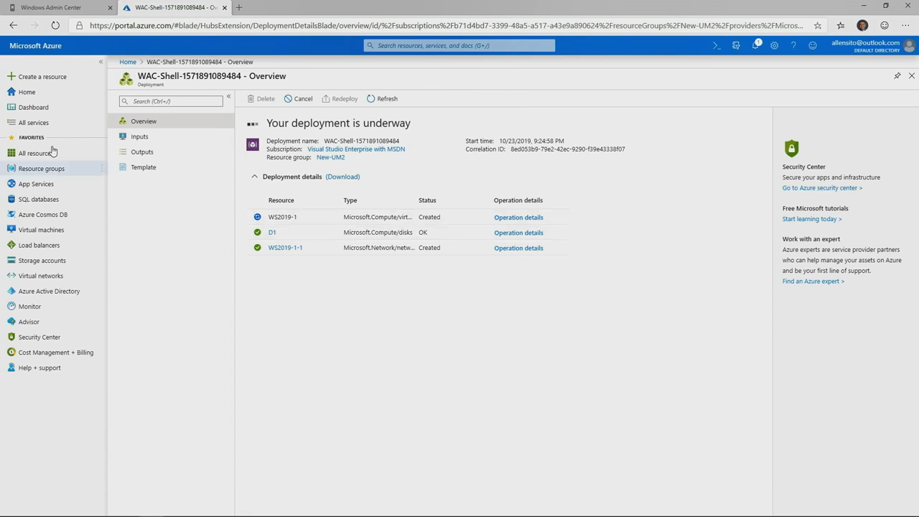
{"action": "mouse_move", "coordinate": [57, 7]}
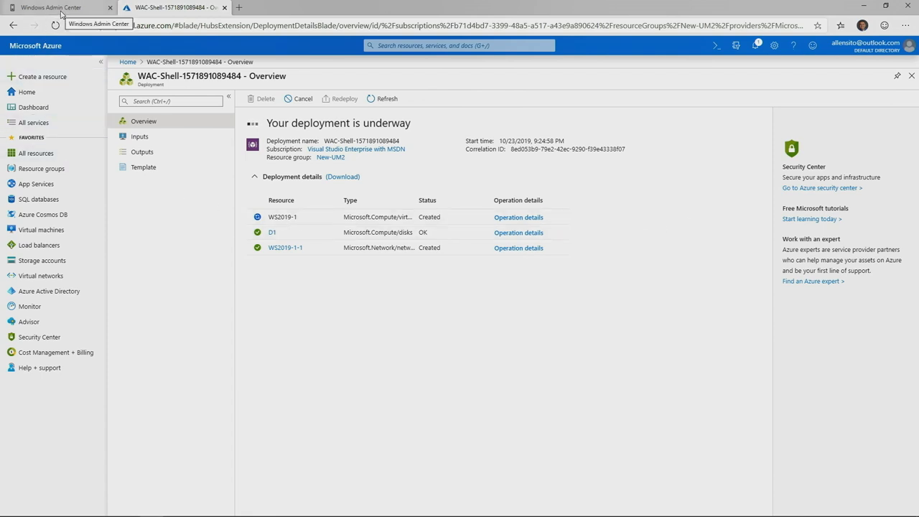
{"action": "left_click", "coordinate": [57, 11]}
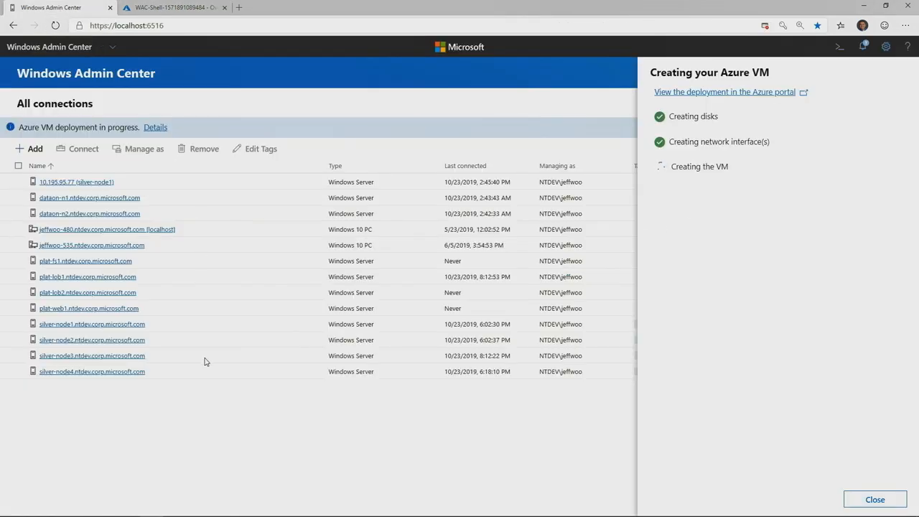
Step: Dismiss the VM creation panel and the Add resources pane, returning to All connections
{"action": "left_click", "coordinate": [874, 499]}
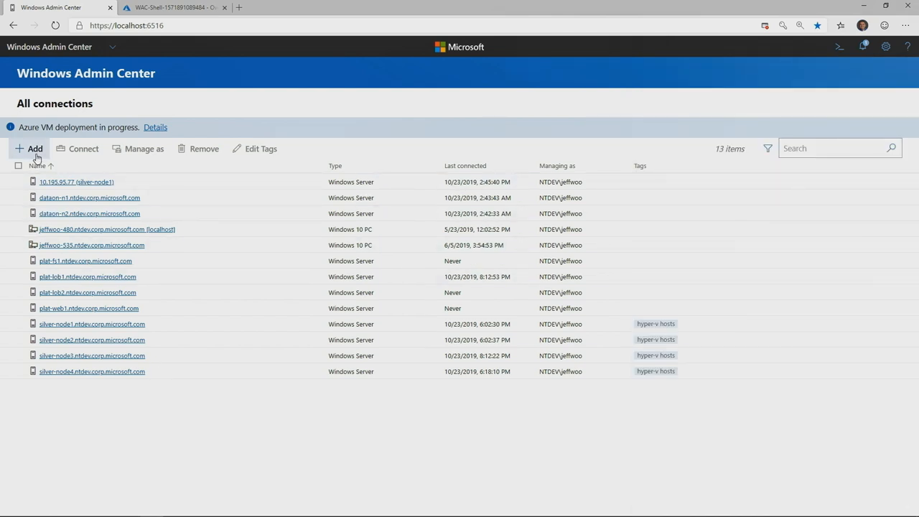
{"action": "left_click", "coordinate": [34, 149]}
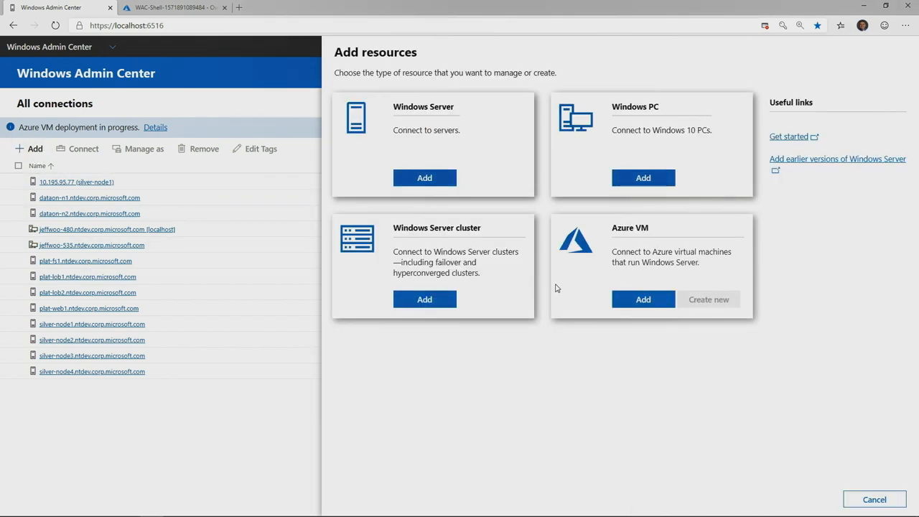
{"action": "mouse_move", "coordinate": [655, 298]}
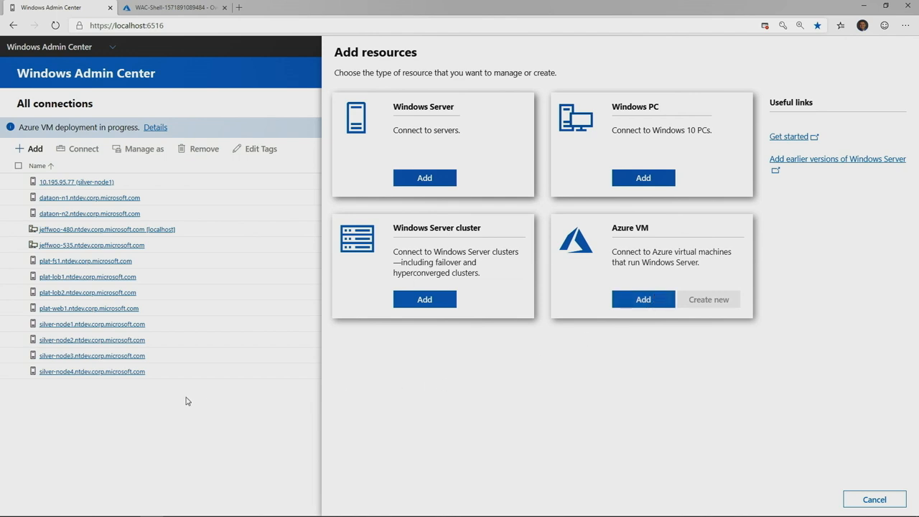
{"action": "left_click", "coordinate": [873, 499]}
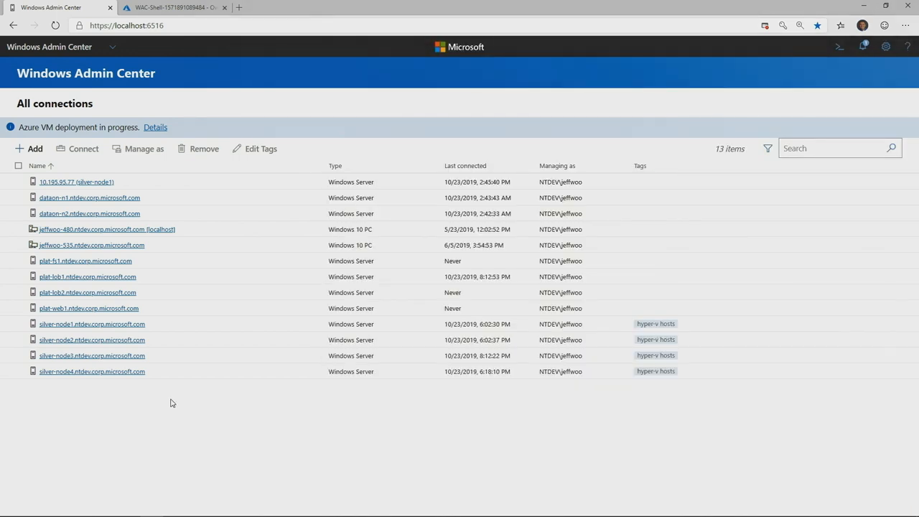